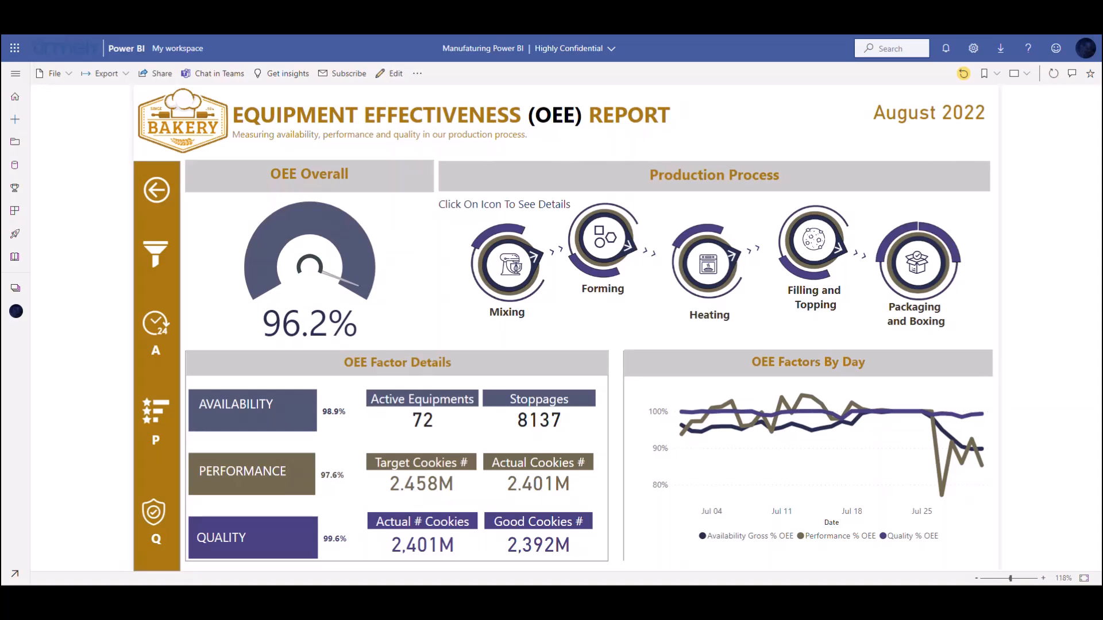
mouse_move(163, 322)
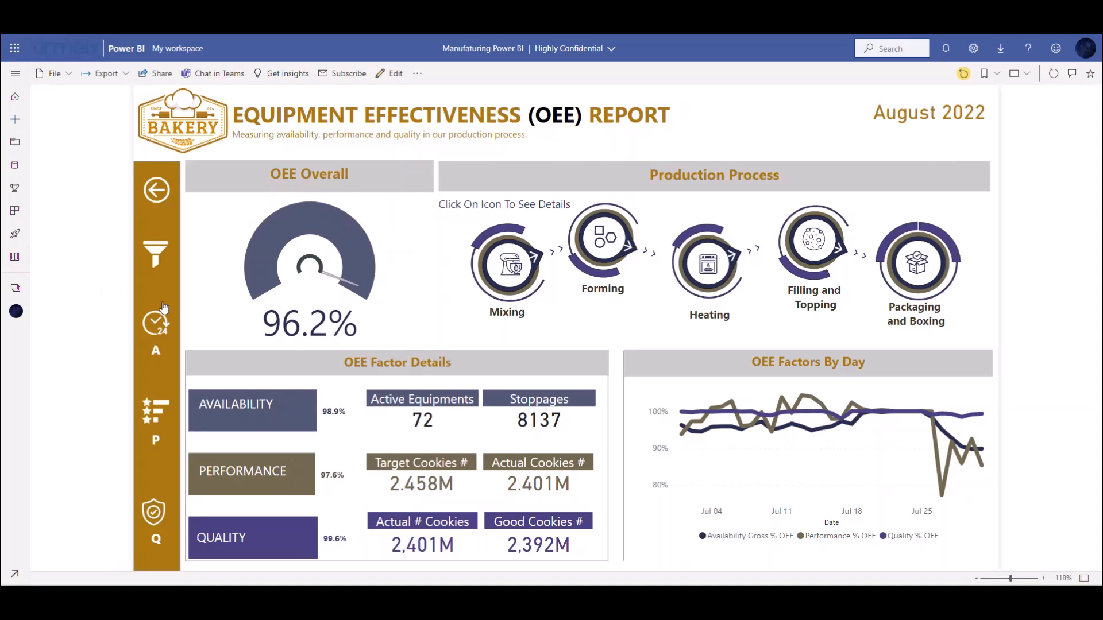
mouse_move(770, 419)
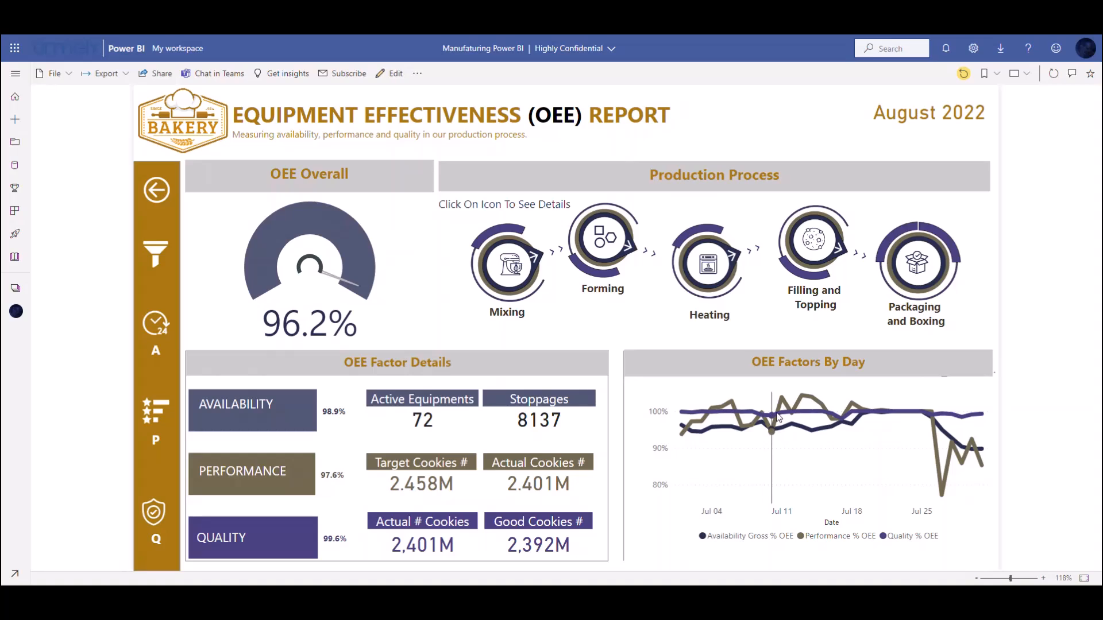
Step: Cross-highlight a day near Jul 25 in OEE Factors By Day so the other visuals recalculate
click(881, 413)
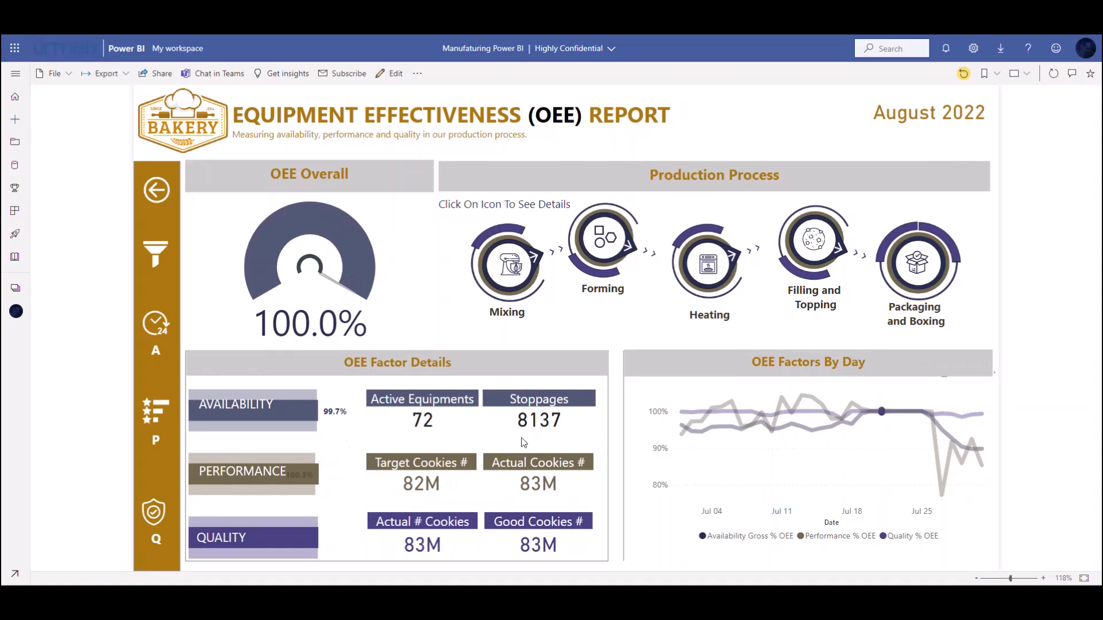
mouse_move(964, 422)
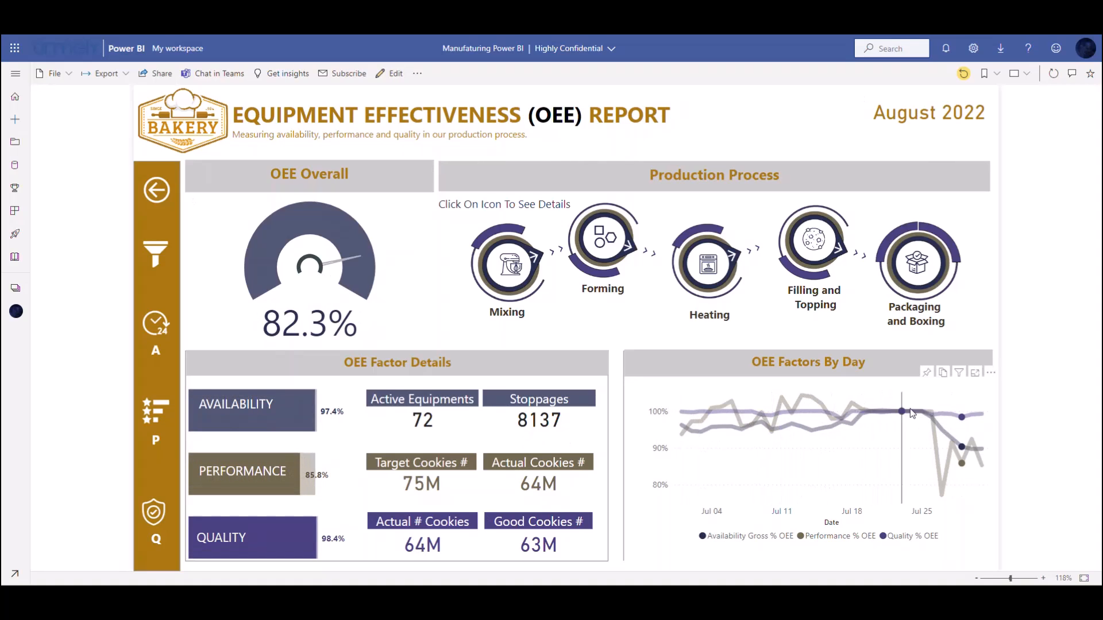
mouse_move(701, 422)
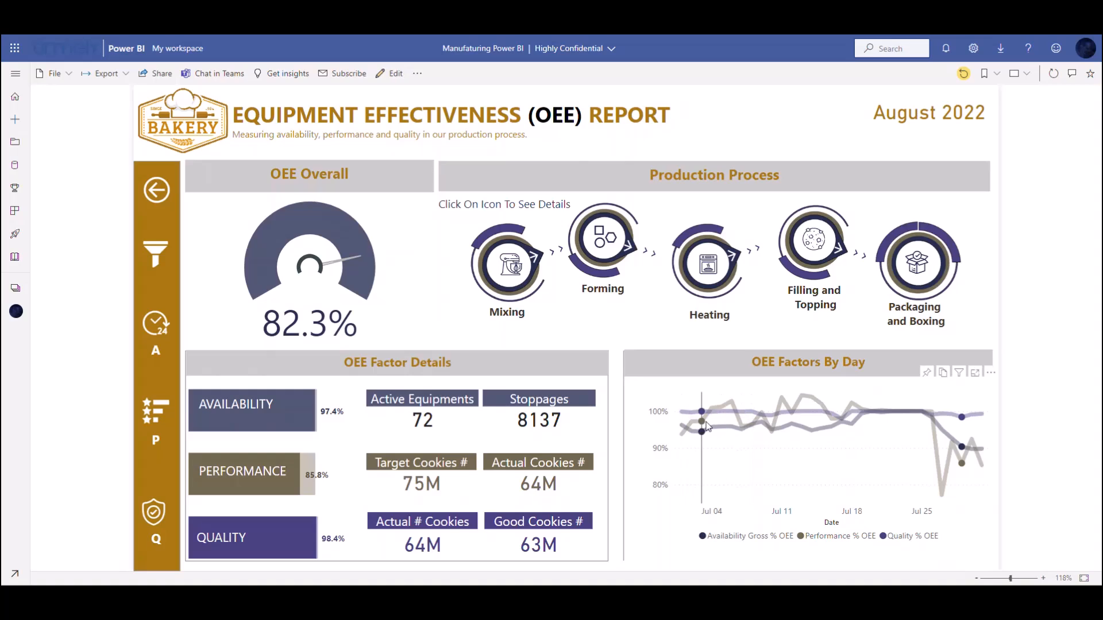
mouse_move(701, 422)
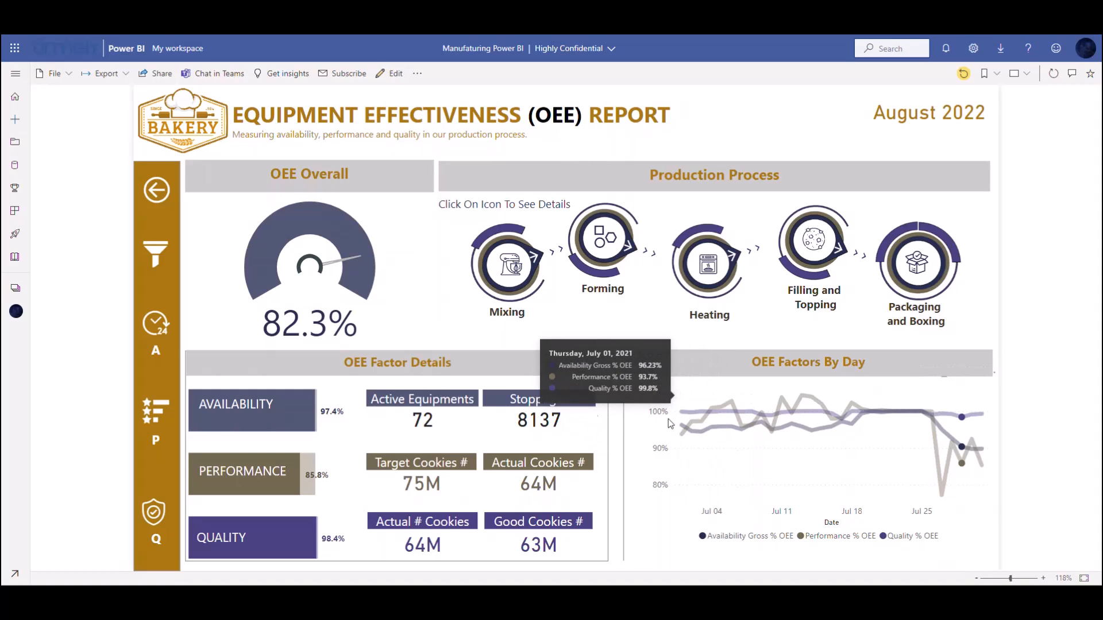
mouse_move(456, 404)
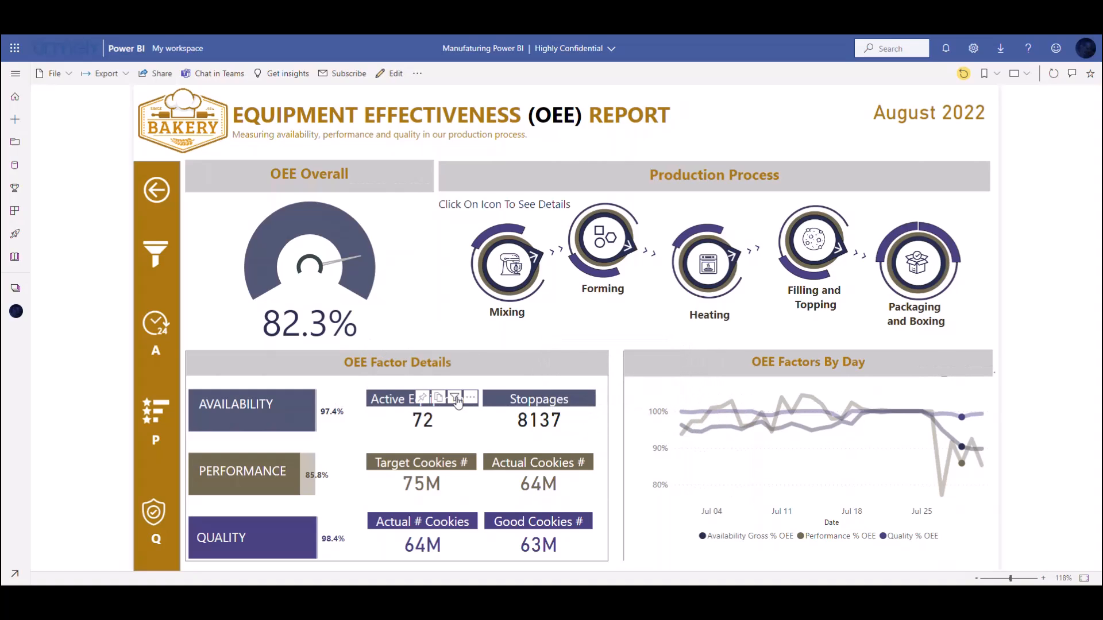
mouse_move(465, 311)
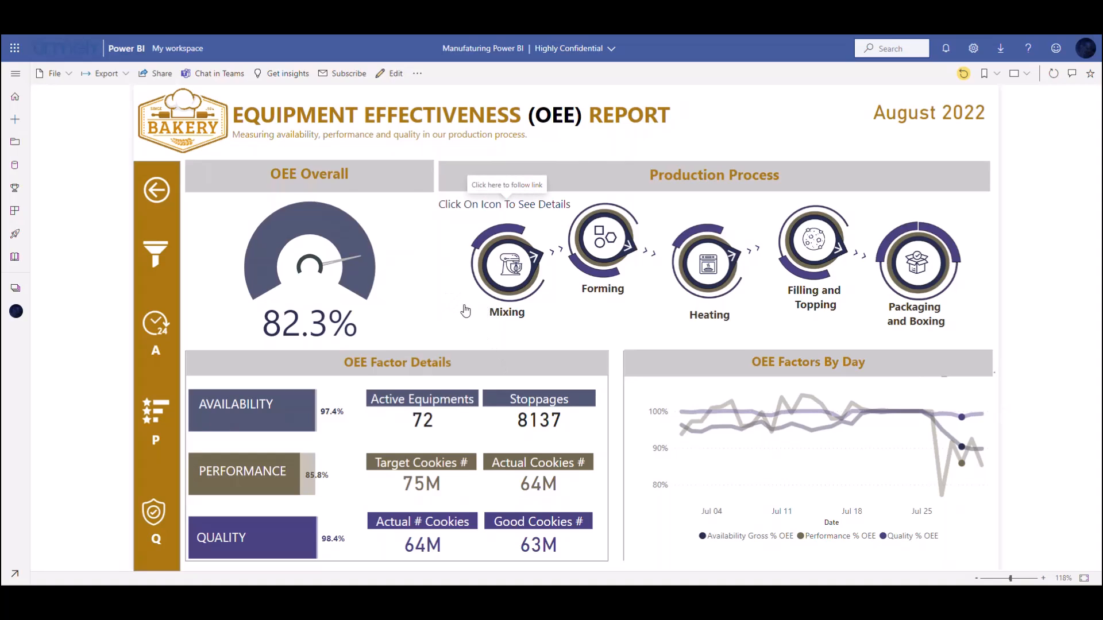
mouse_move(616, 367)
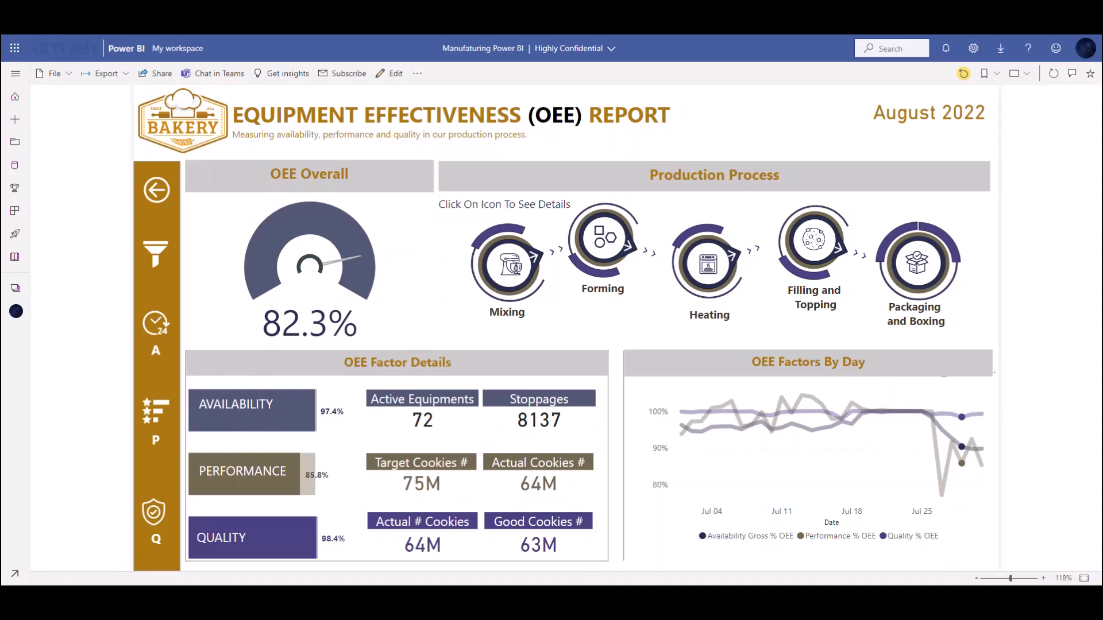
Step: Switch to the desktop OEE report and show the Performance analyzer pane from the View ribbon
click(390, 74)
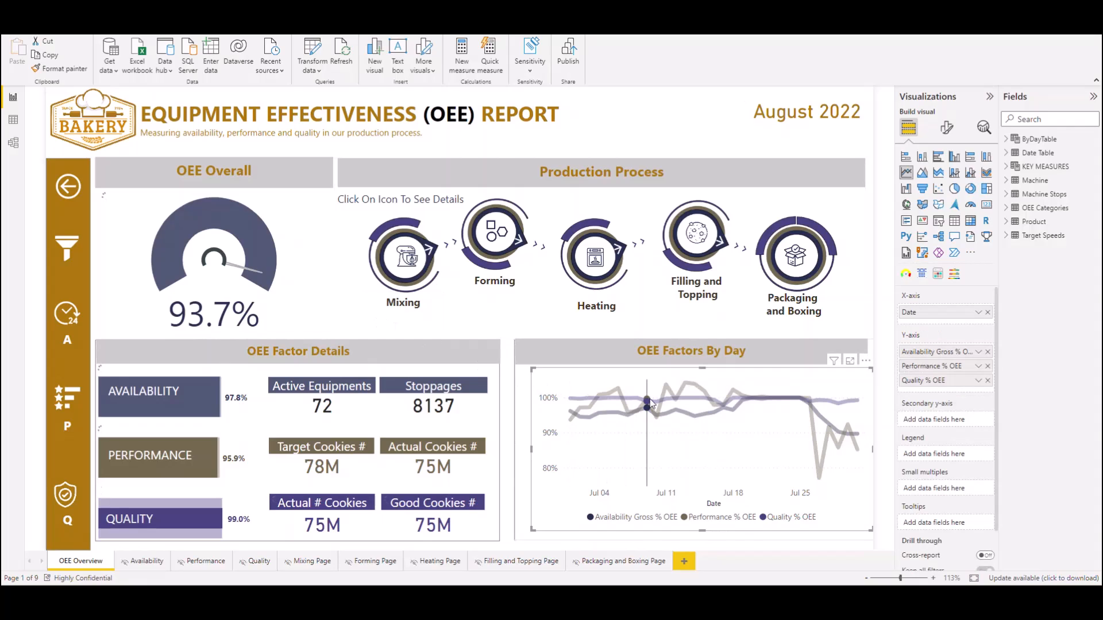
mouse_move(646, 402)
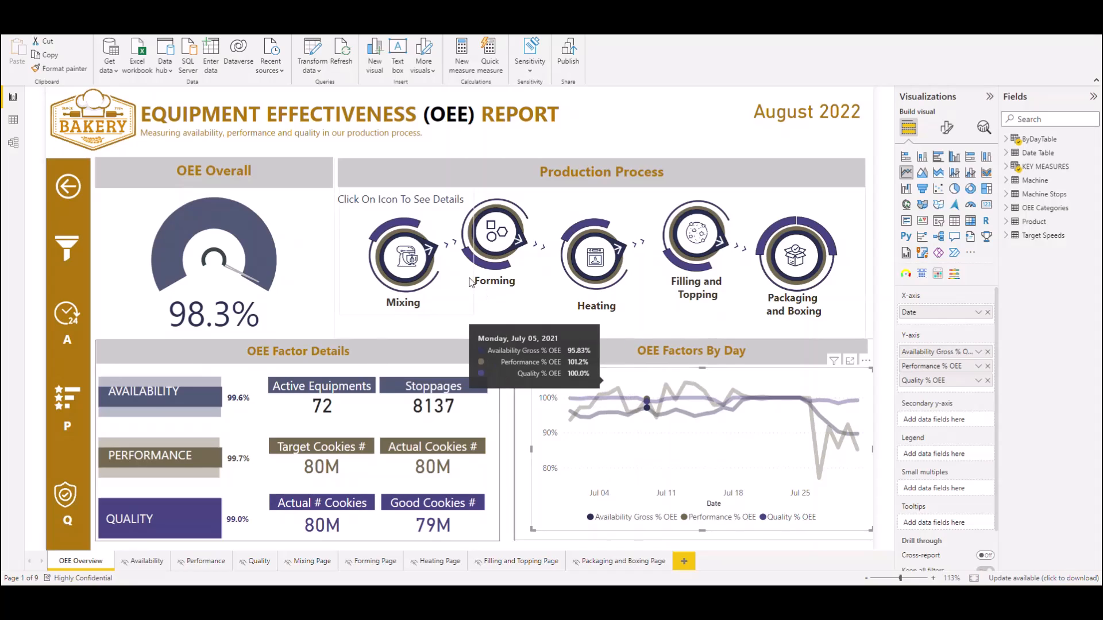
mouse_move(269, 92)
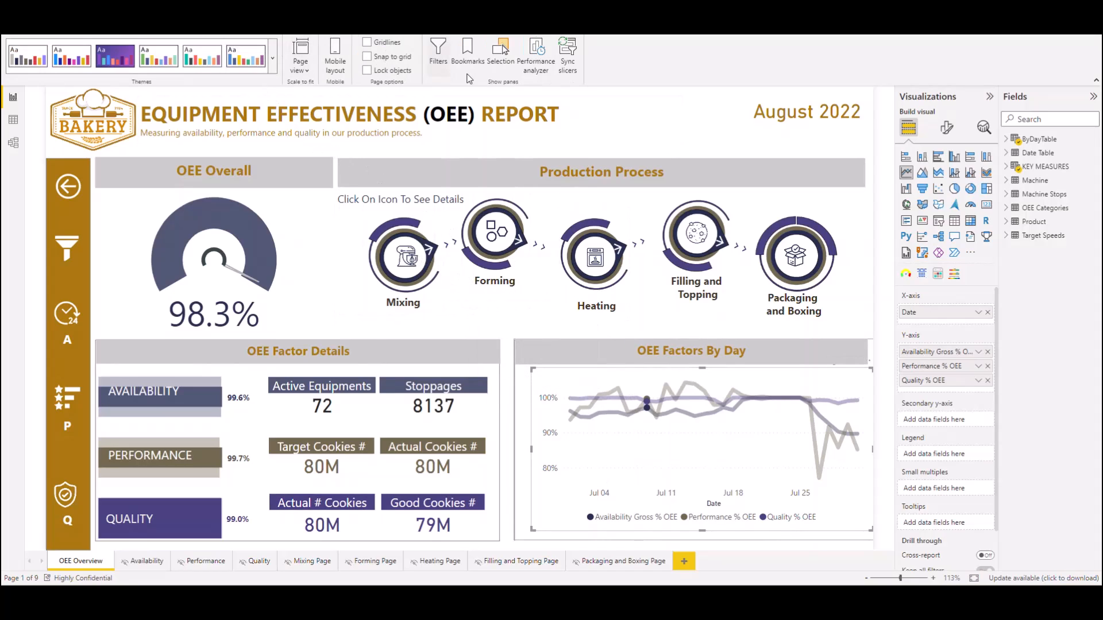
click(536, 56)
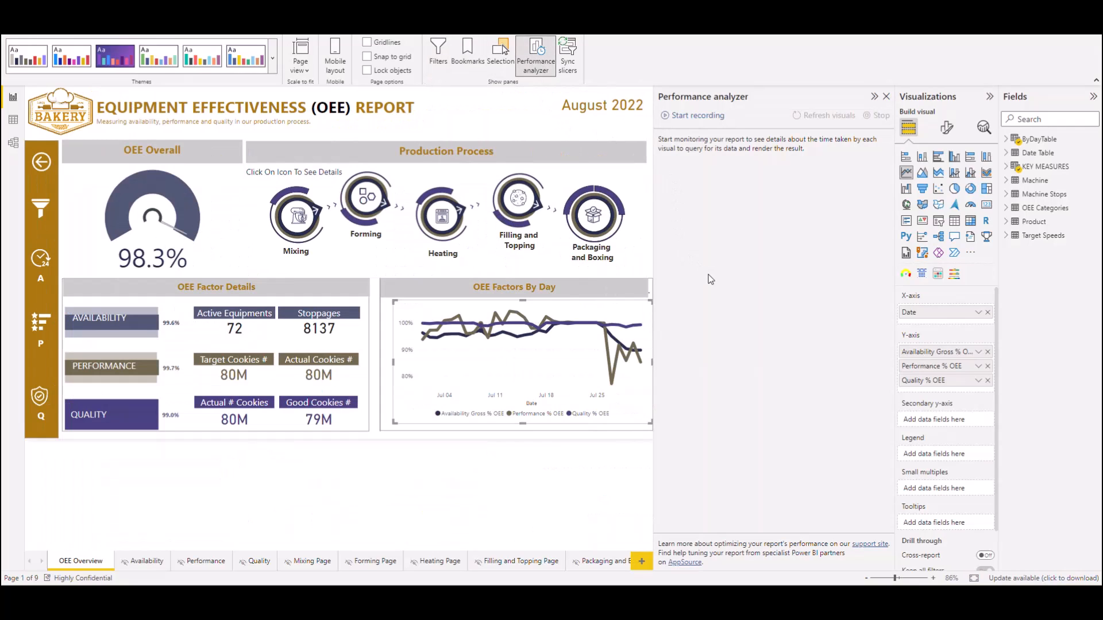
mouse_move(759, 325)
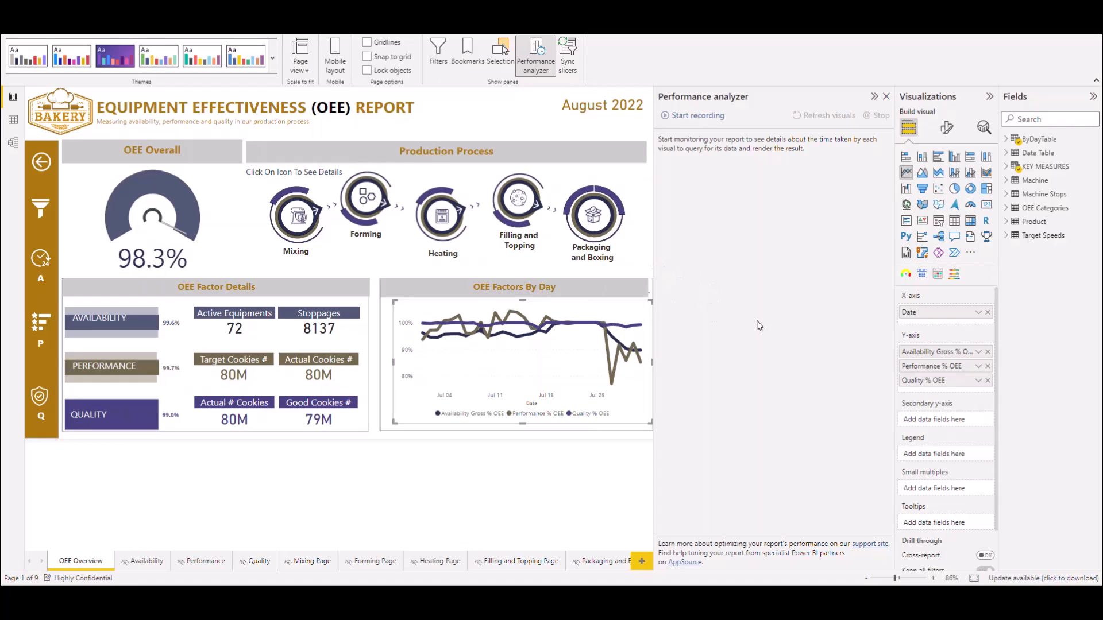
mouse_move(755, 325)
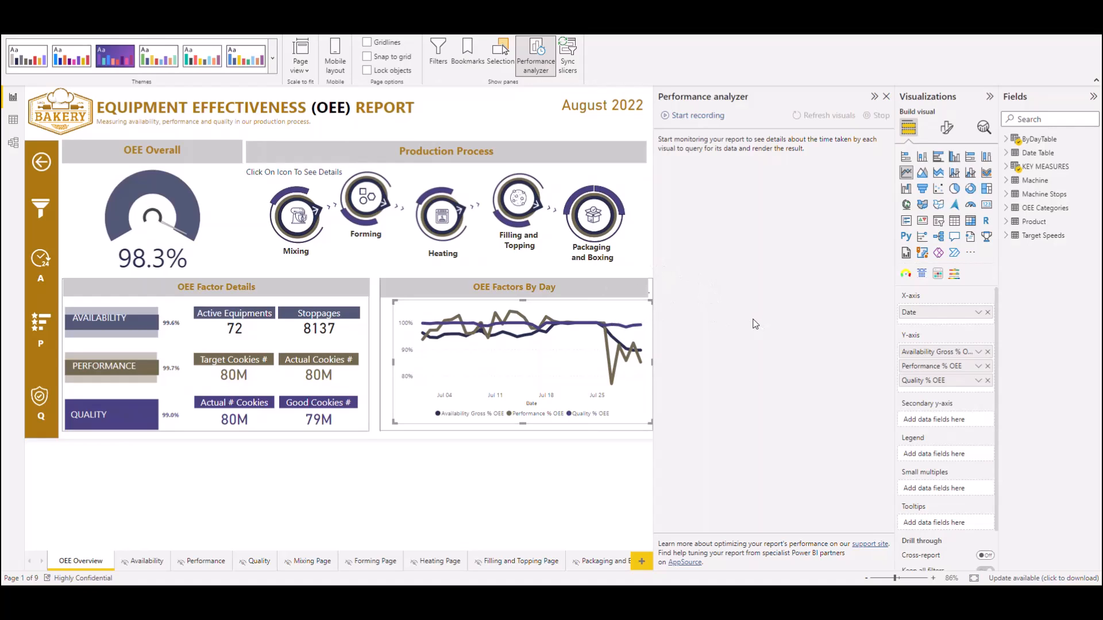
Step: Record a trace while highlighting a late-July day, clearing it, then an early-July day
click(696, 115)
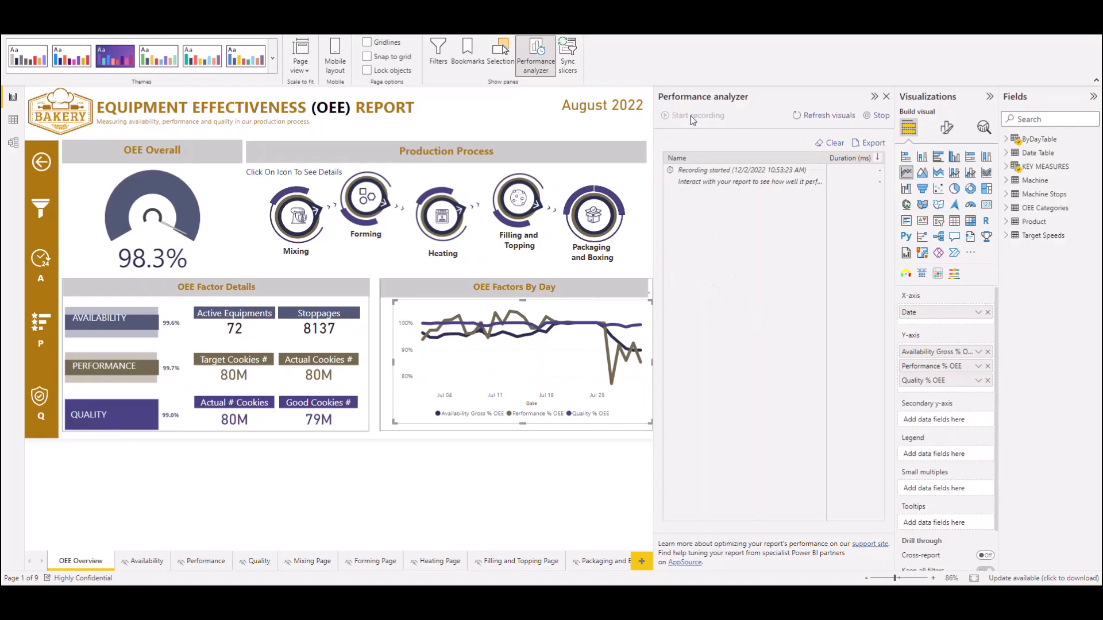
mouse_move(609, 322)
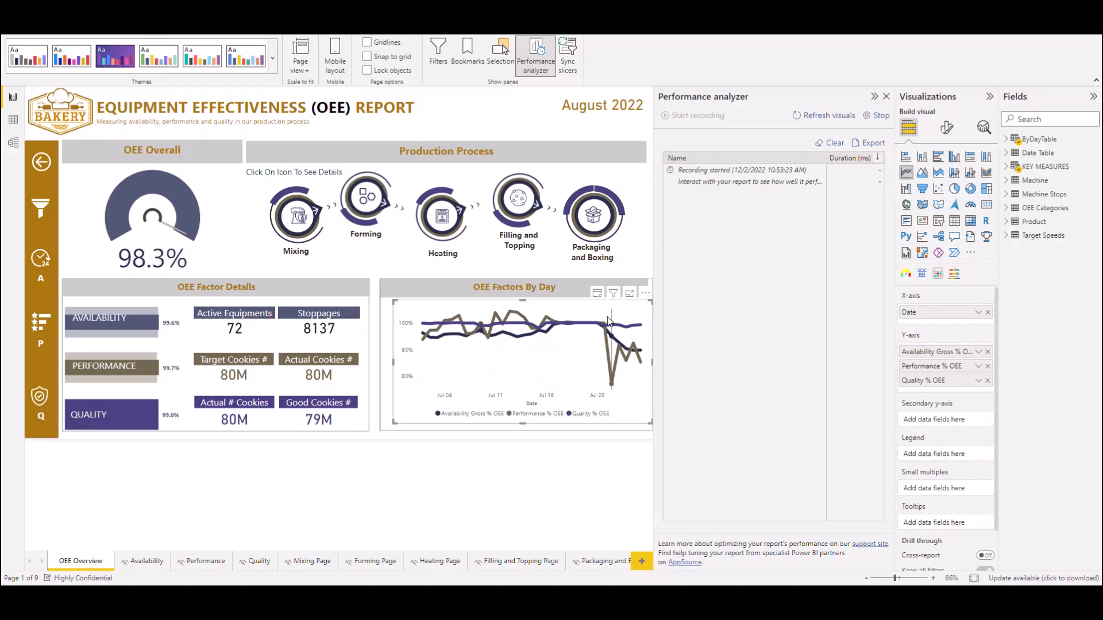
click(554, 324)
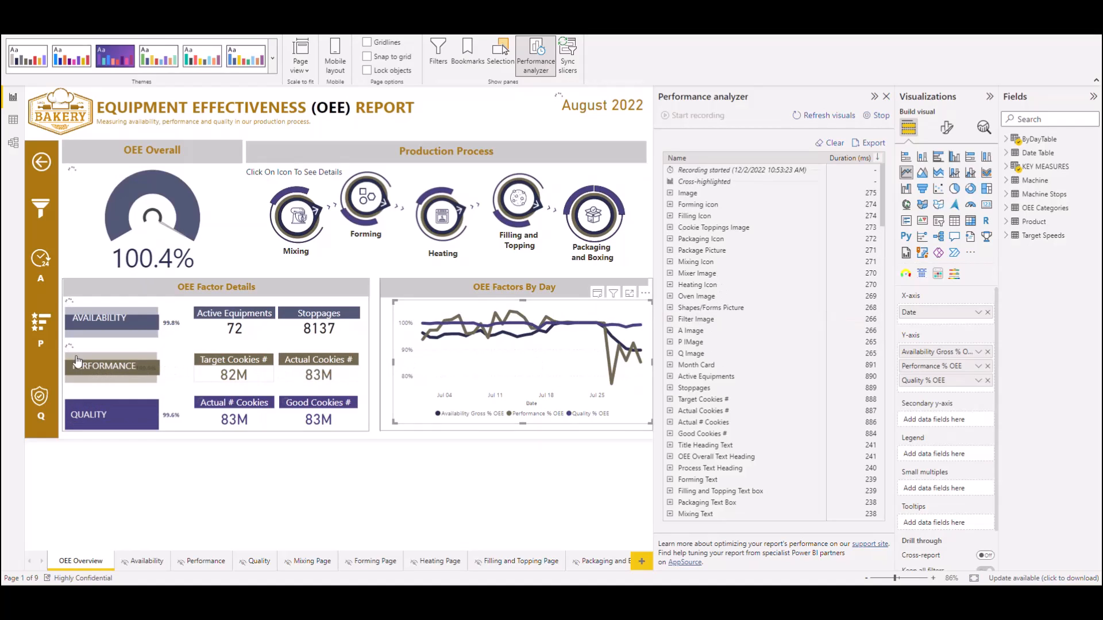
click(104, 366)
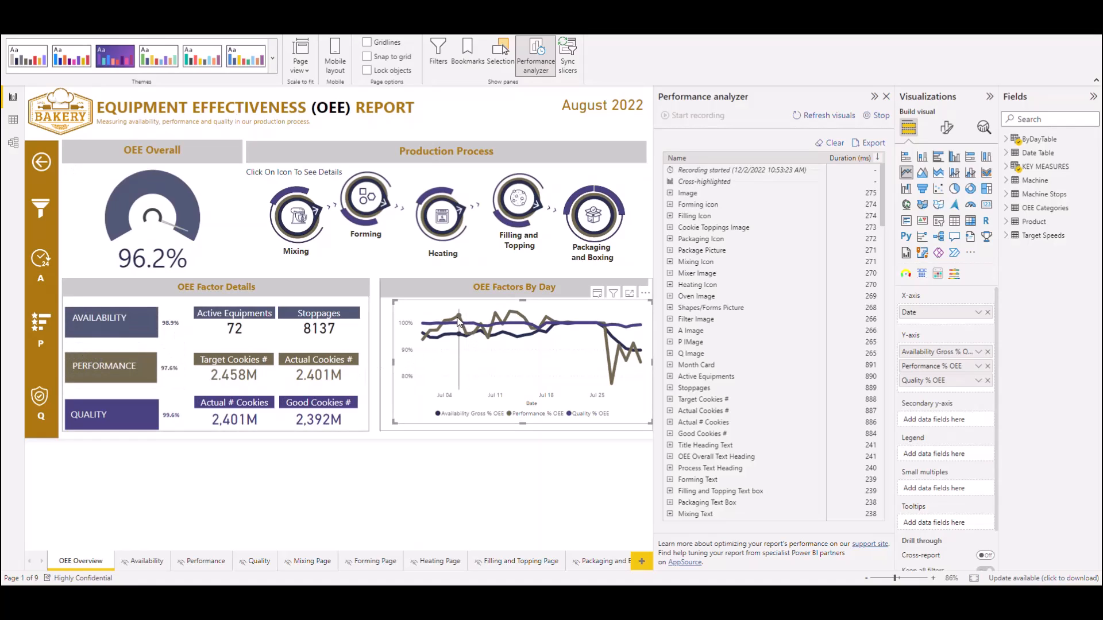
click(460, 334)
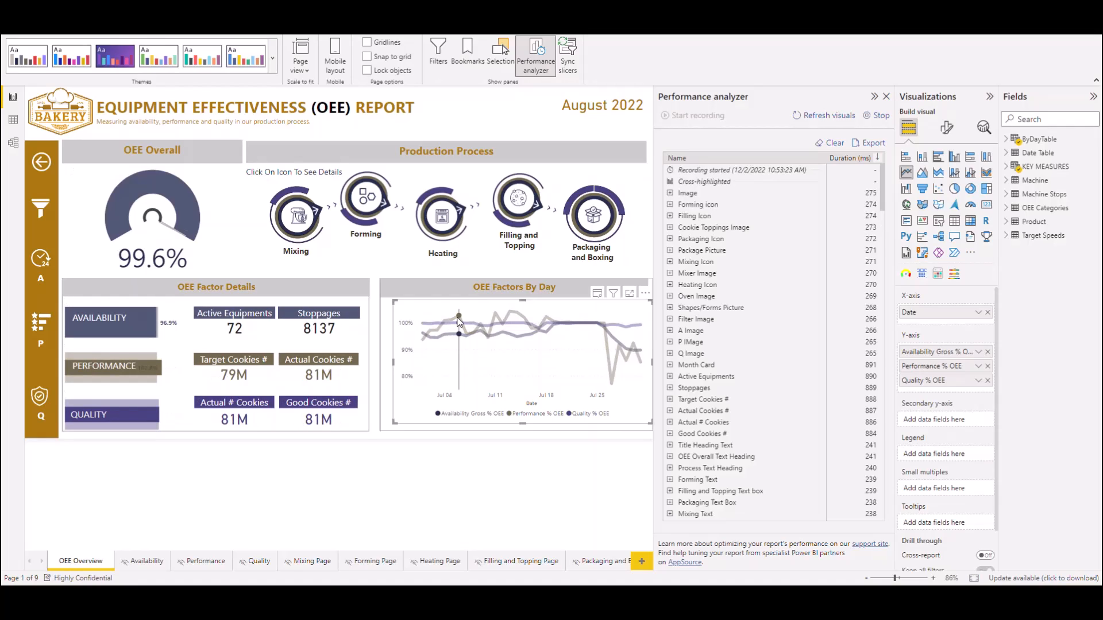
mouse_move(459, 318)
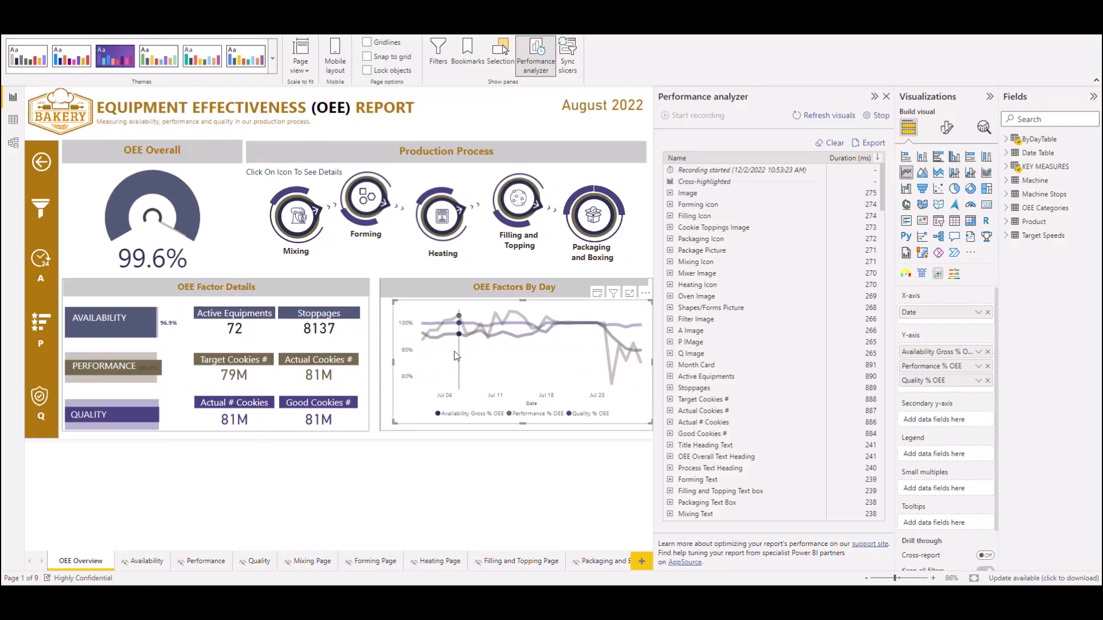
mouse_move(711, 299)
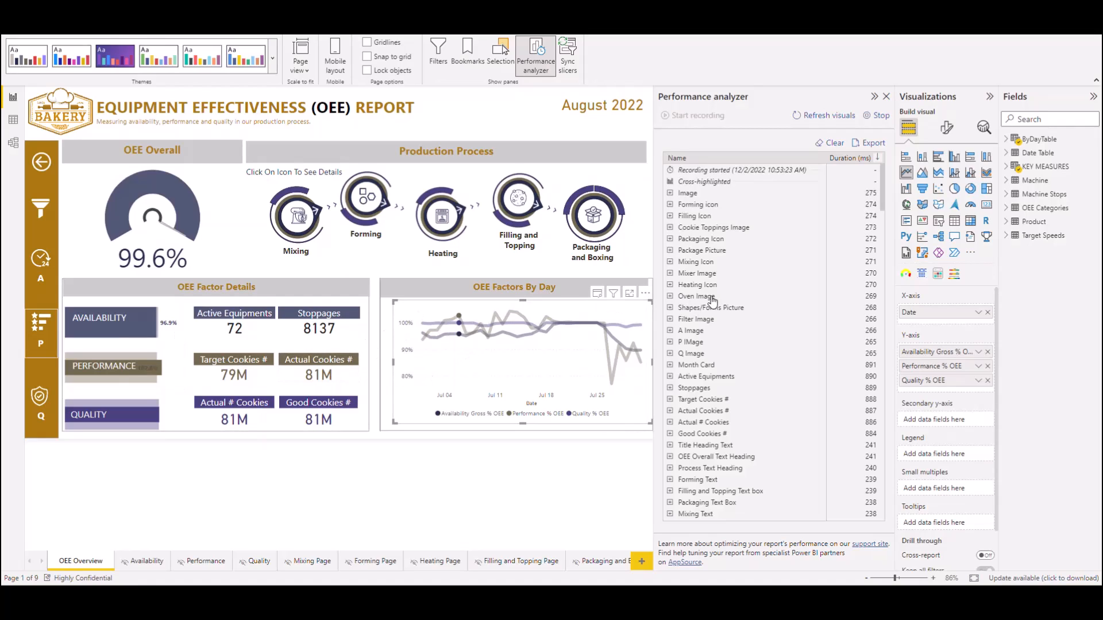
mouse_move(838, 282)
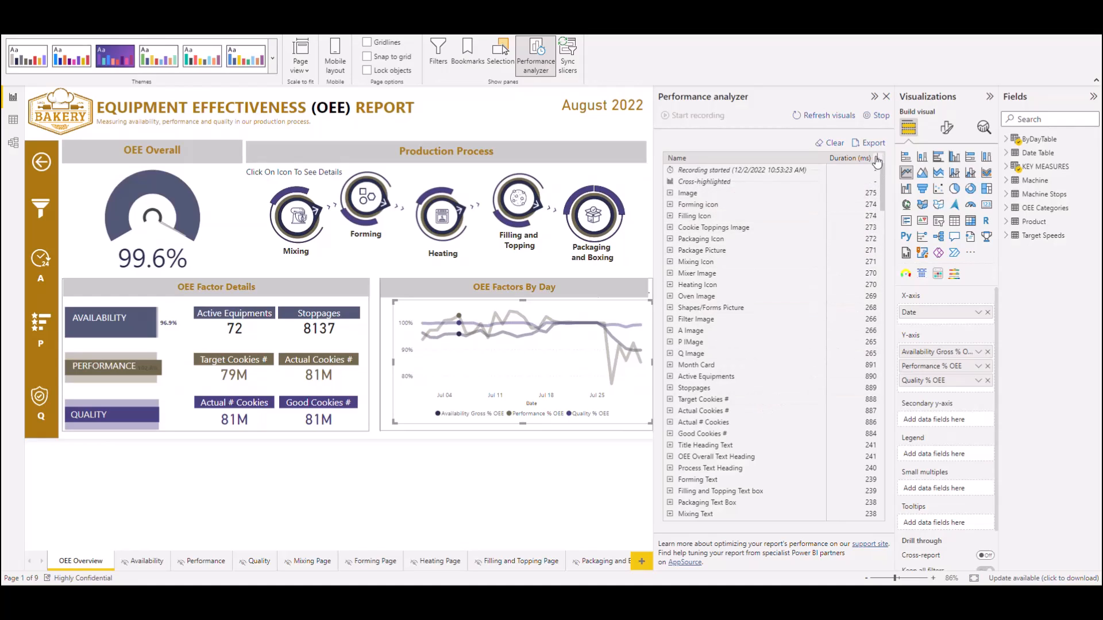
Step: Sort recorded visuals by duration descending and expand the Performance % breakdown
click(876, 159)
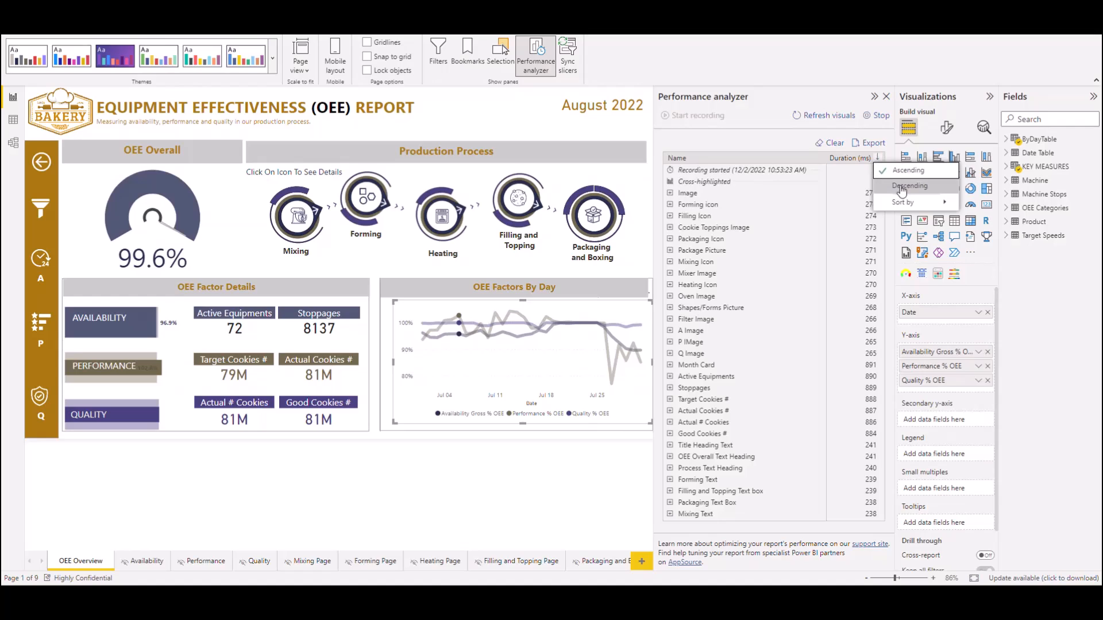
click(911, 186)
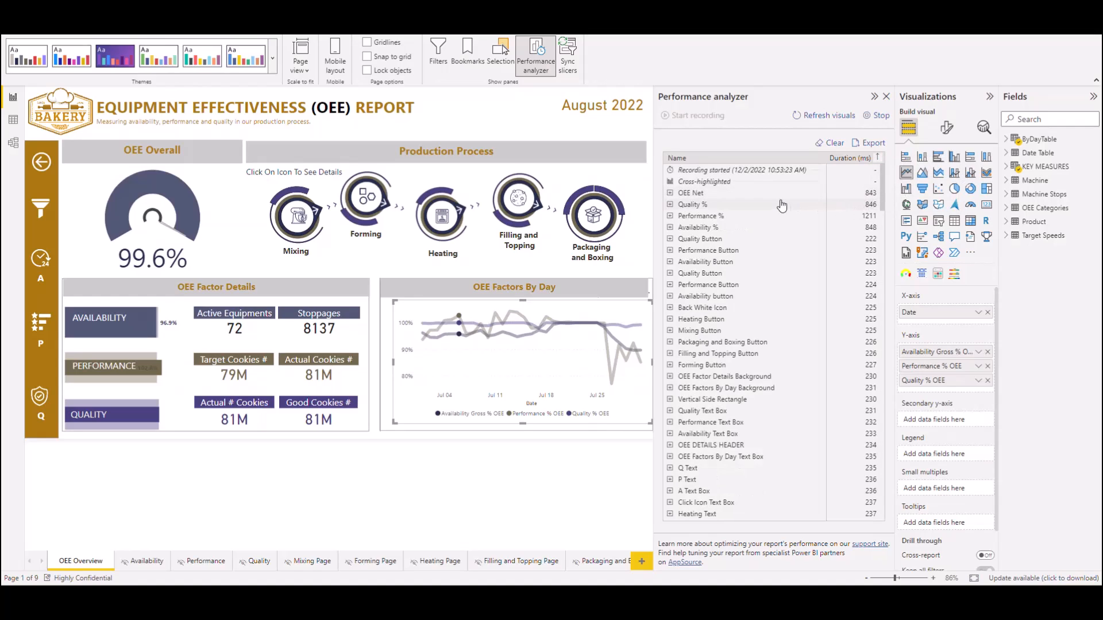
mouse_move(686, 203)
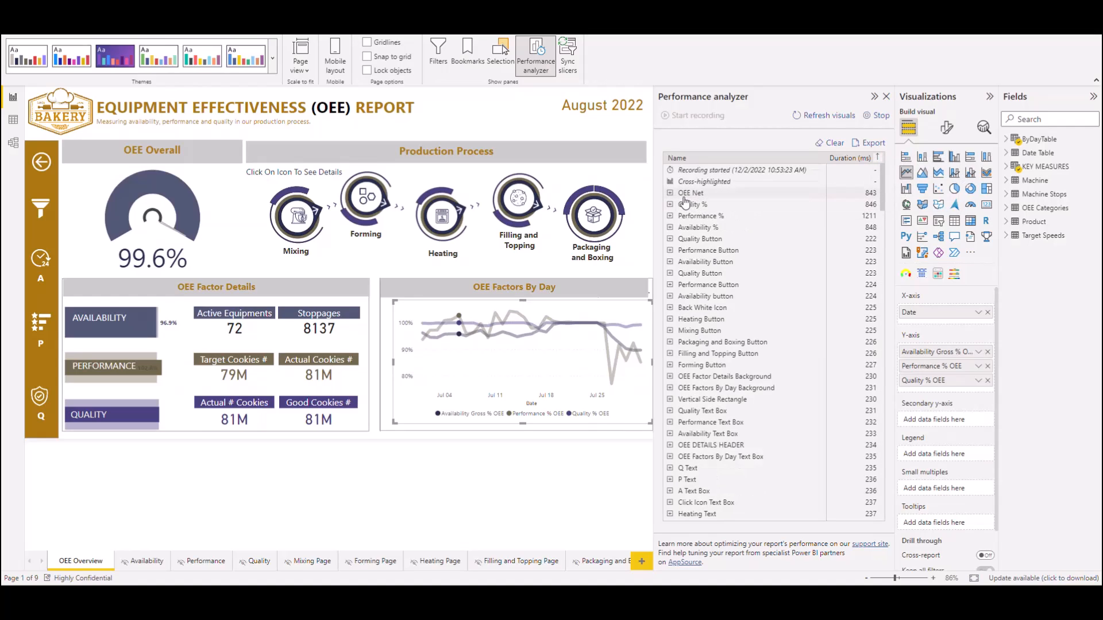
mouse_move(689, 205)
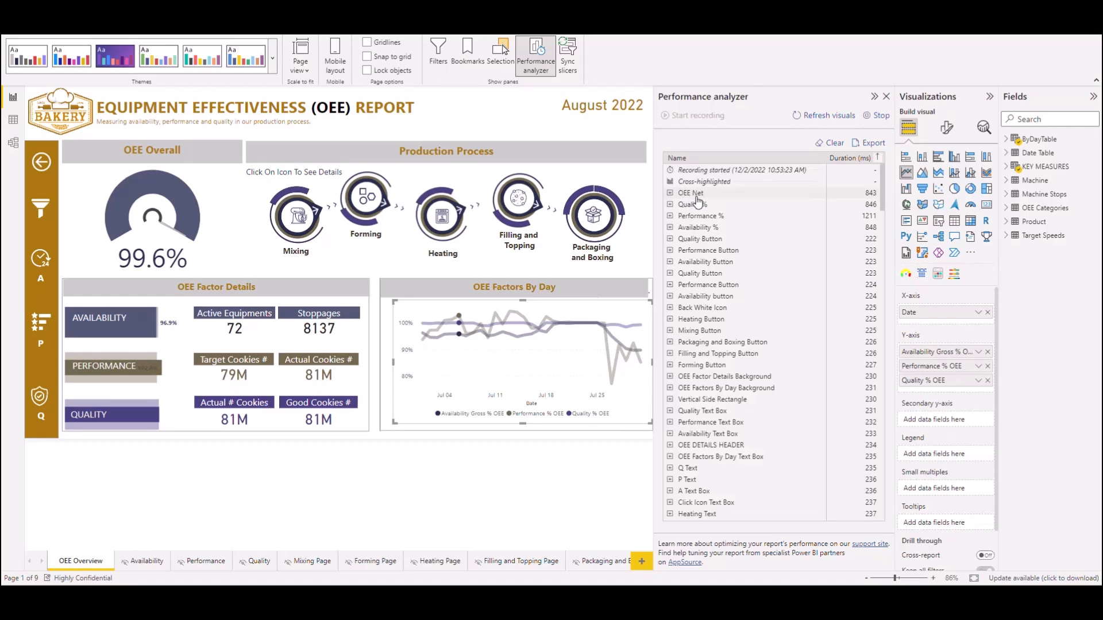
mouse_move(763, 208)
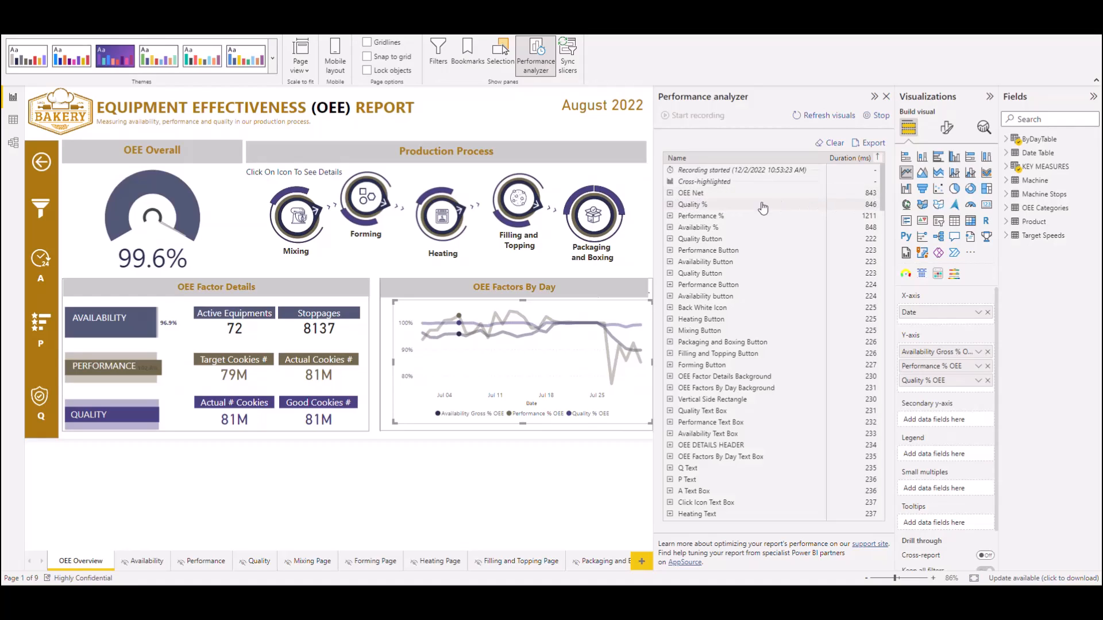
click(700, 215)
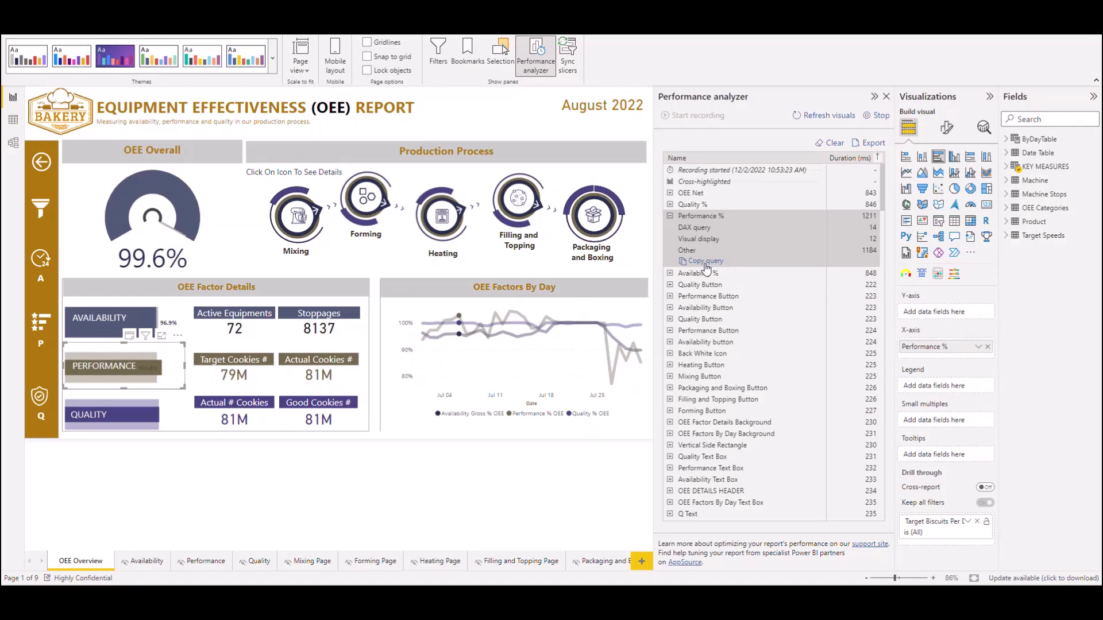
Step: Copy the Performance % DAX query into DAX Studio and show its Results area
click(704, 261)
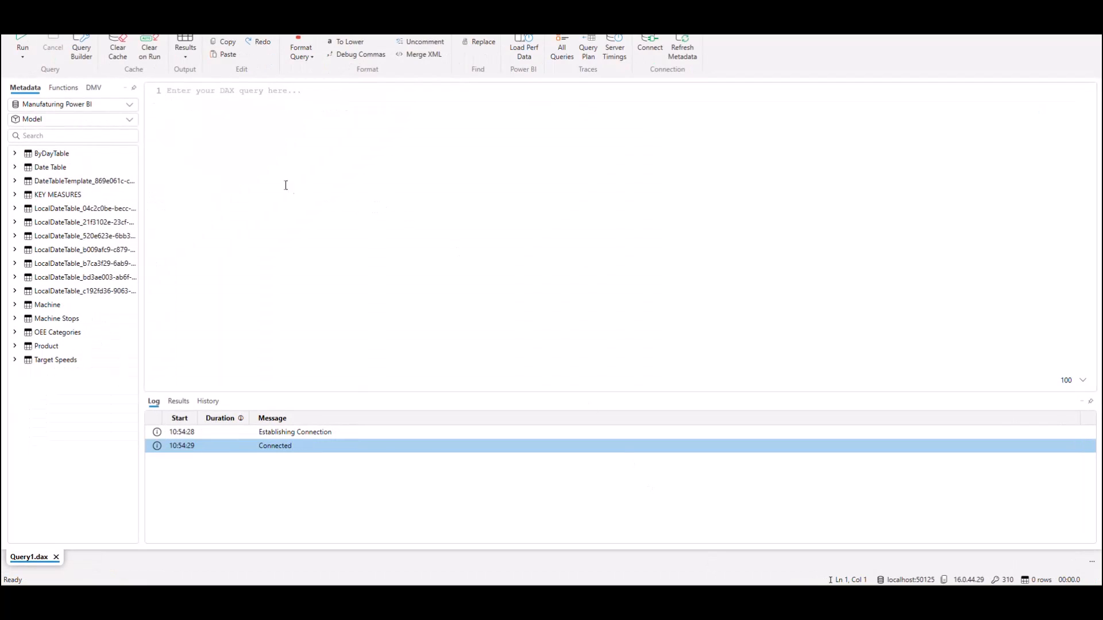
text(// DAX Query)
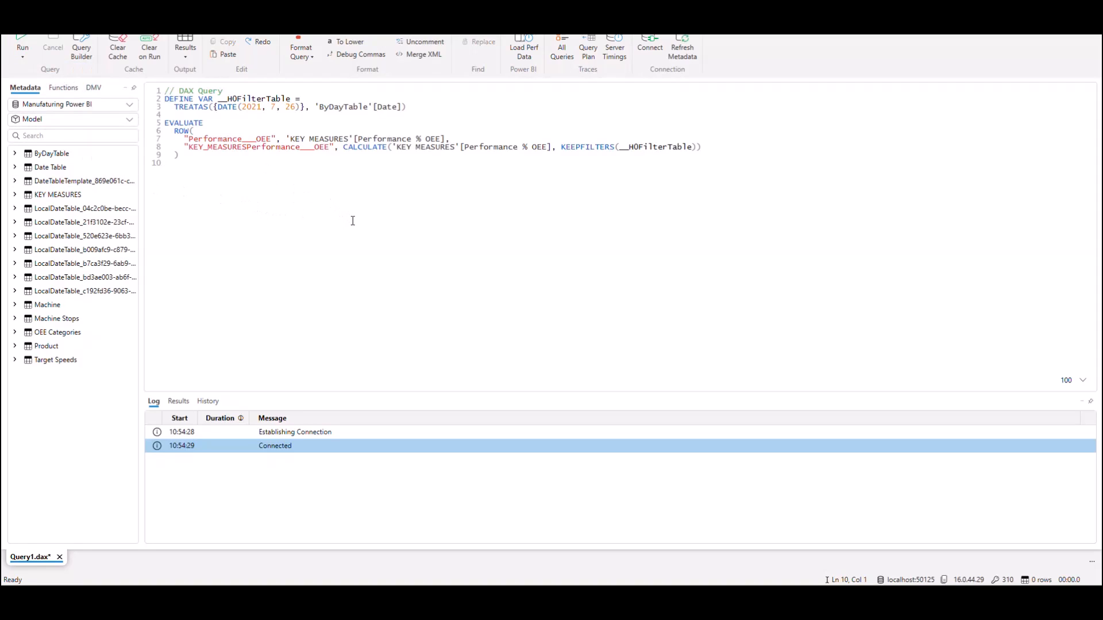
click(178, 401)
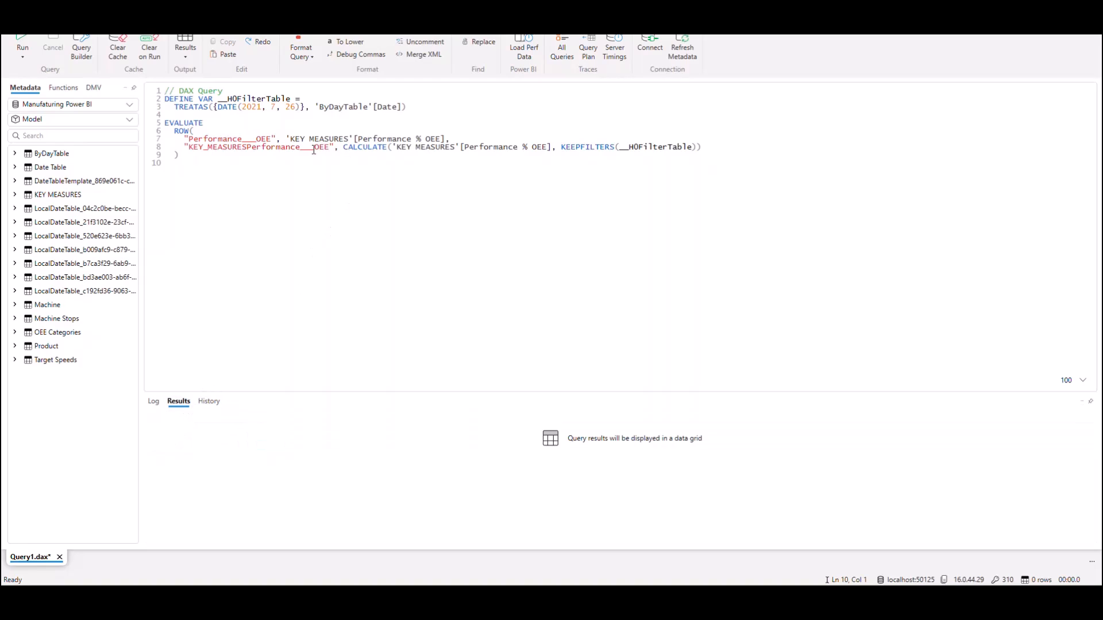
mouse_move(386, 230)
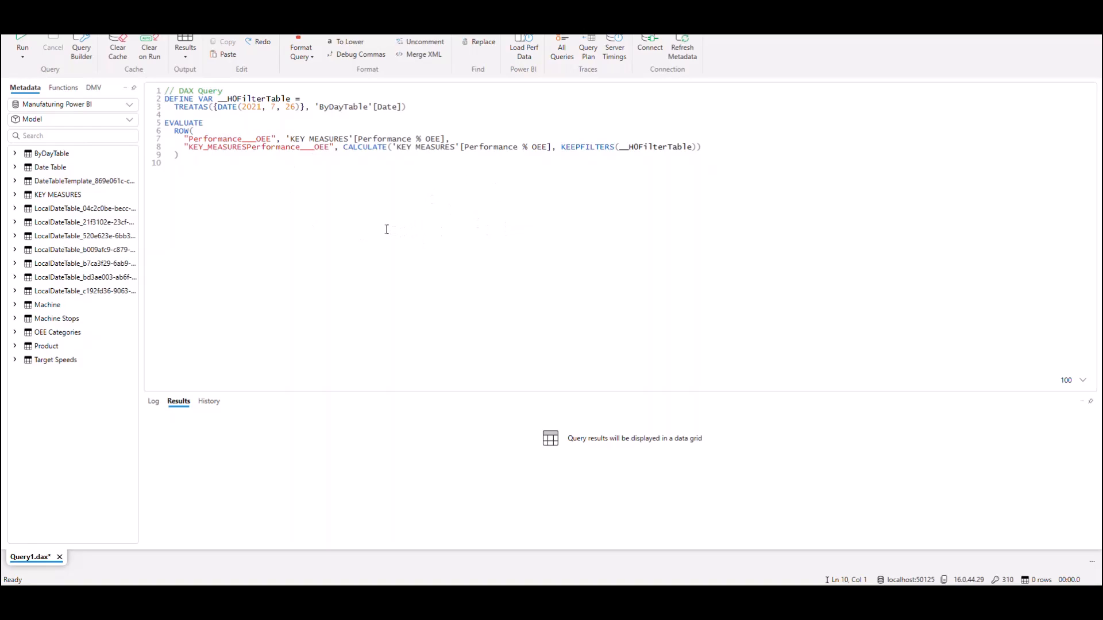
mouse_move(497, 258)
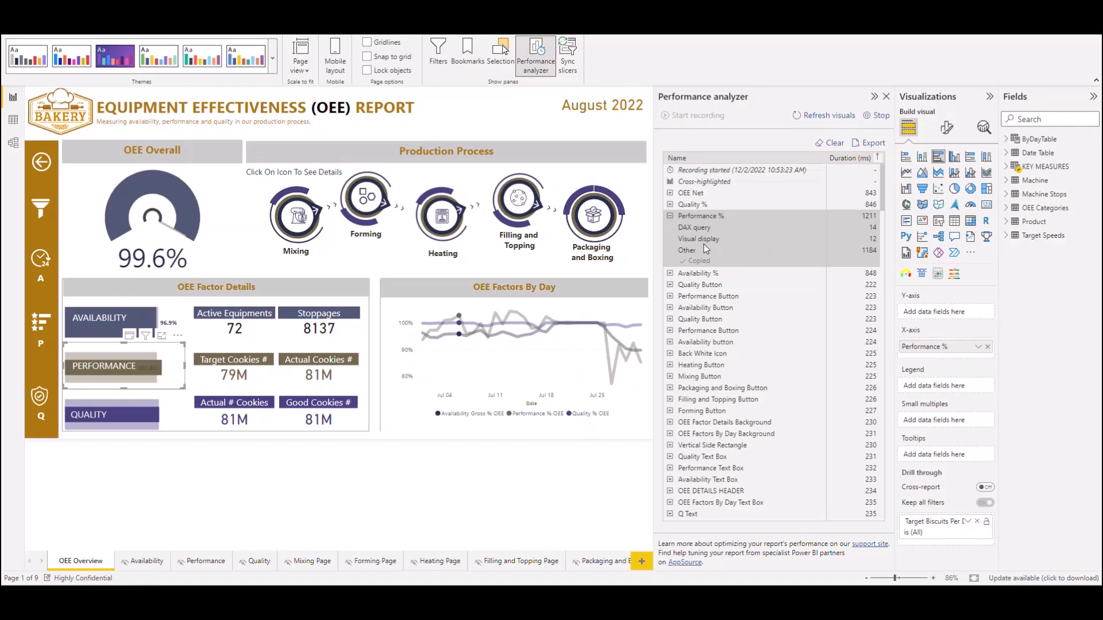
mouse_move(703, 239)
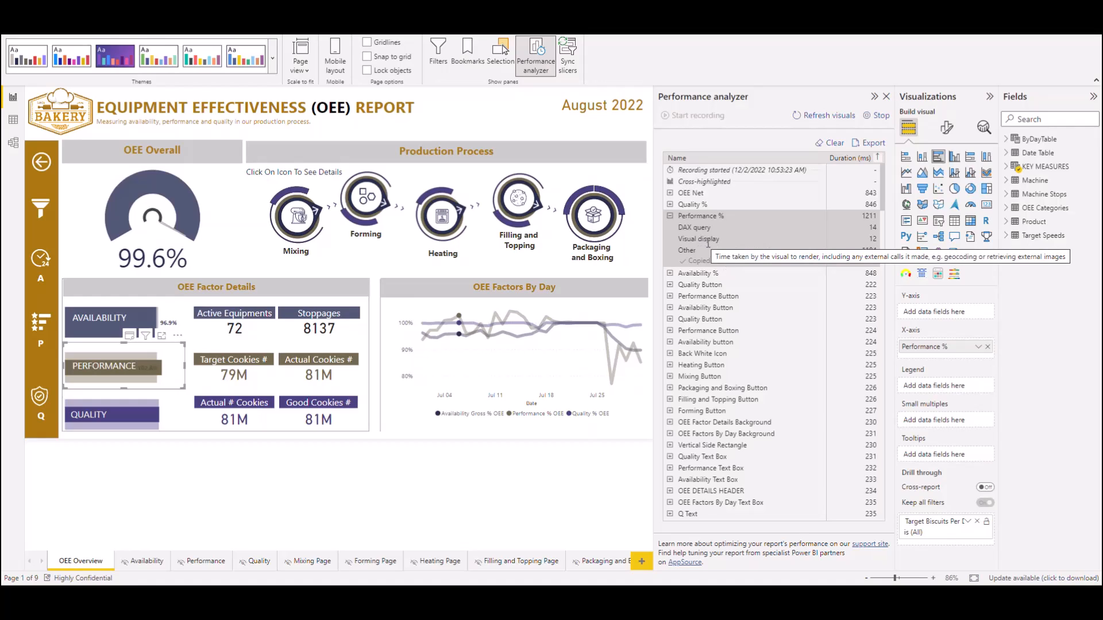
mouse_move(770, 291)
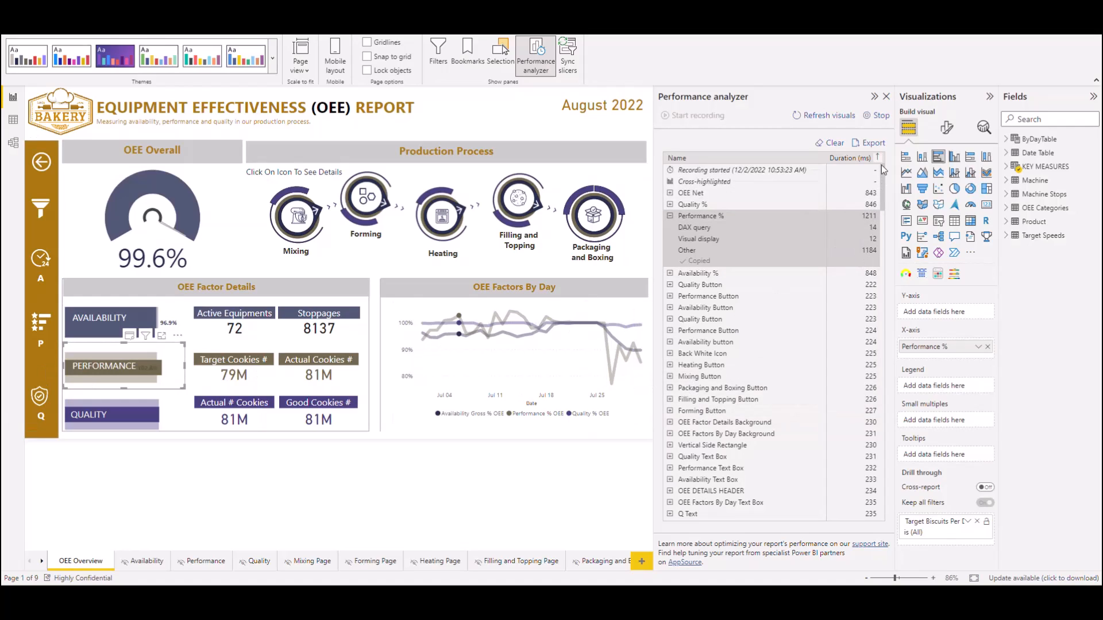
mouse_move(725, 278)
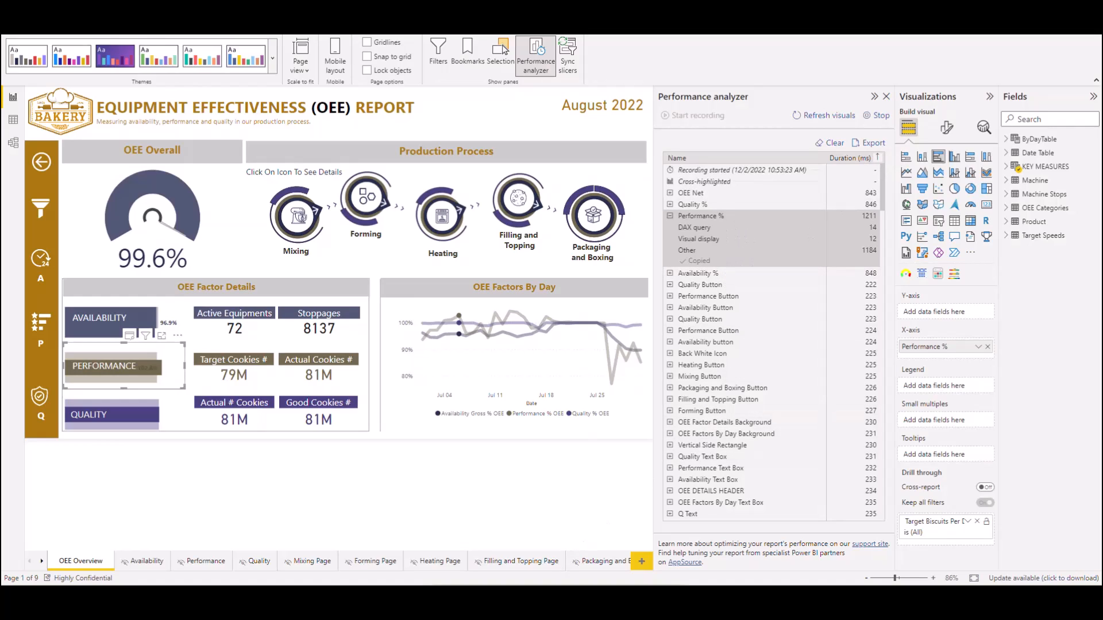
Step: Switch to the Performance Analyzer sample report on its Introduction page
click(872, 142)
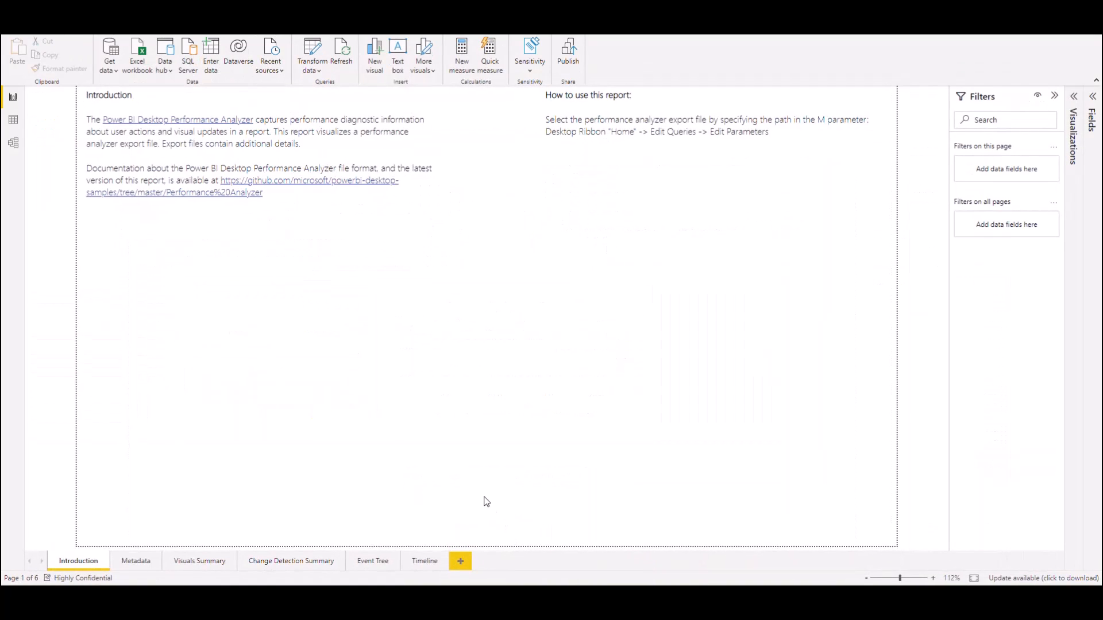
mouse_move(421, 369)
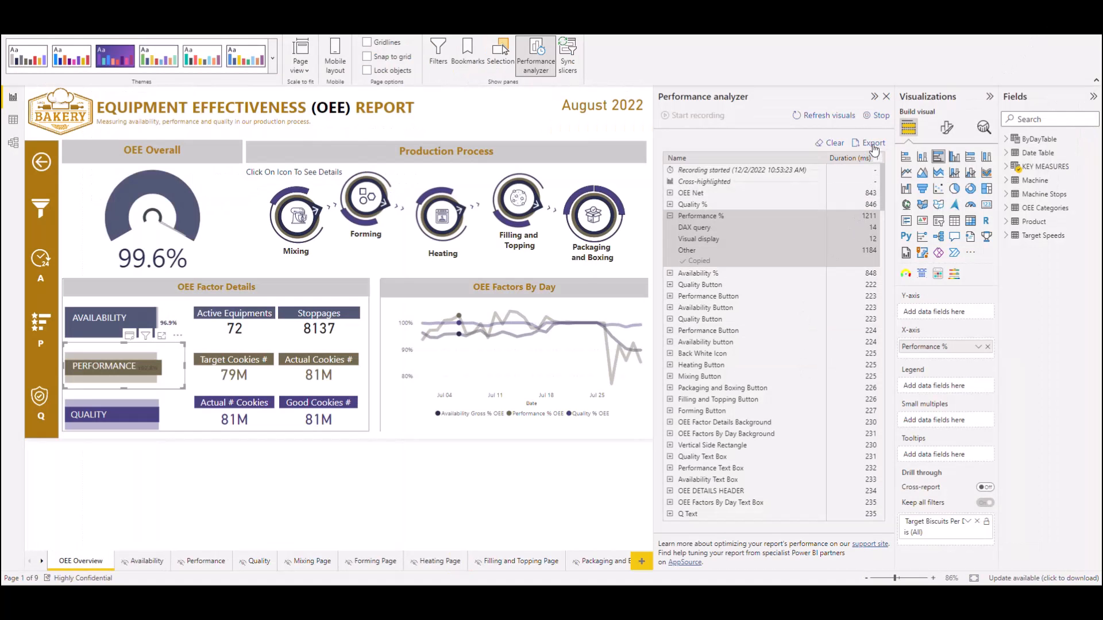
Step: Export the recording as PowerBIPerformanceData_cookies_4.json to Downloads
click(872, 143)
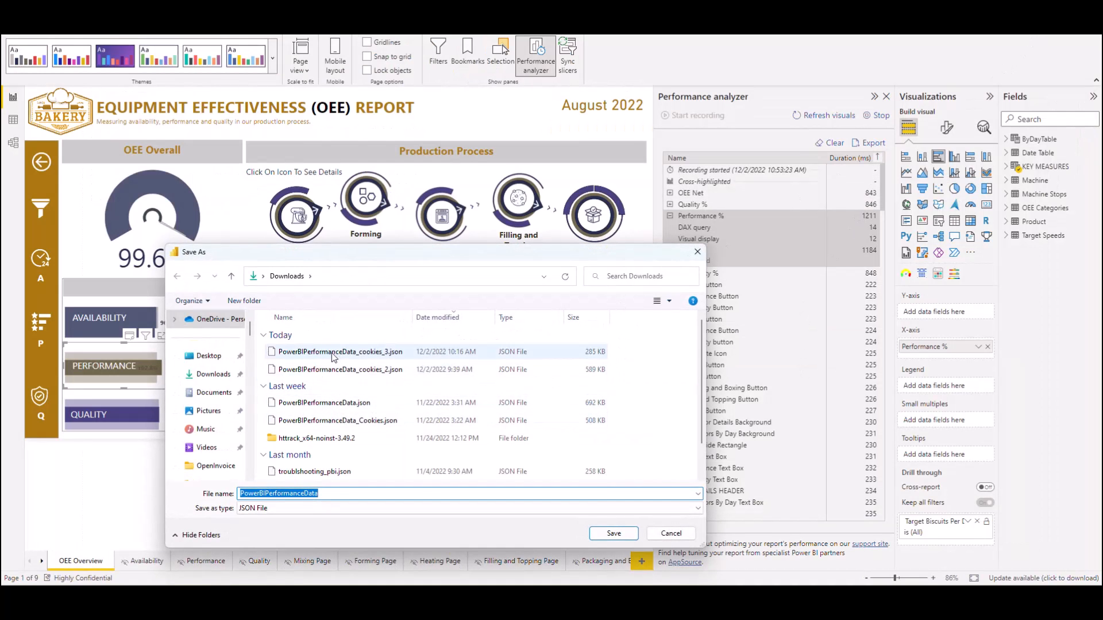
mouse_move(331, 449)
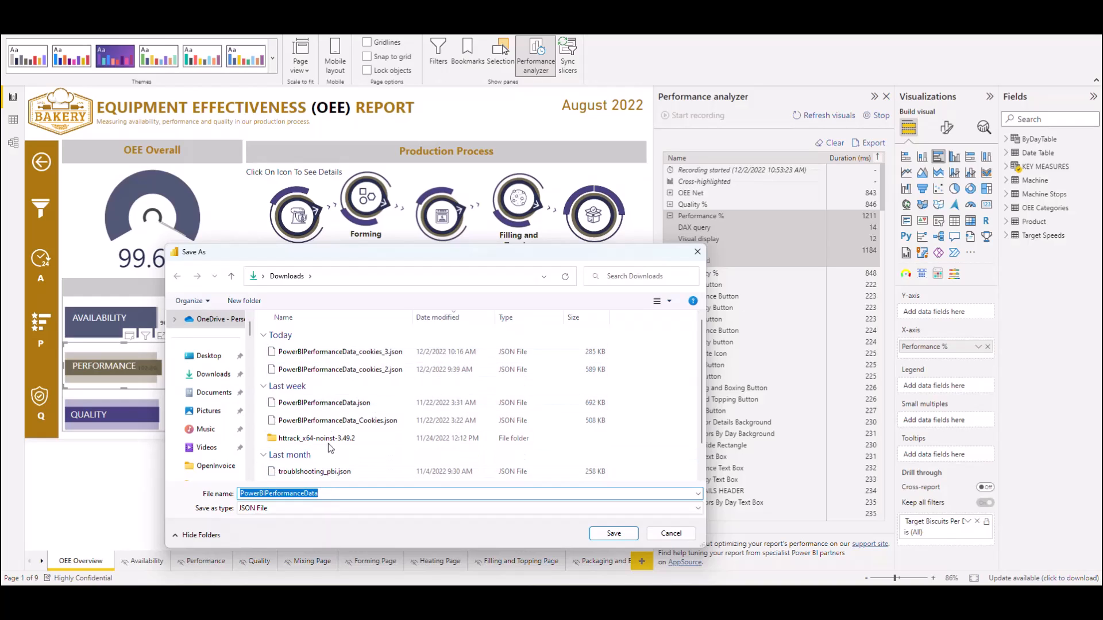
click(345, 352)
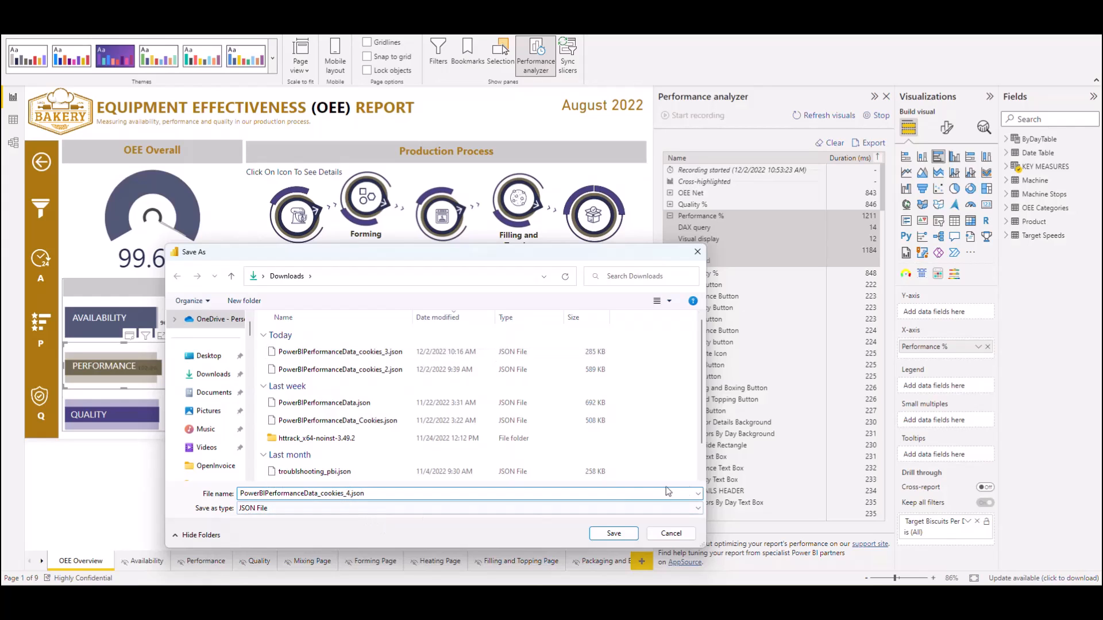
click(613, 534)
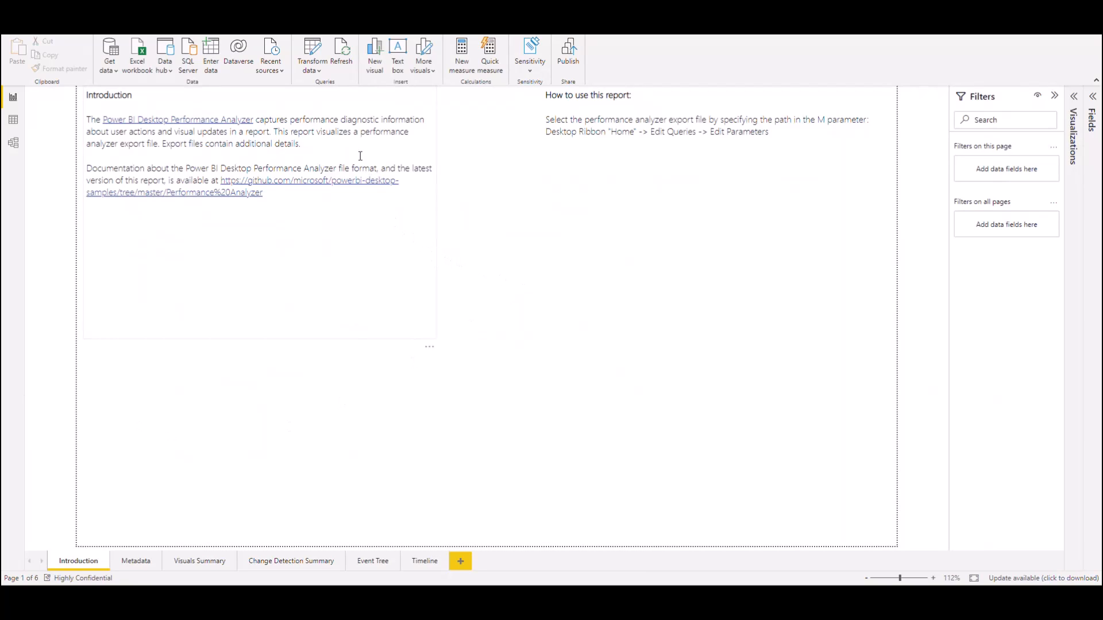
mouse_move(311, 57)
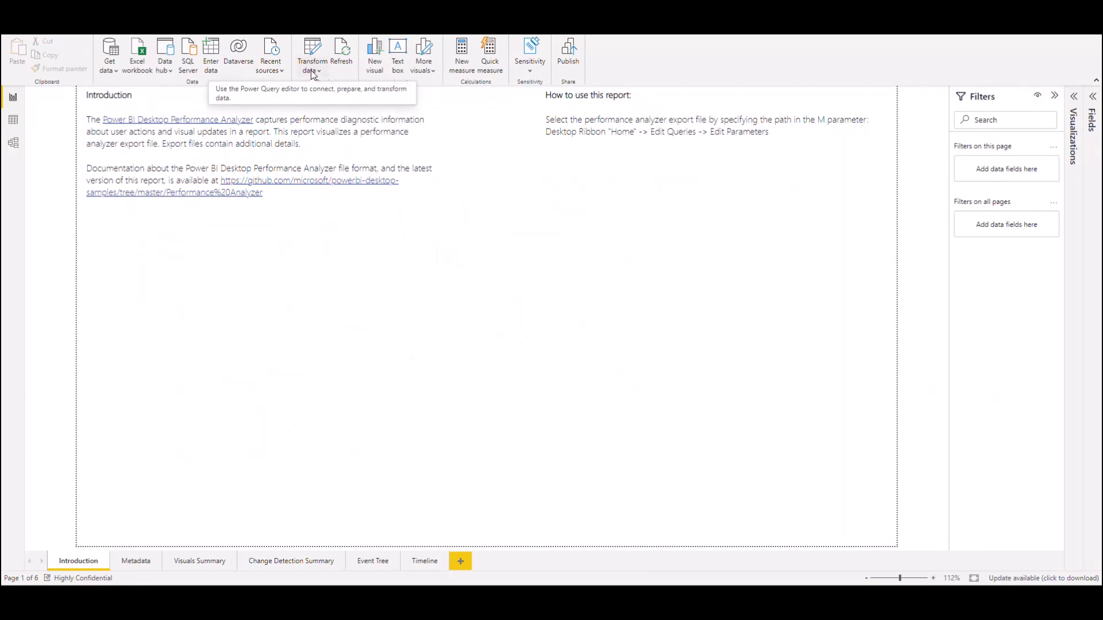
mouse_move(318, 72)
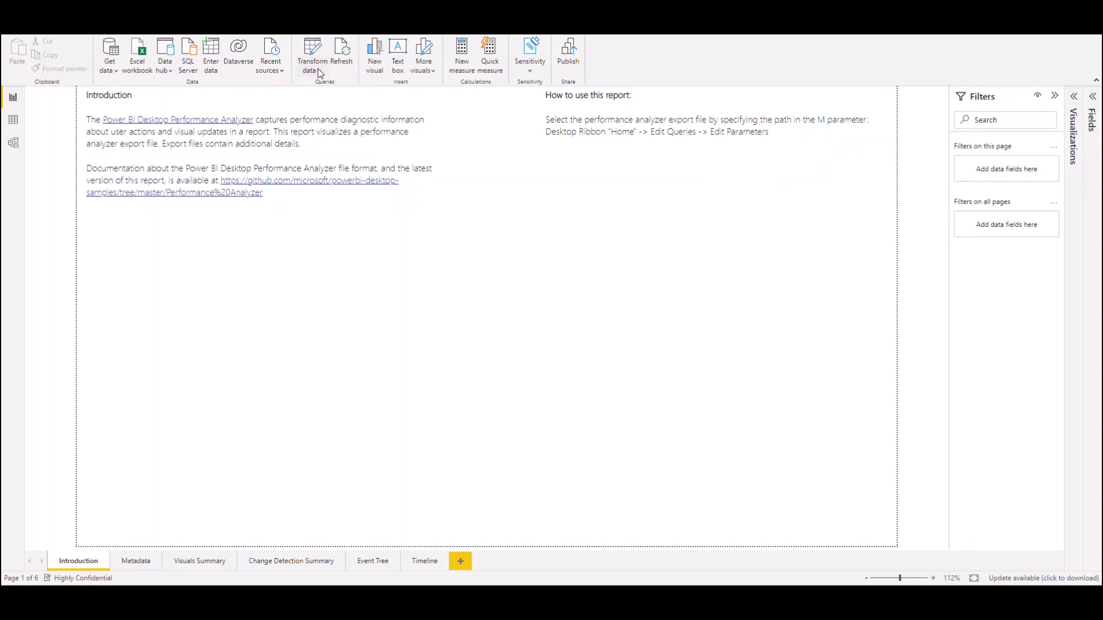
Step: Set PerfLogFilePath to the _cookies_4.json export via Edit parameters and apply changes
click(312, 56)
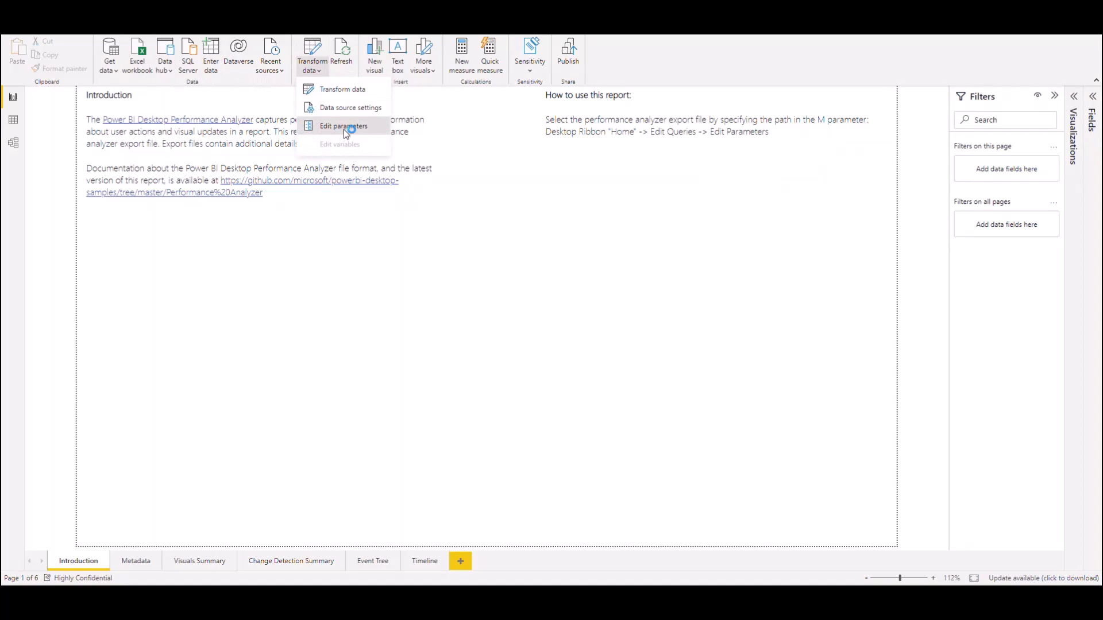
click(343, 126)
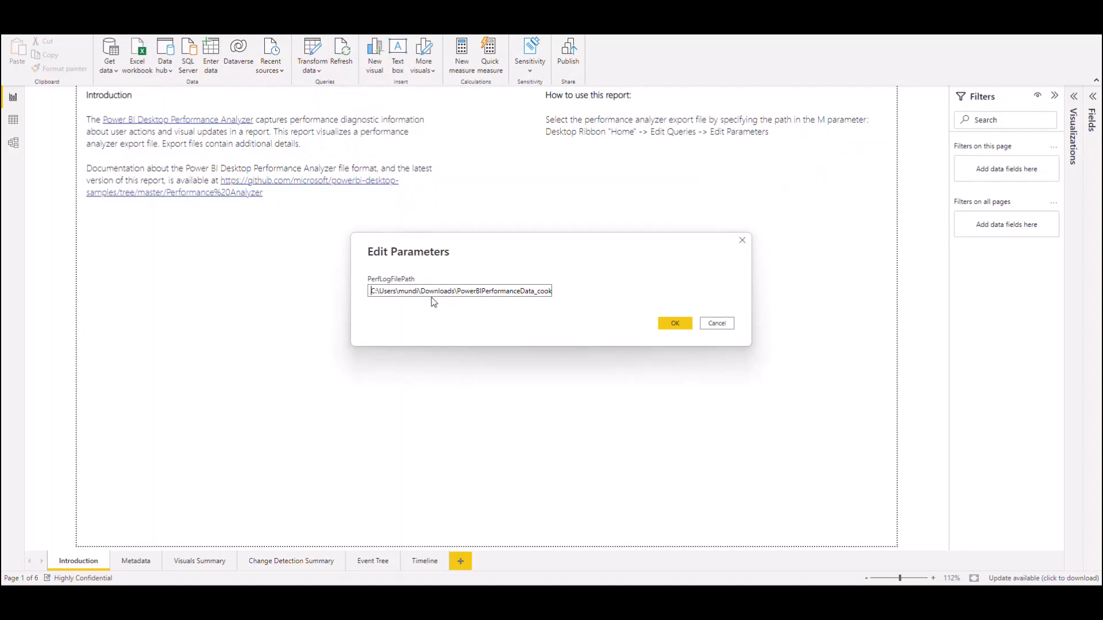
mouse_move(474, 302)
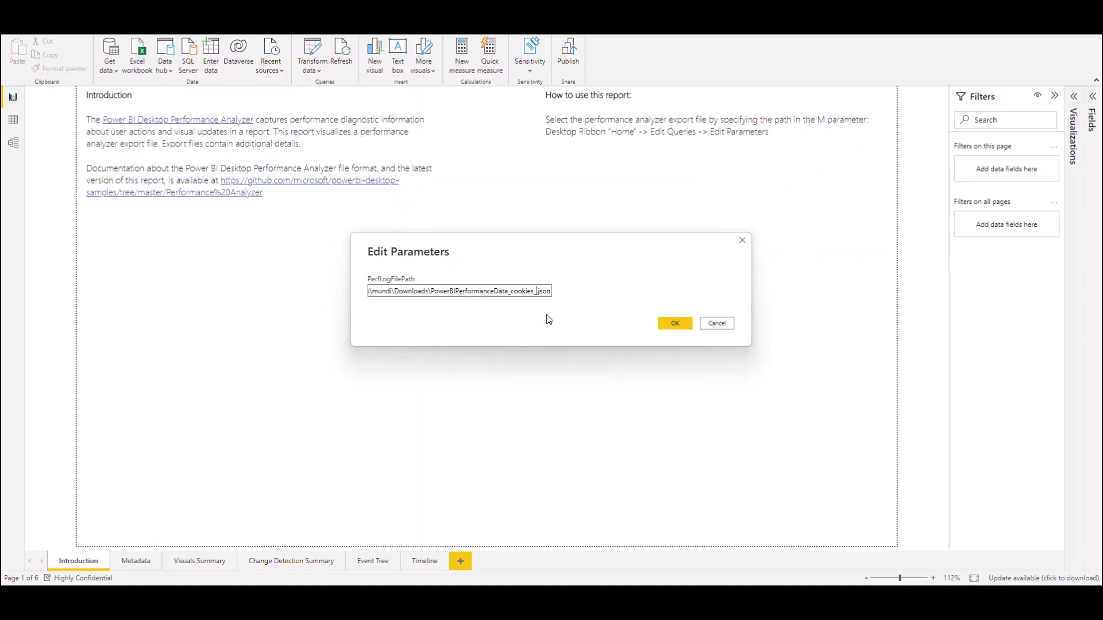
text(4)
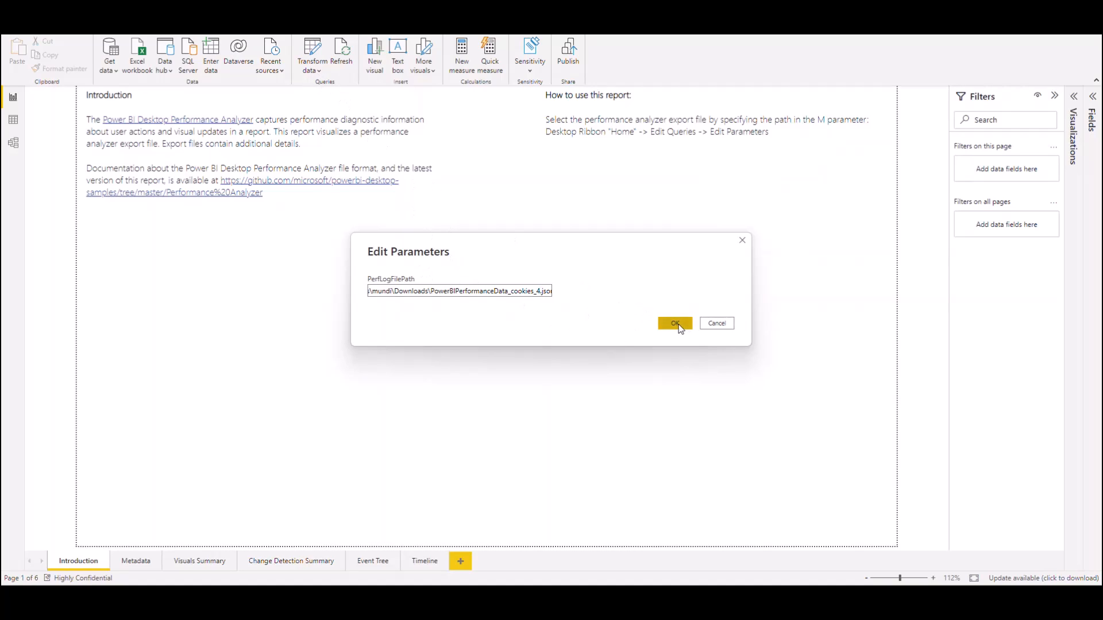
click(675, 323)
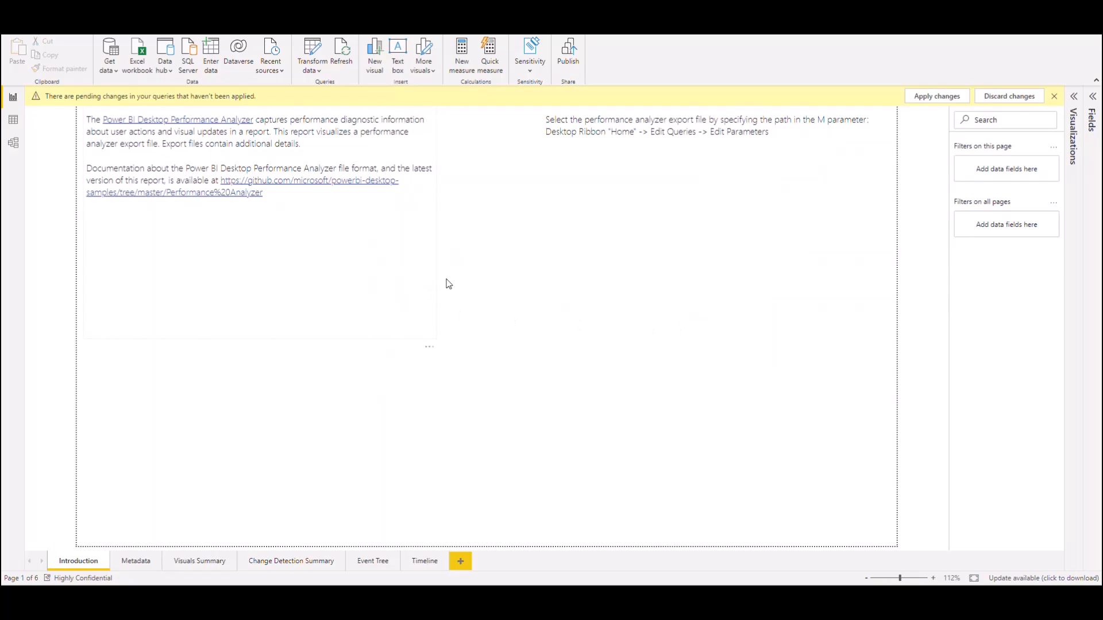
mouse_move(571, 226)
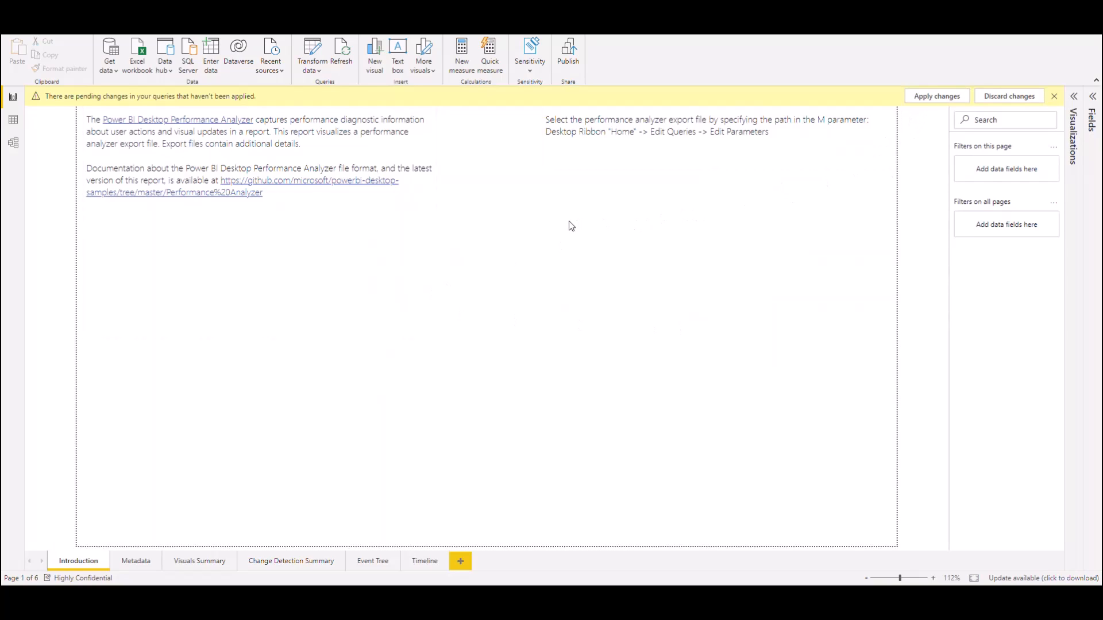
click(936, 95)
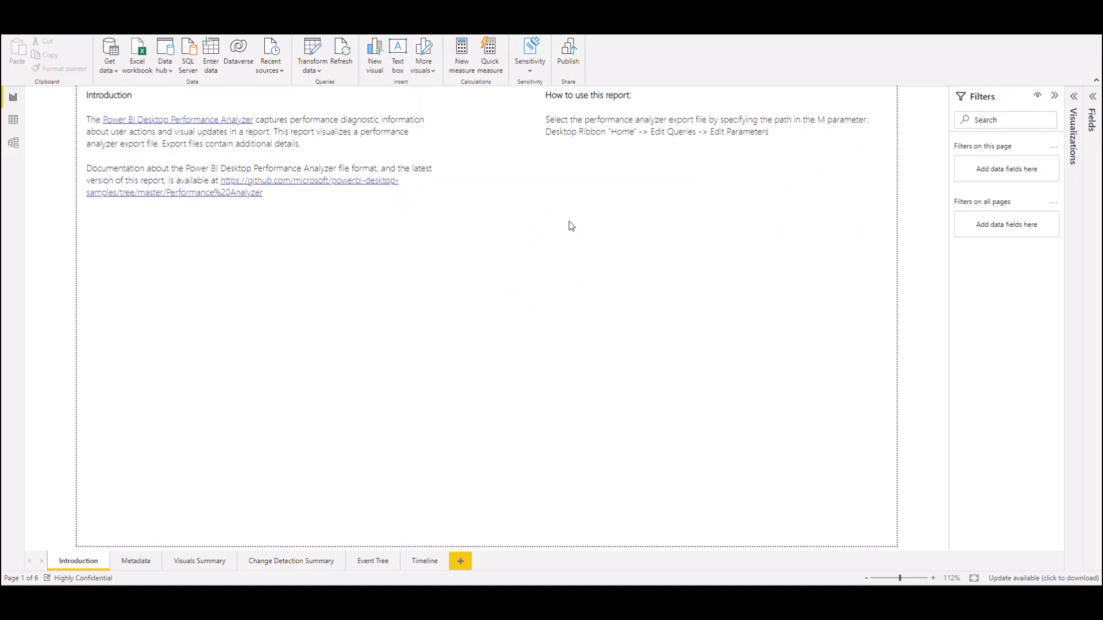
mouse_move(559, 331)
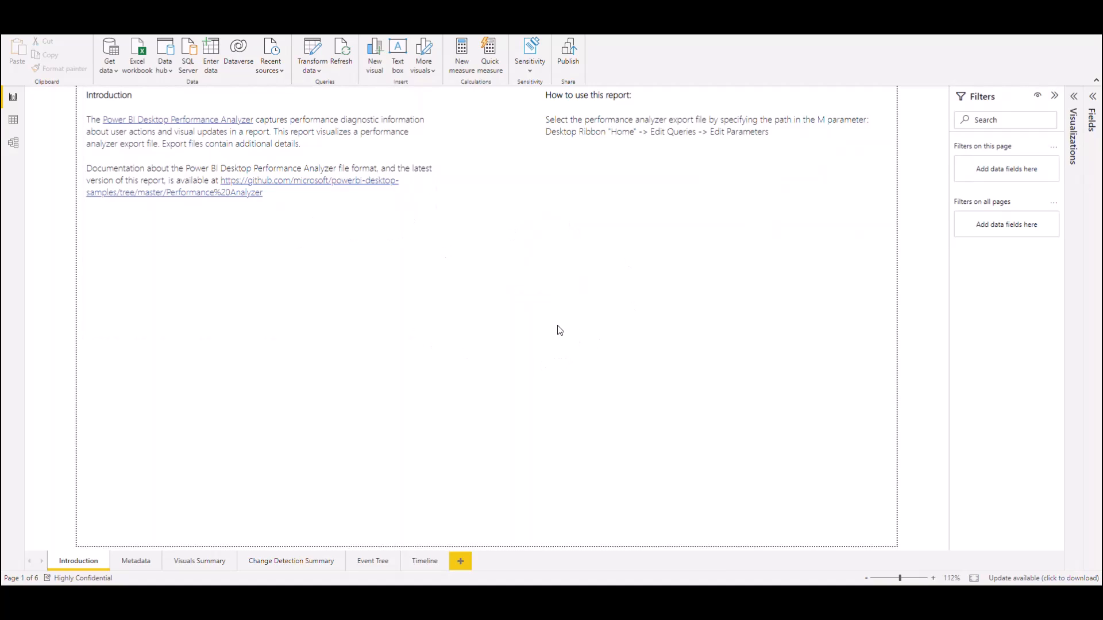
mouse_move(352, 410)
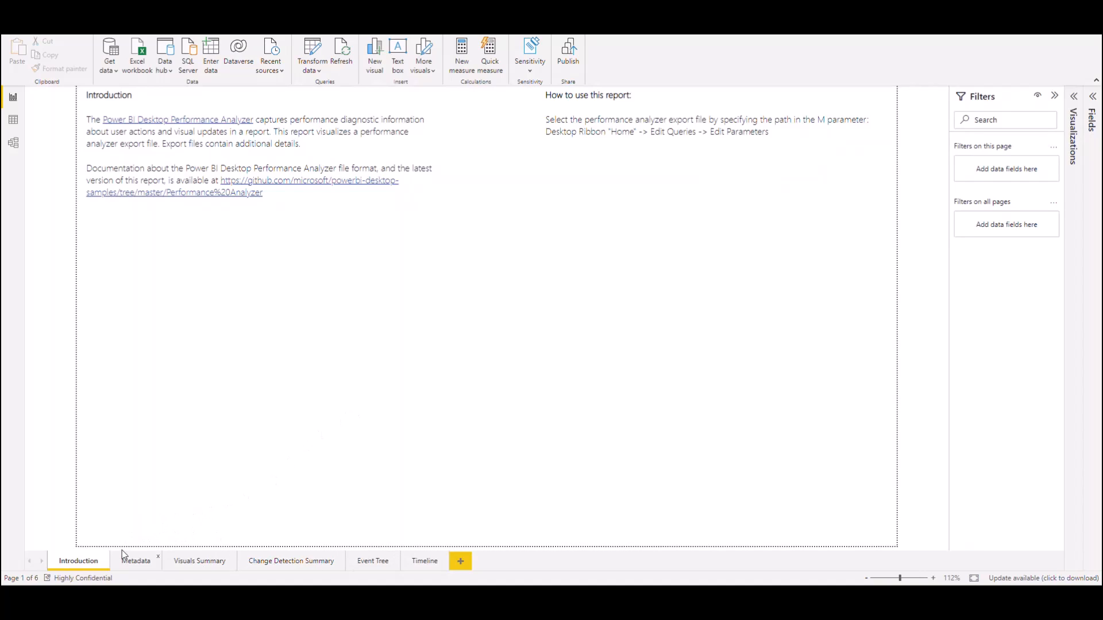
click(136, 560)
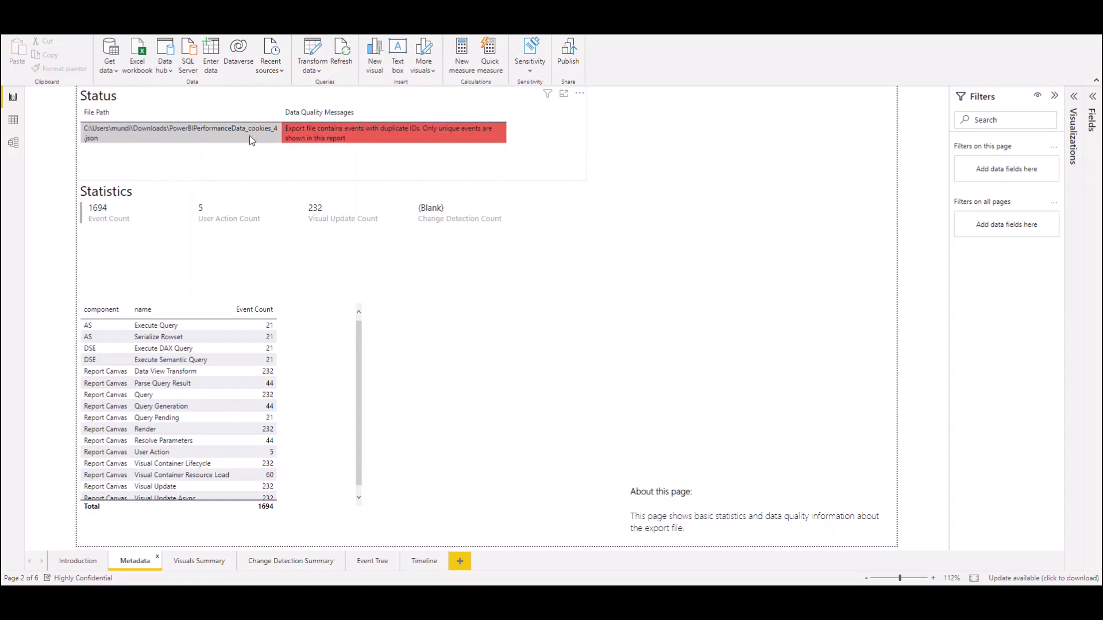
mouse_move(265, 133)
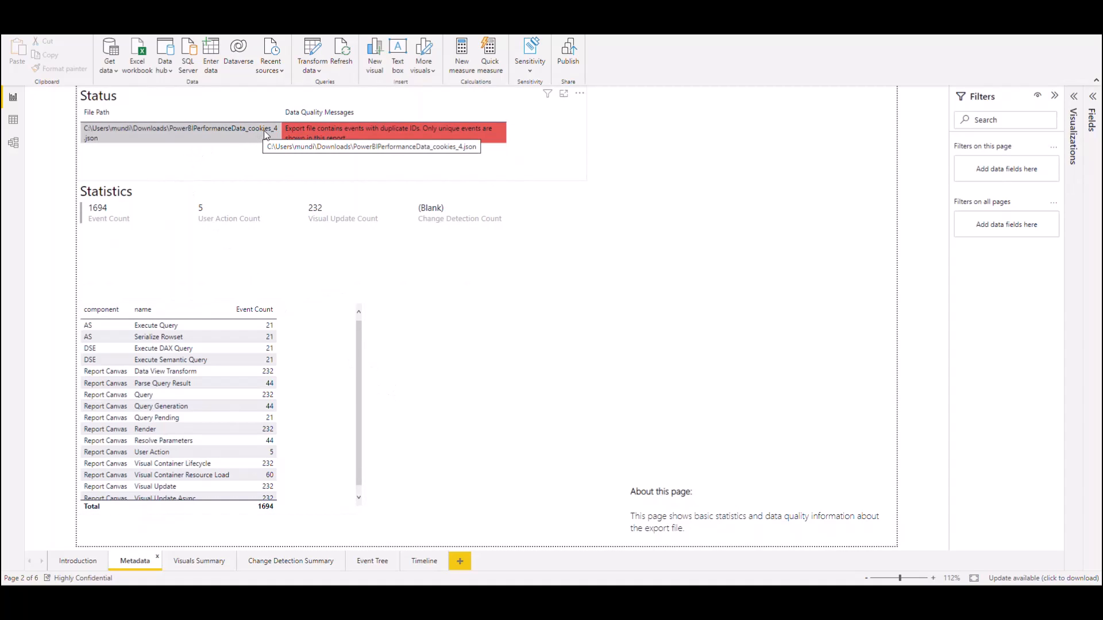
mouse_move(261, 168)
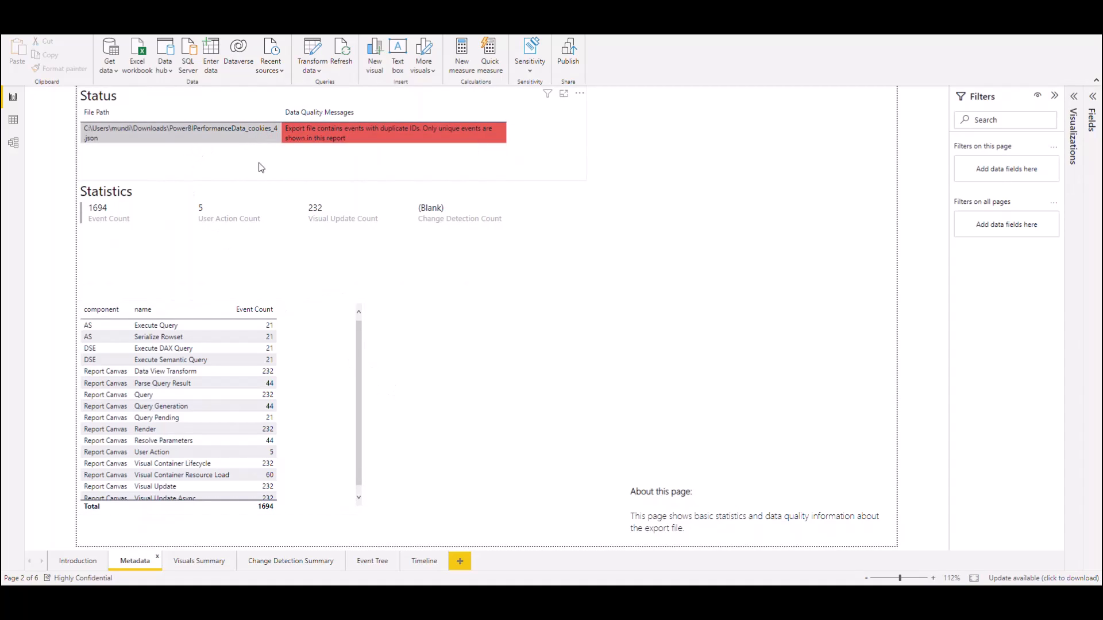
mouse_move(317, 140)
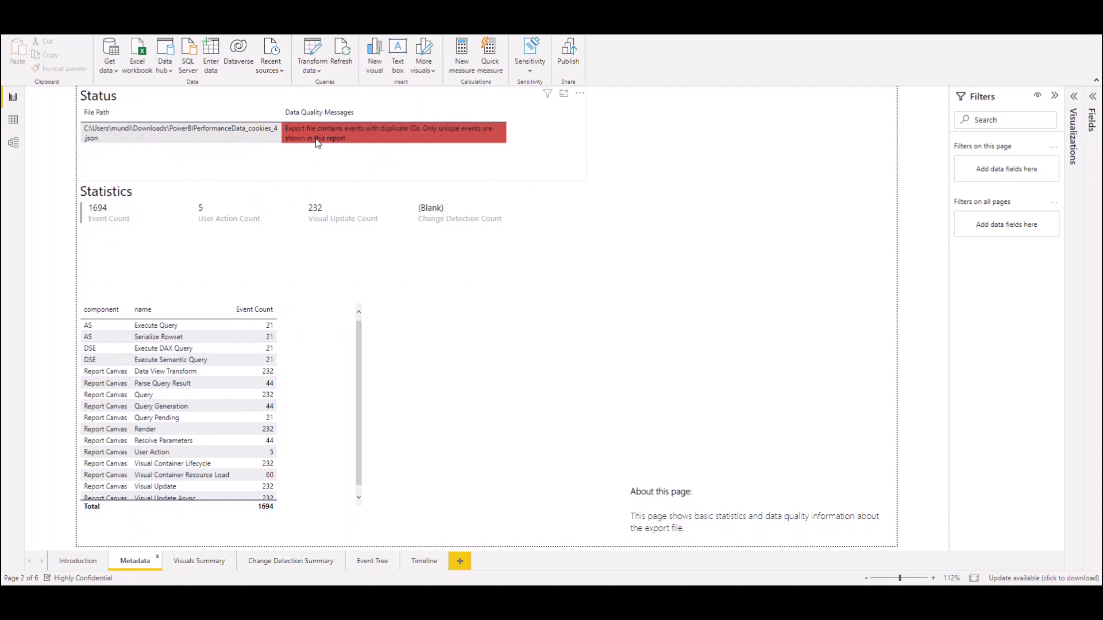
mouse_move(309, 133)
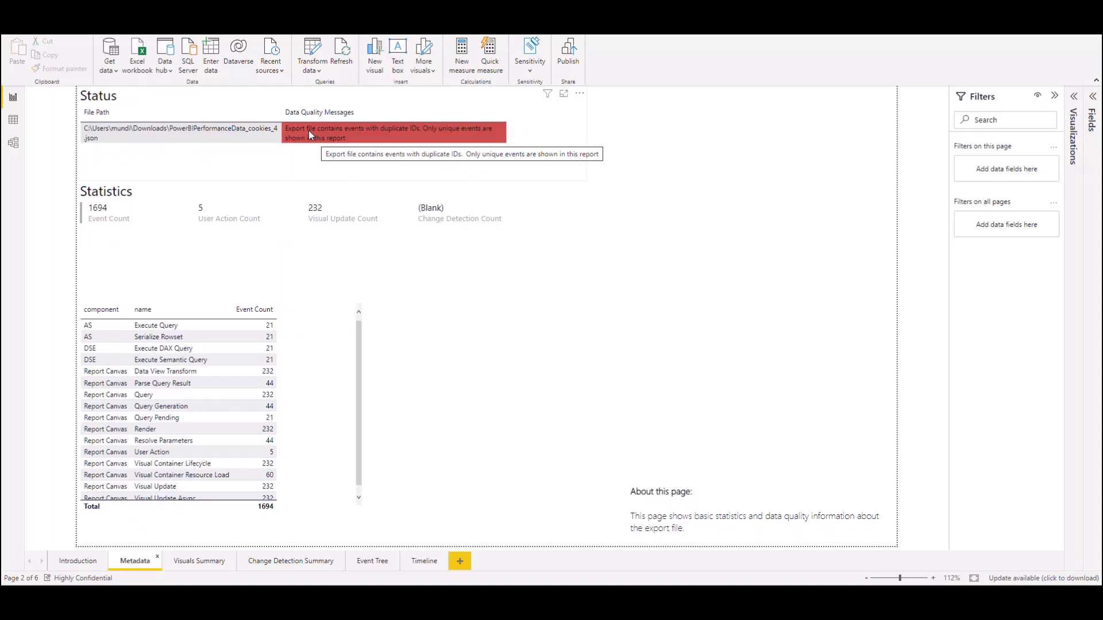
mouse_move(364, 138)
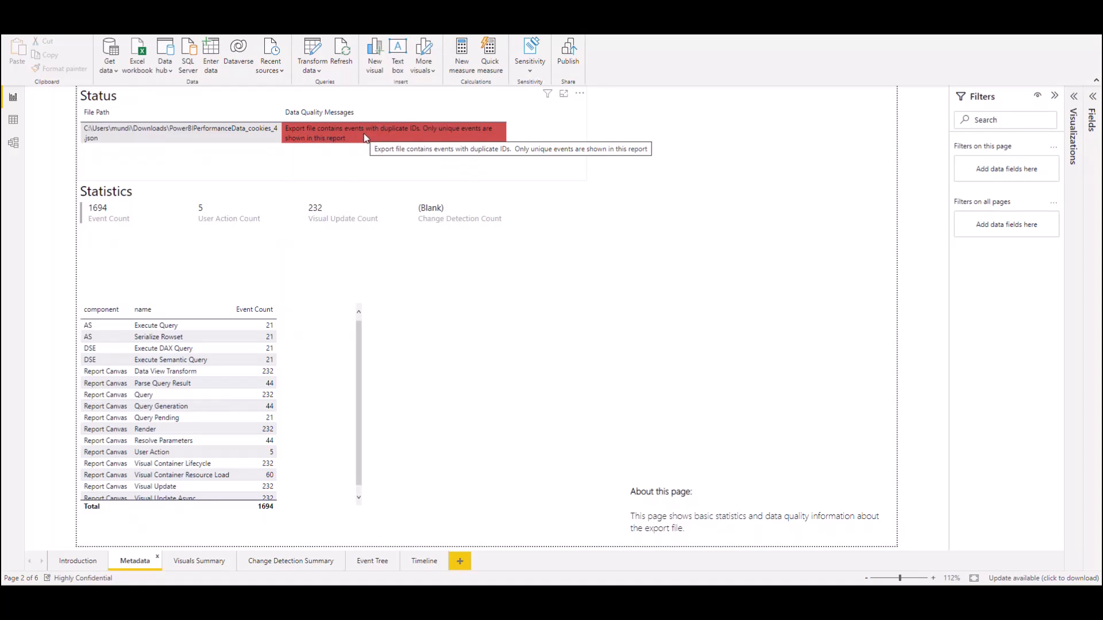
mouse_move(344, 148)
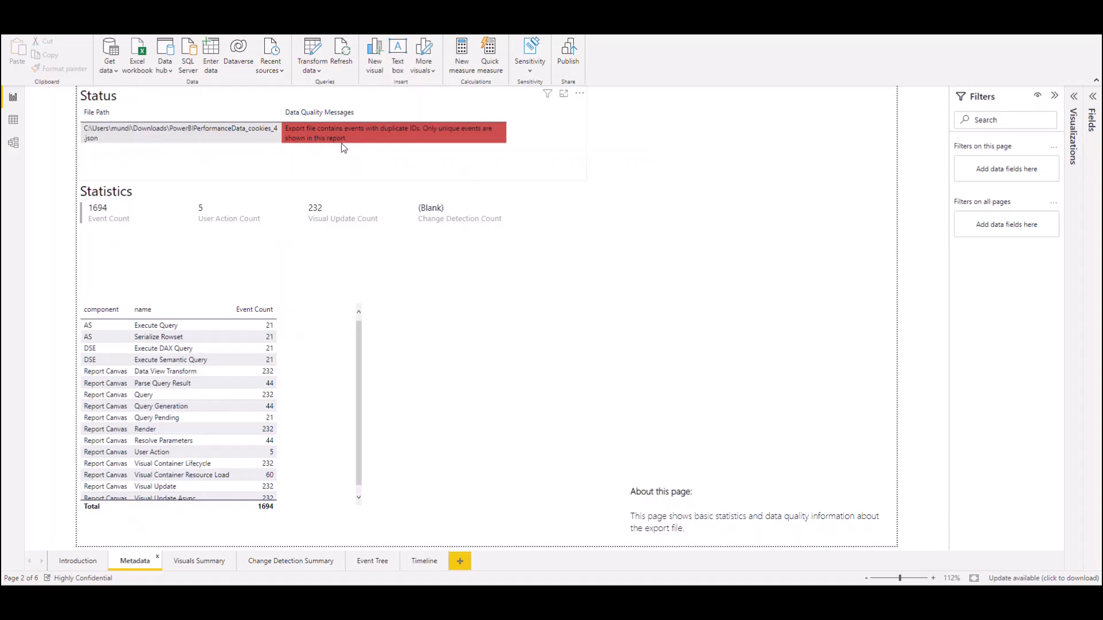
mouse_move(324, 192)
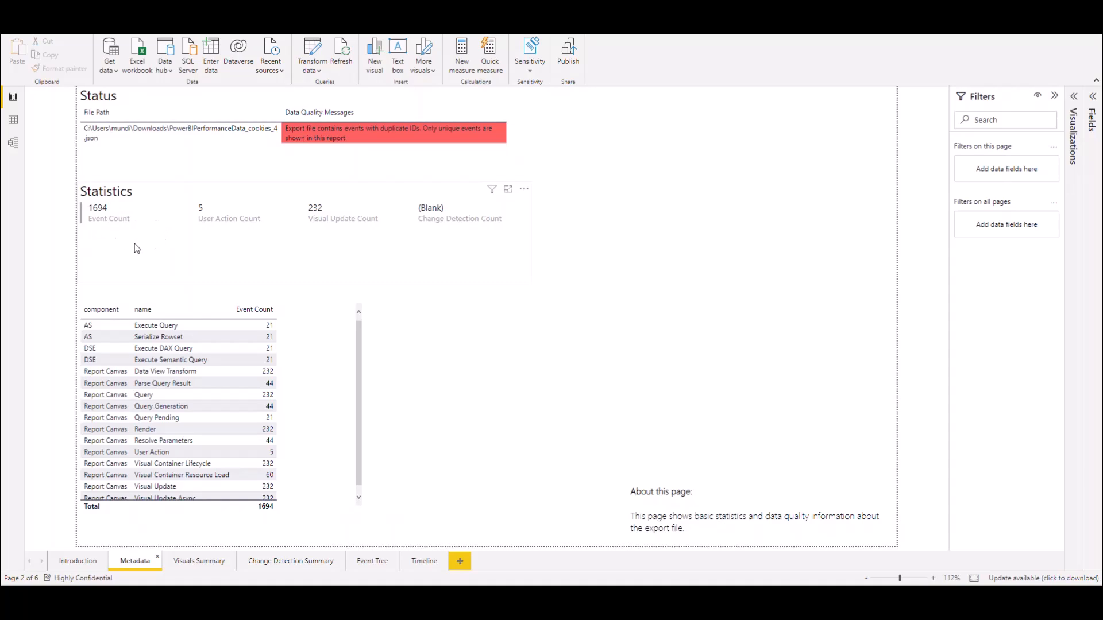
mouse_move(105, 238)
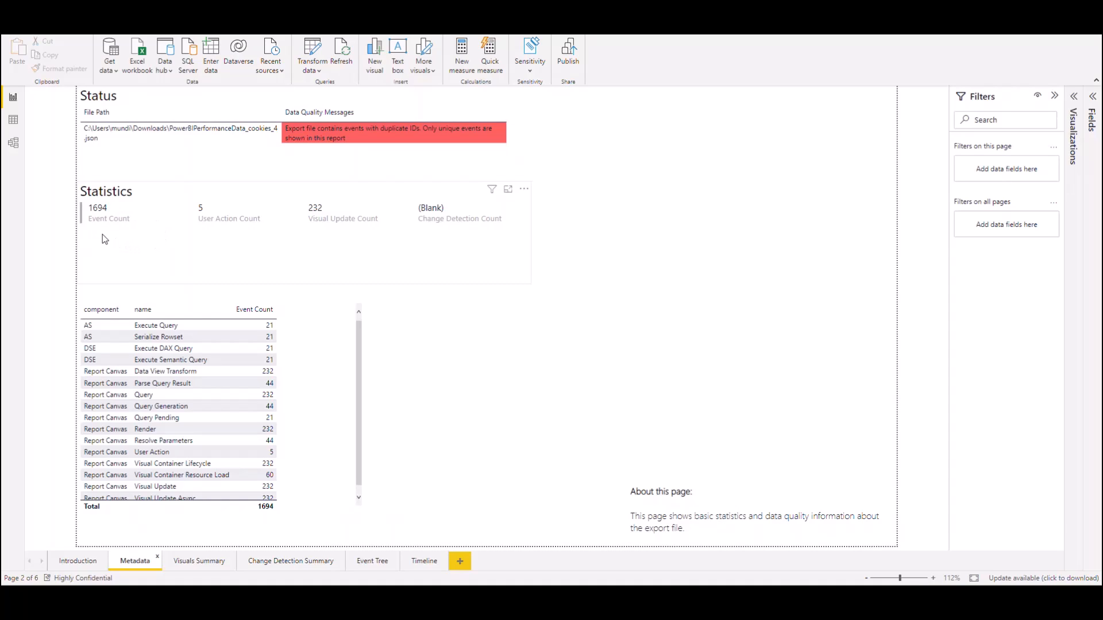
mouse_move(162, 244)
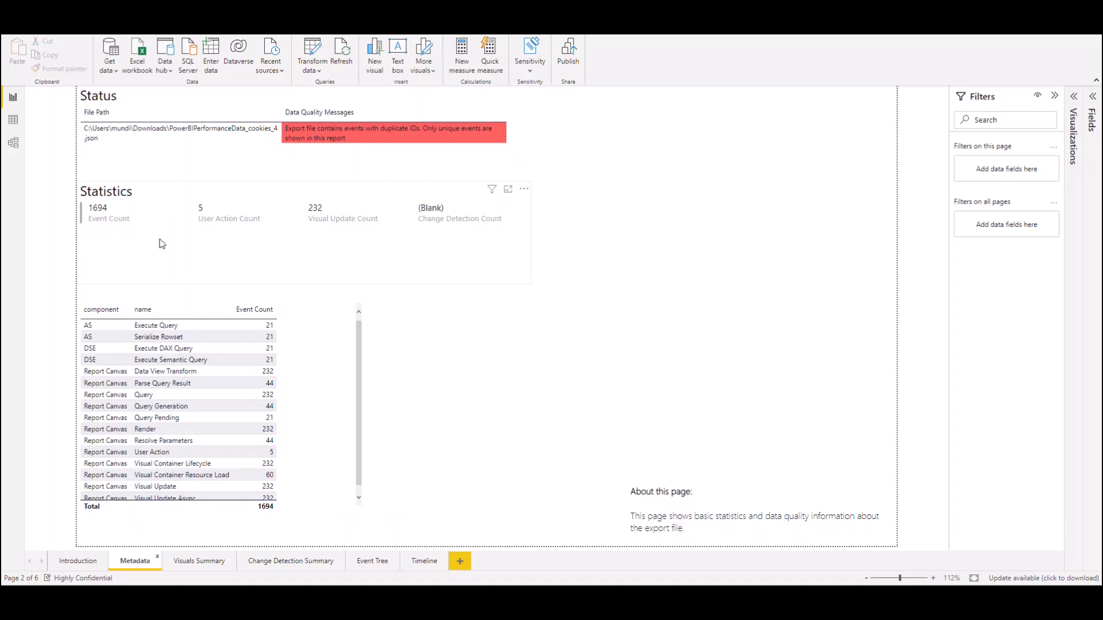
mouse_move(340, 236)
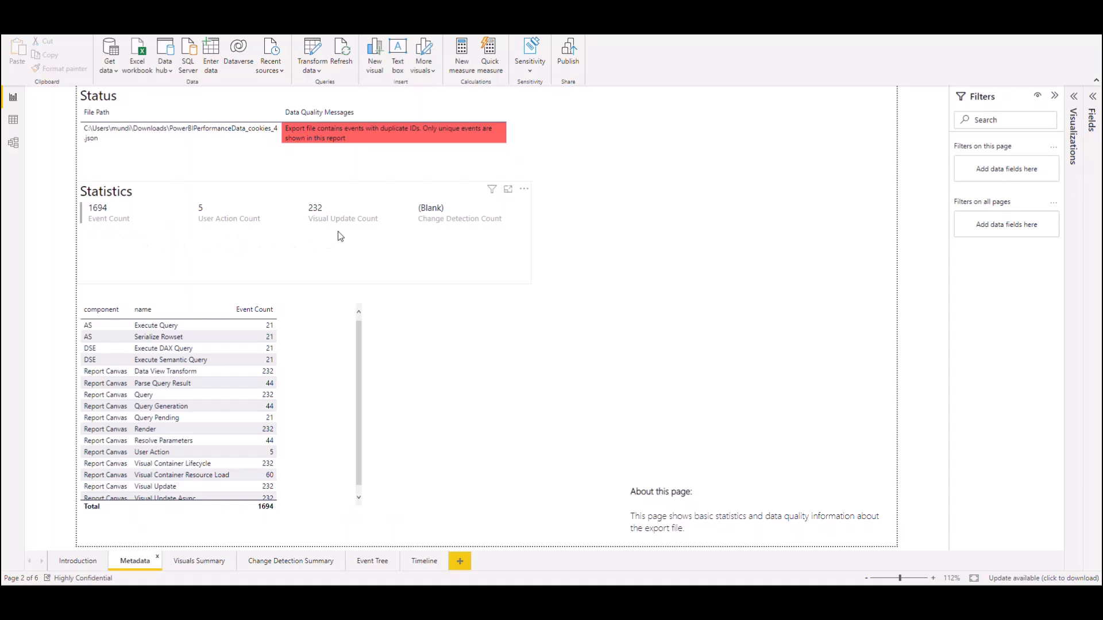
mouse_move(465, 236)
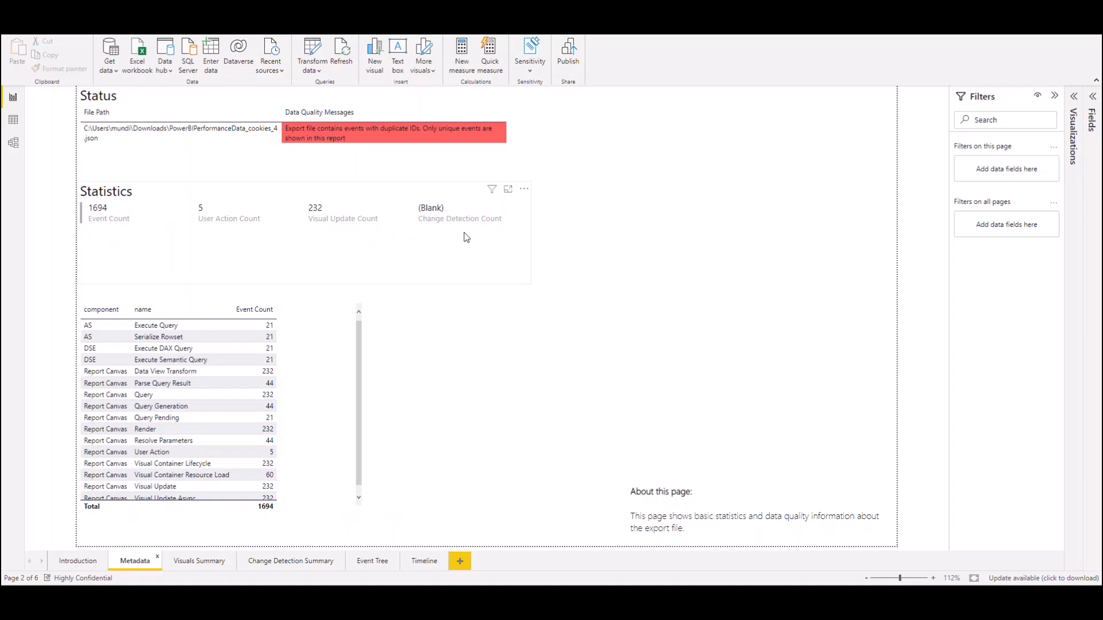
mouse_move(474, 250)
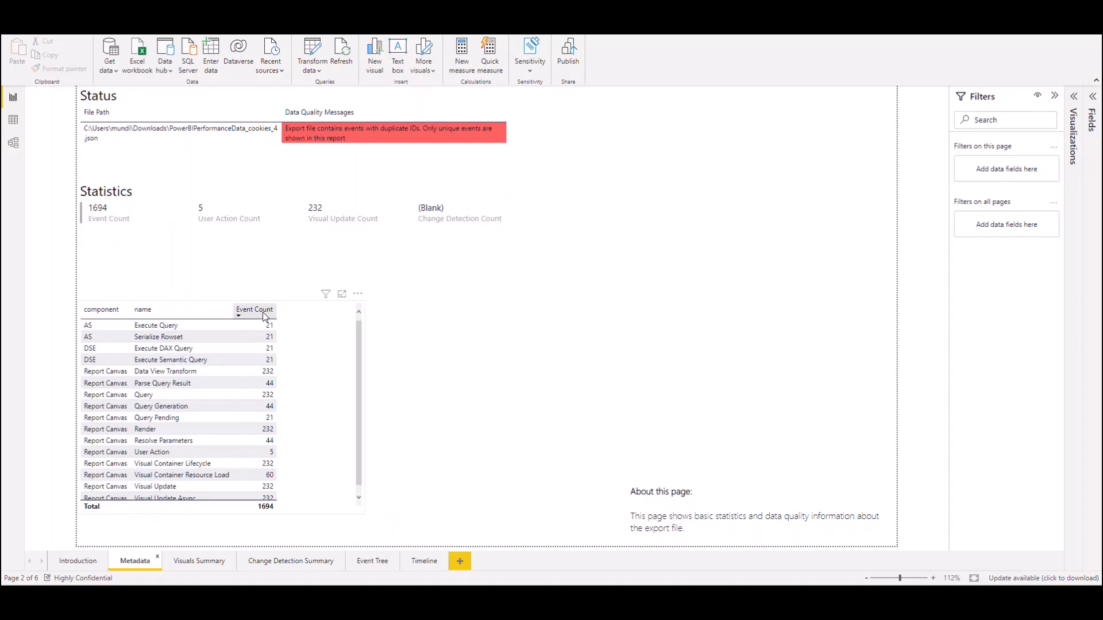
Step: Sort the event table by Event Count descending and go to the Visuals Summary page
click(254, 309)
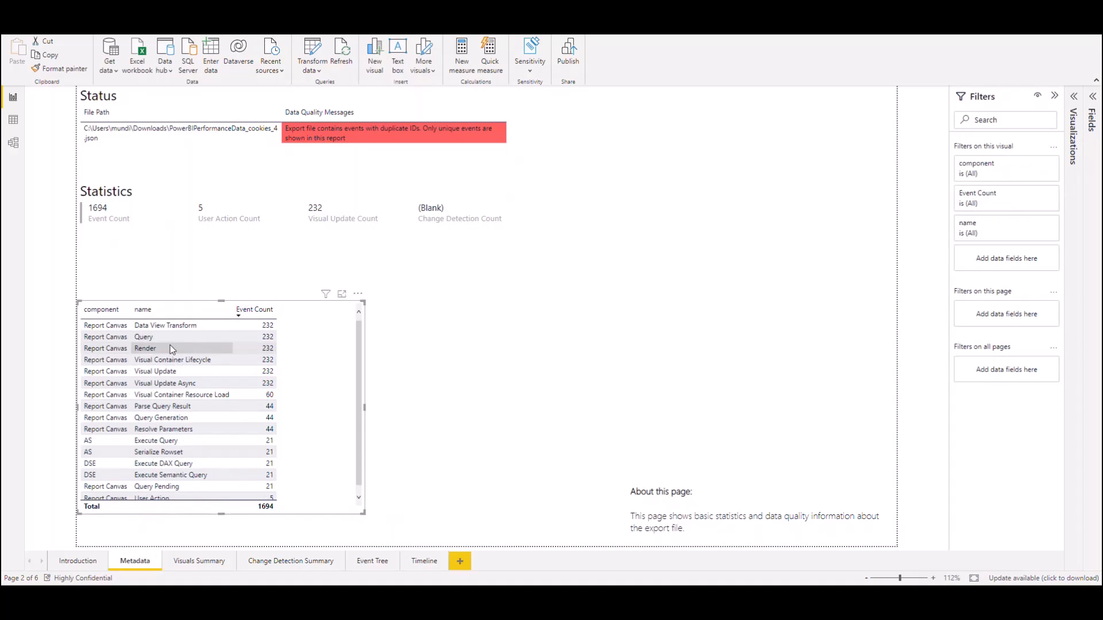
mouse_move(143, 336)
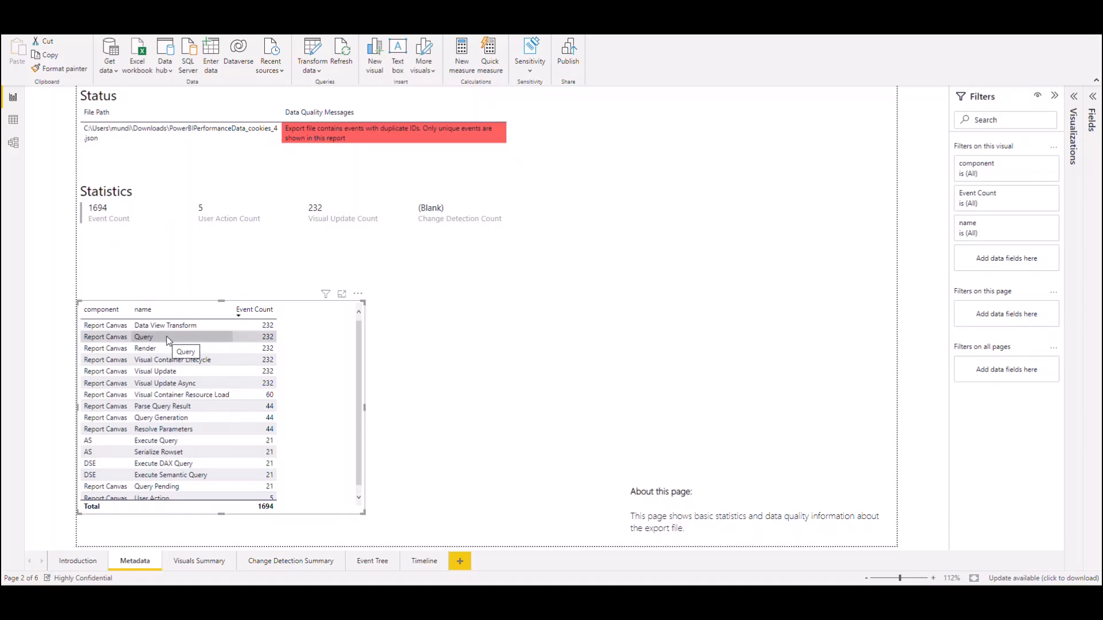
mouse_move(160, 343)
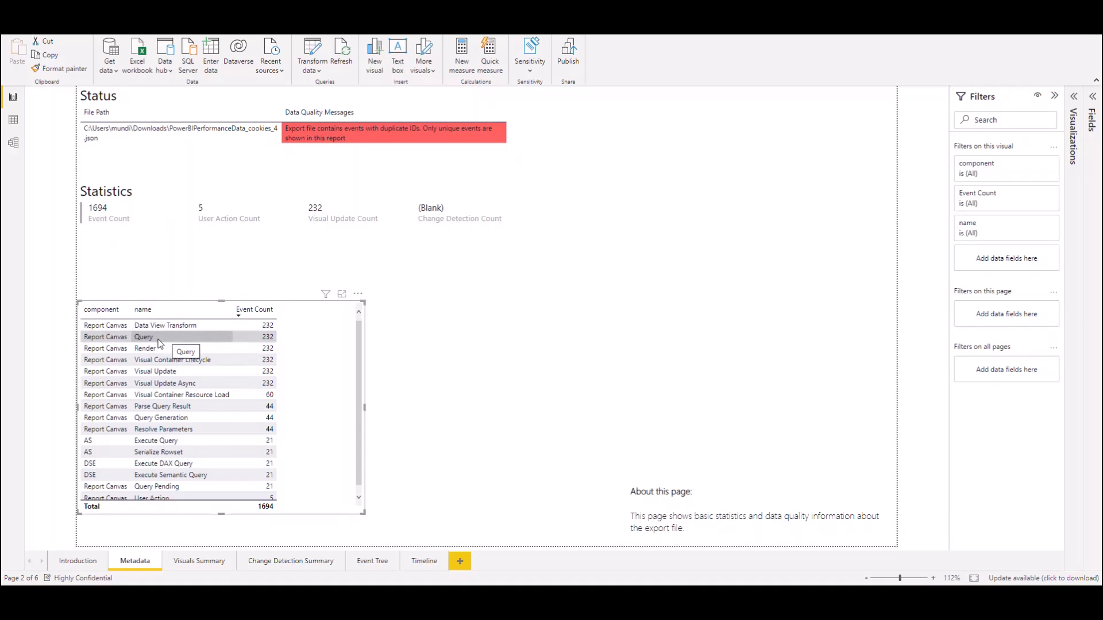
mouse_move(164, 325)
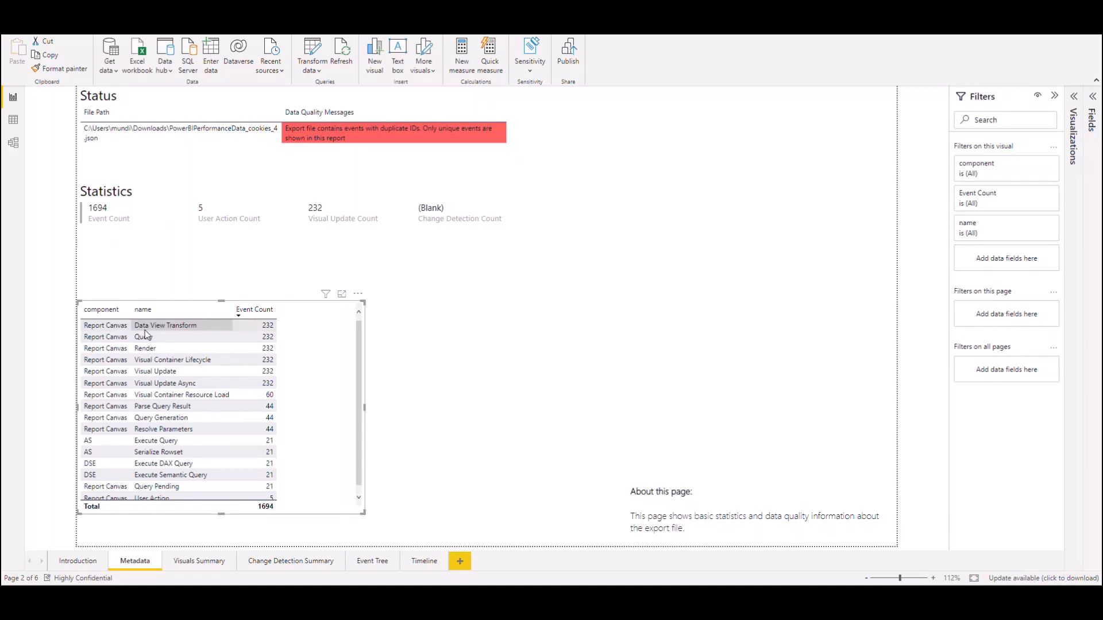
mouse_move(189, 328)
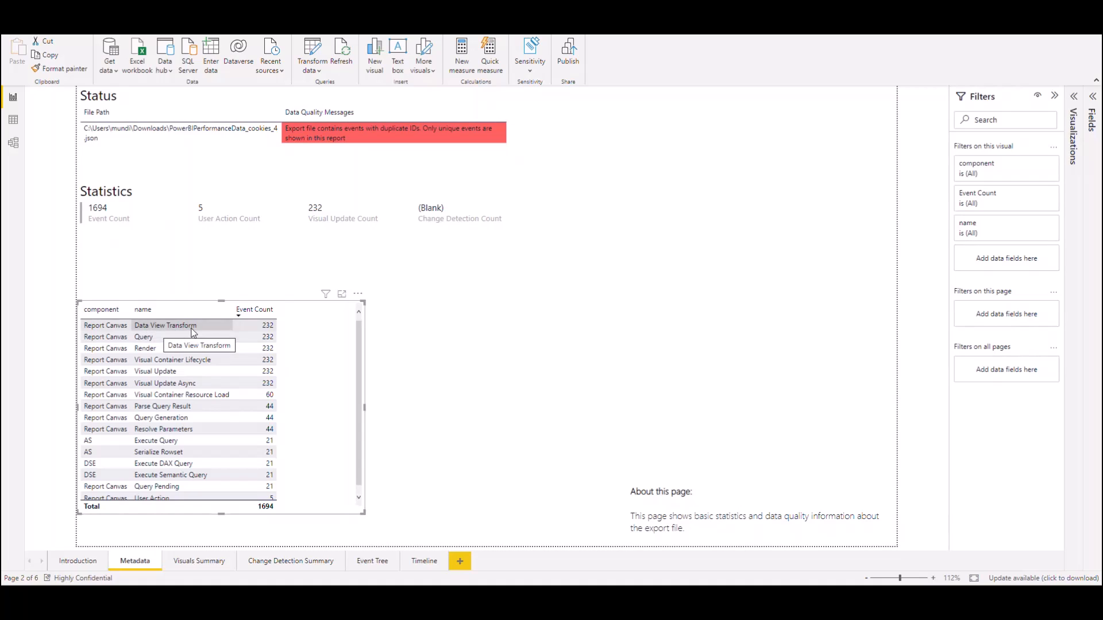
mouse_move(282, 354)
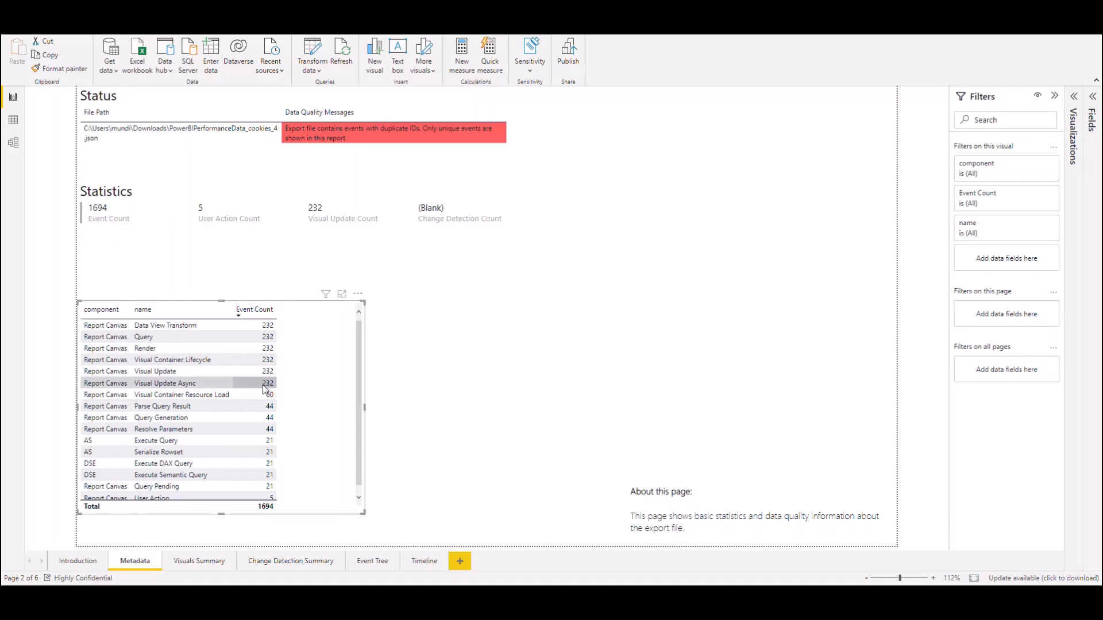
mouse_move(266, 389)
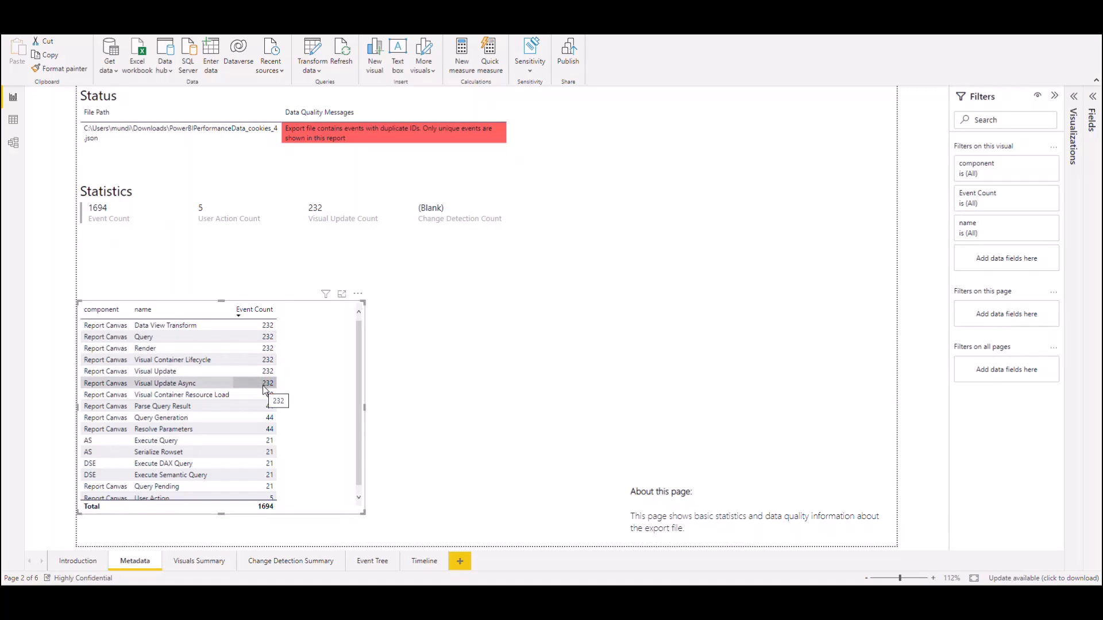
mouse_move(169, 371)
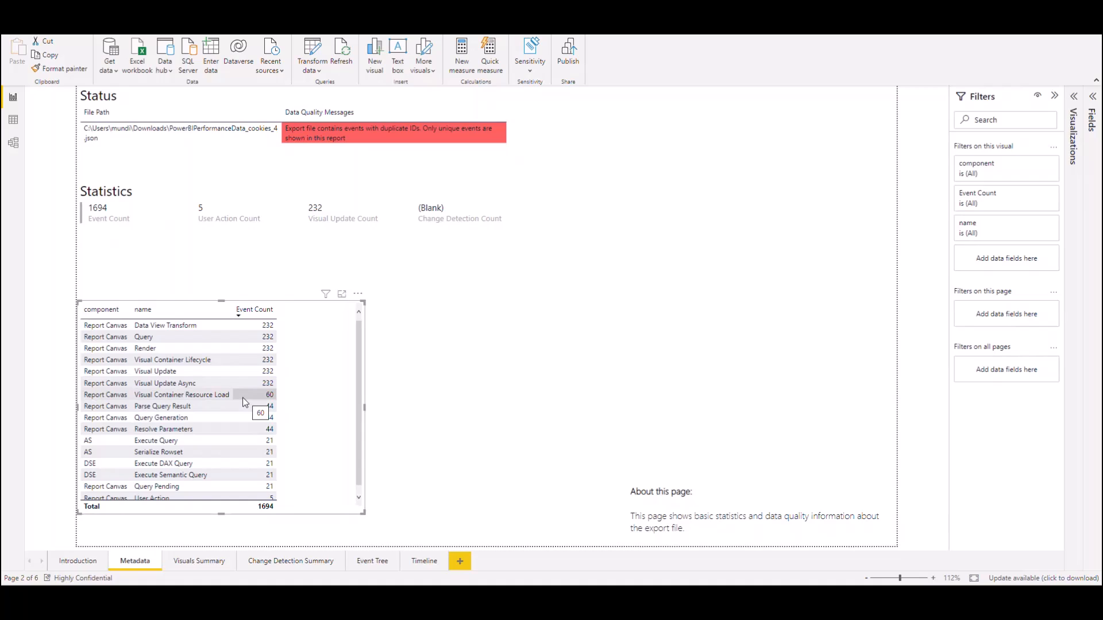
mouse_move(282, 502)
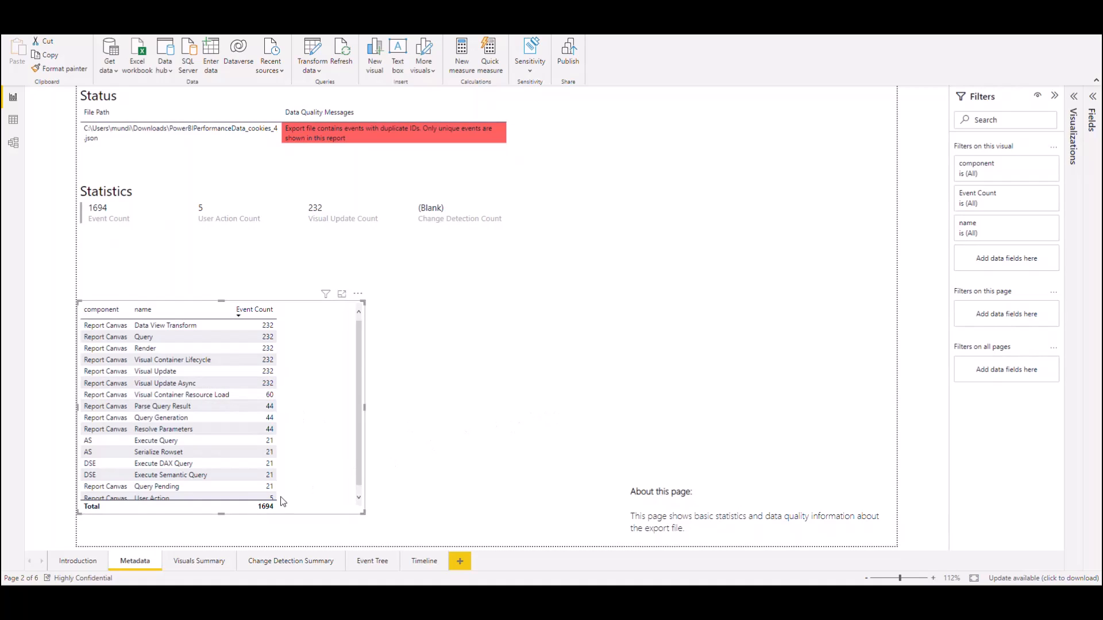
mouse_move(198, 561)
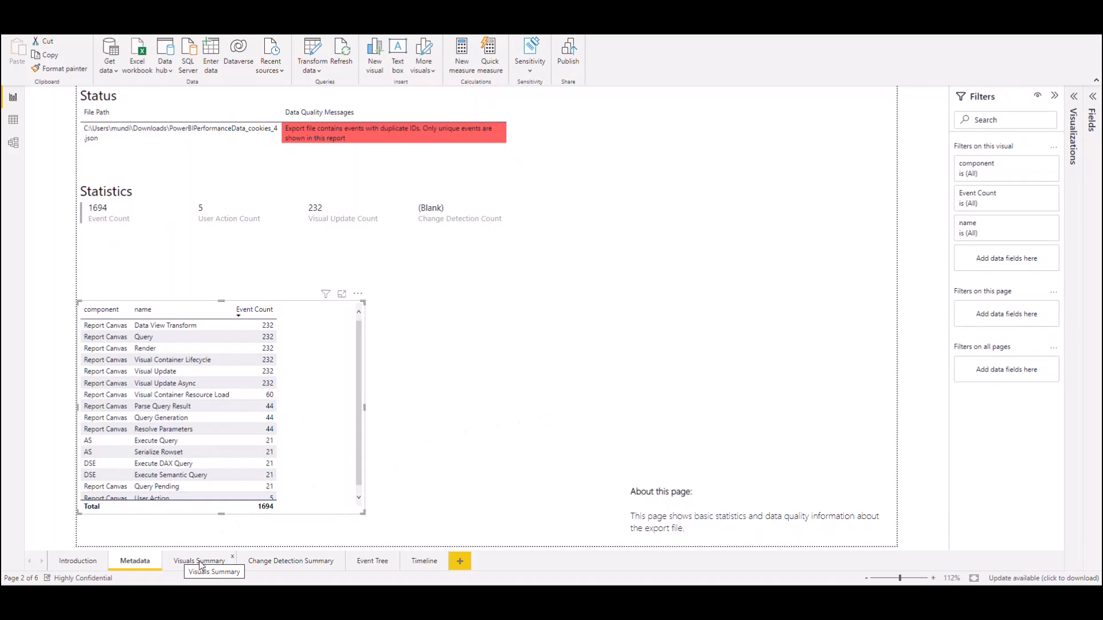
click(199, 561)
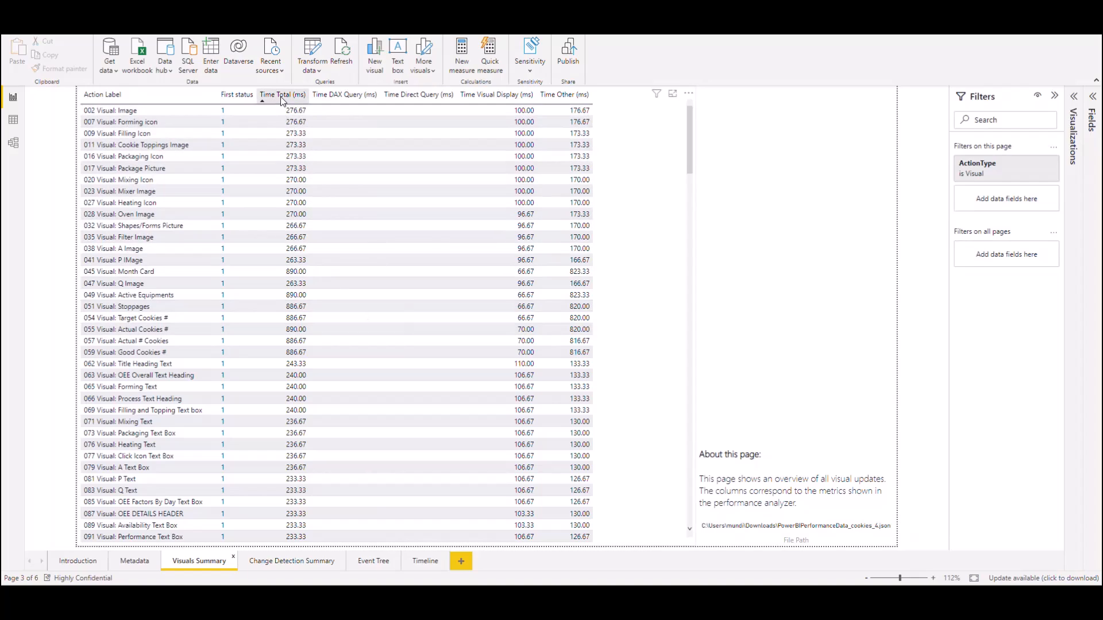
mouse_move(237, 96)
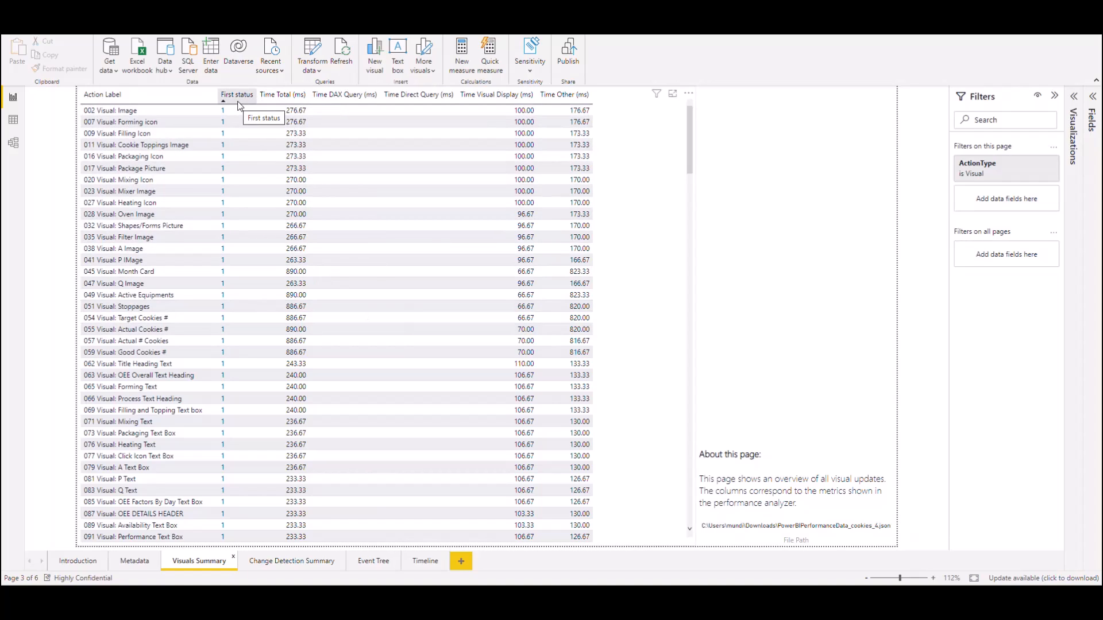
mouse_move(344, 94)
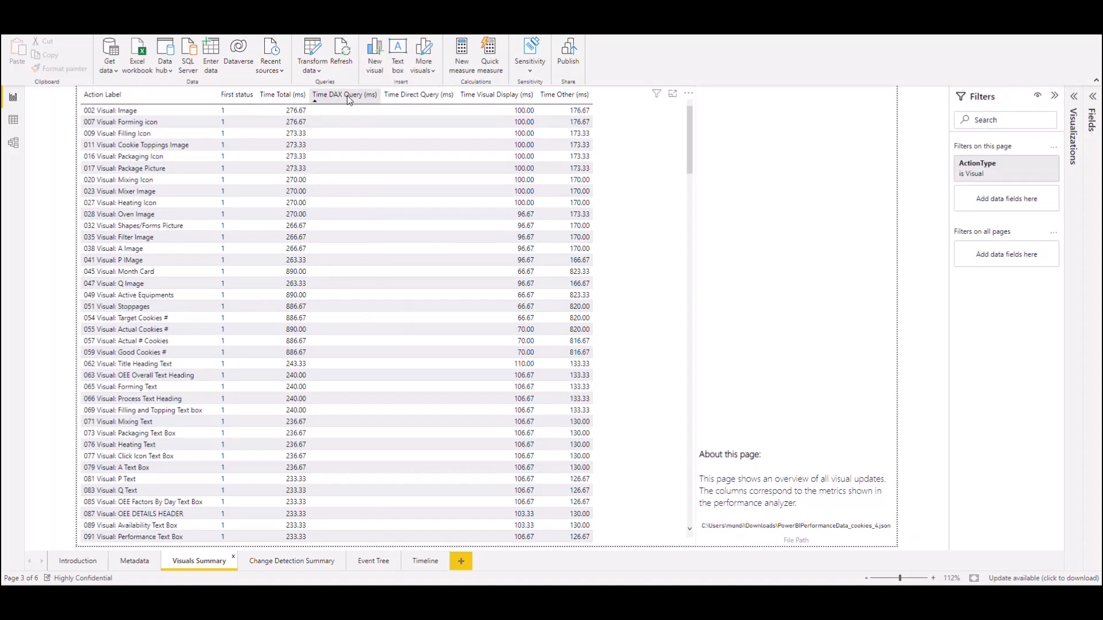
mouse_move(399, 95)
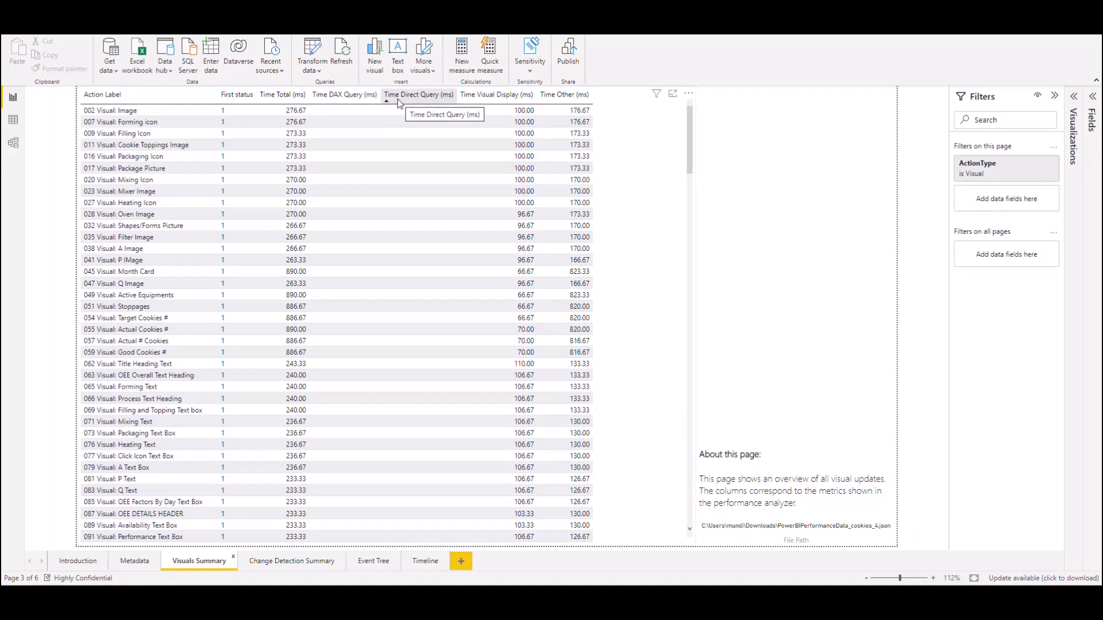
mouse_move(431, 102)
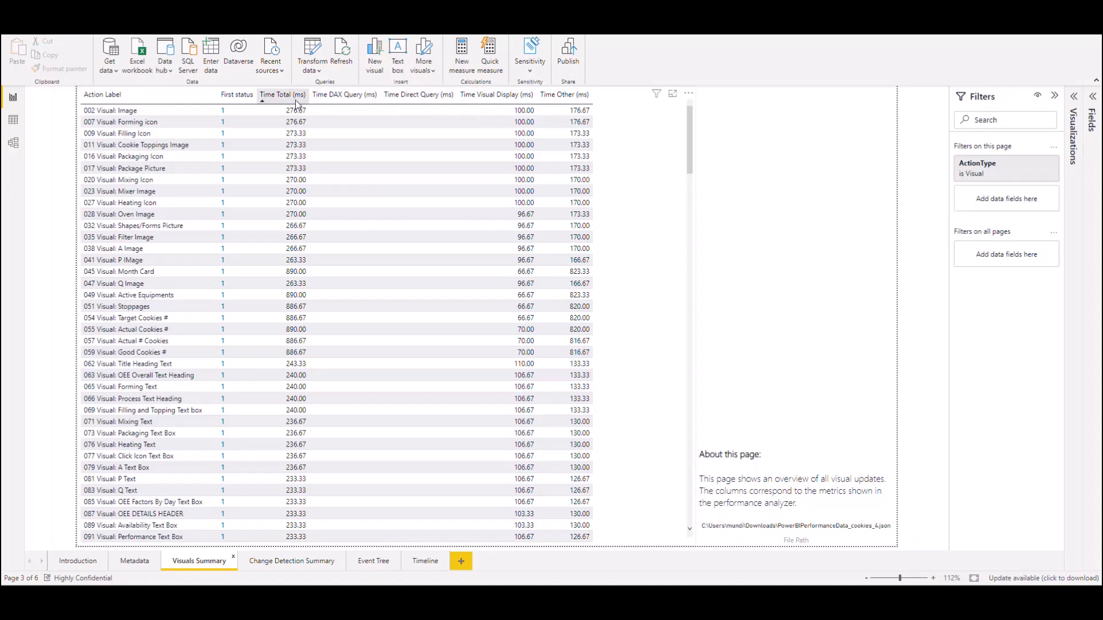
click(281, 95)
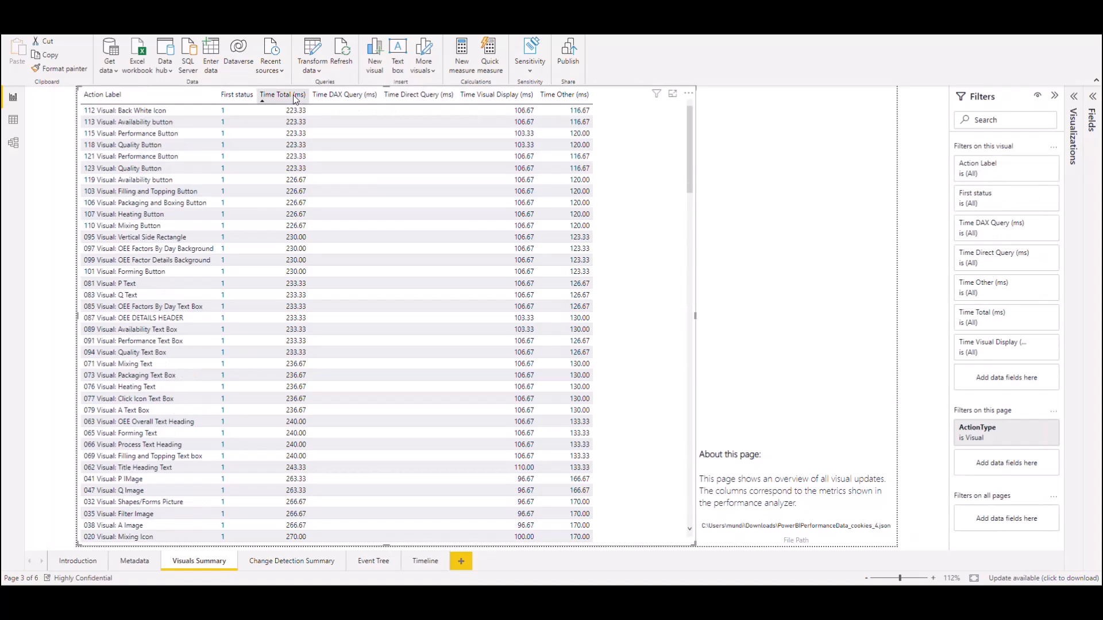
mouse_move(282, 117)
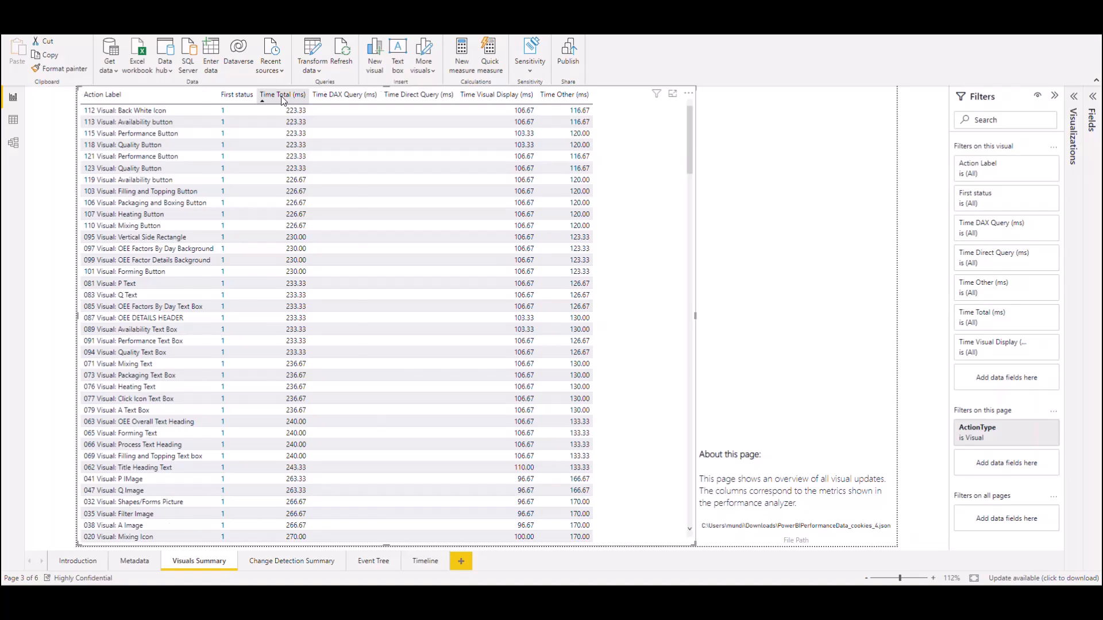
click(274, 94)
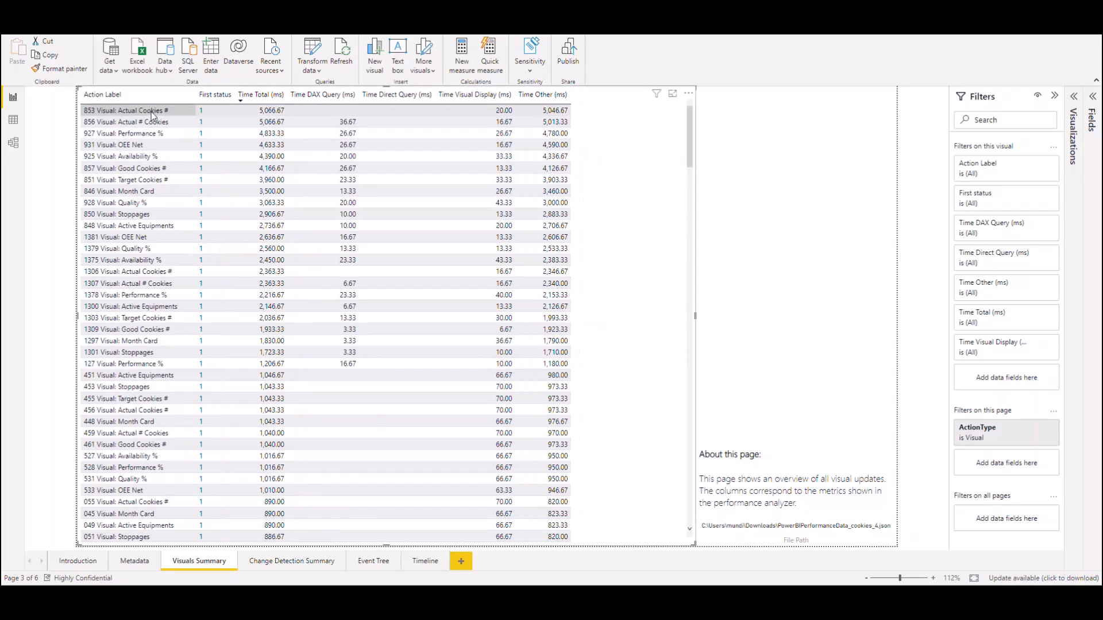
mouse_move(222, 119)
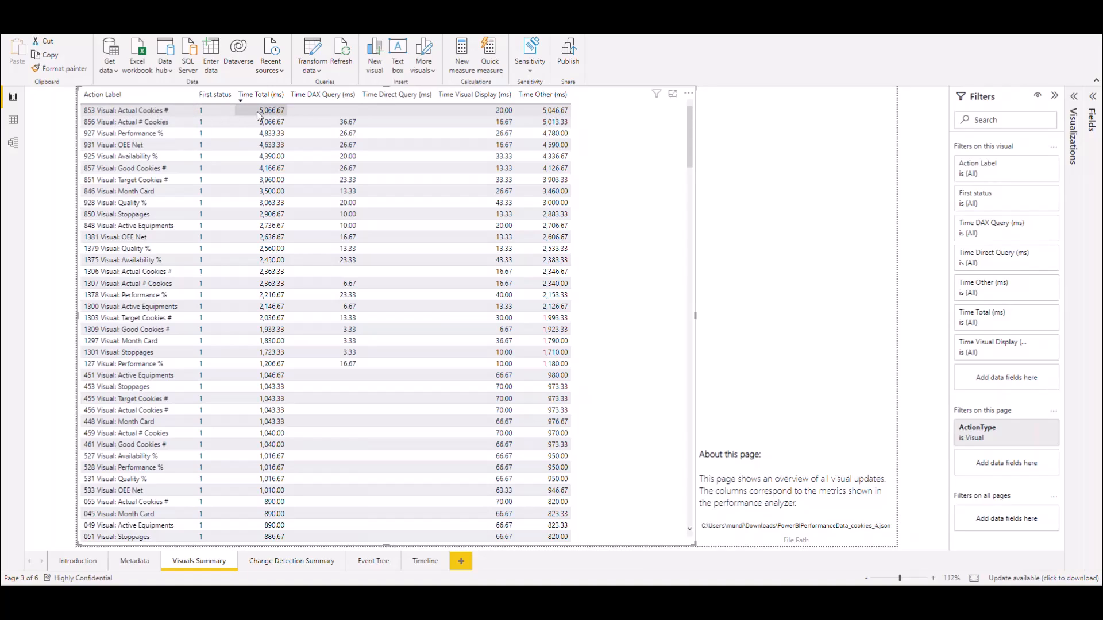
mouse_move(278, 120)
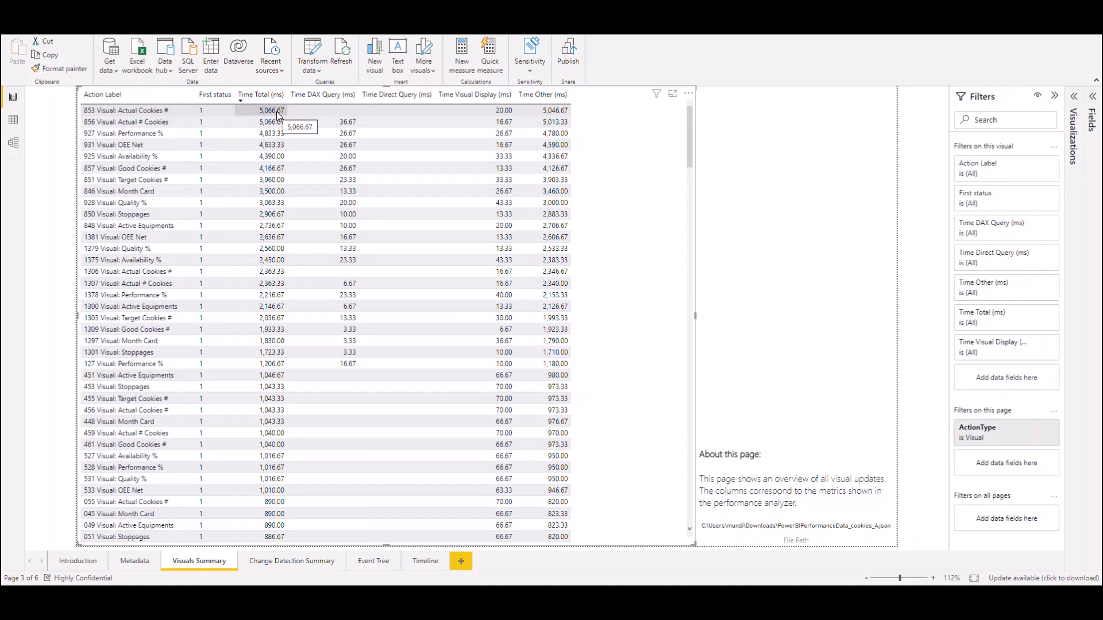
mouse_move(271, 121)
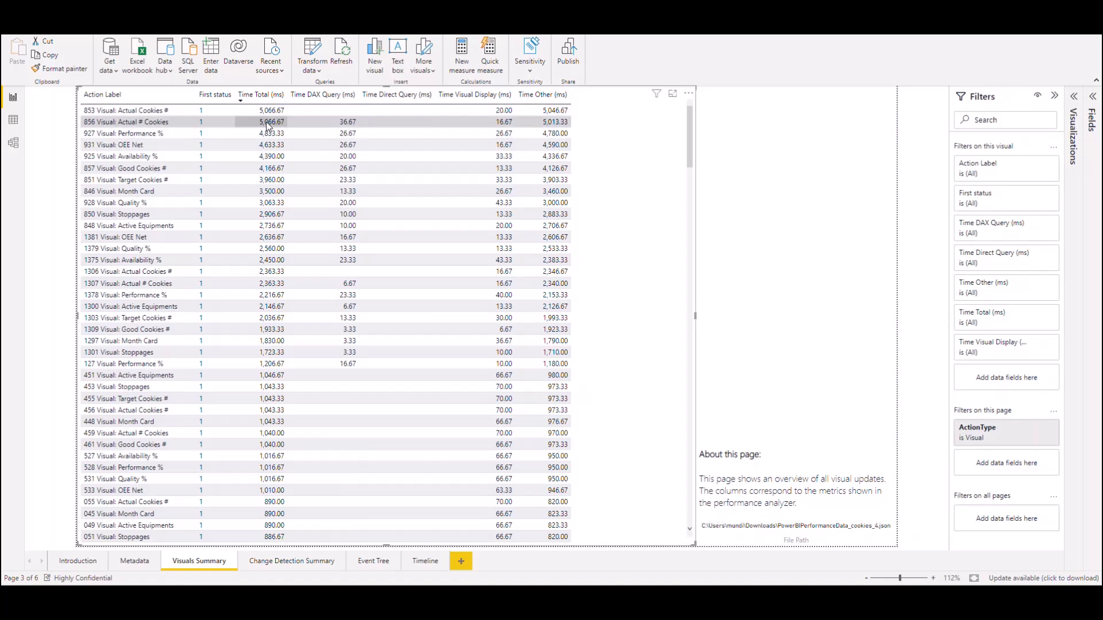
mouse_move(268, 133)
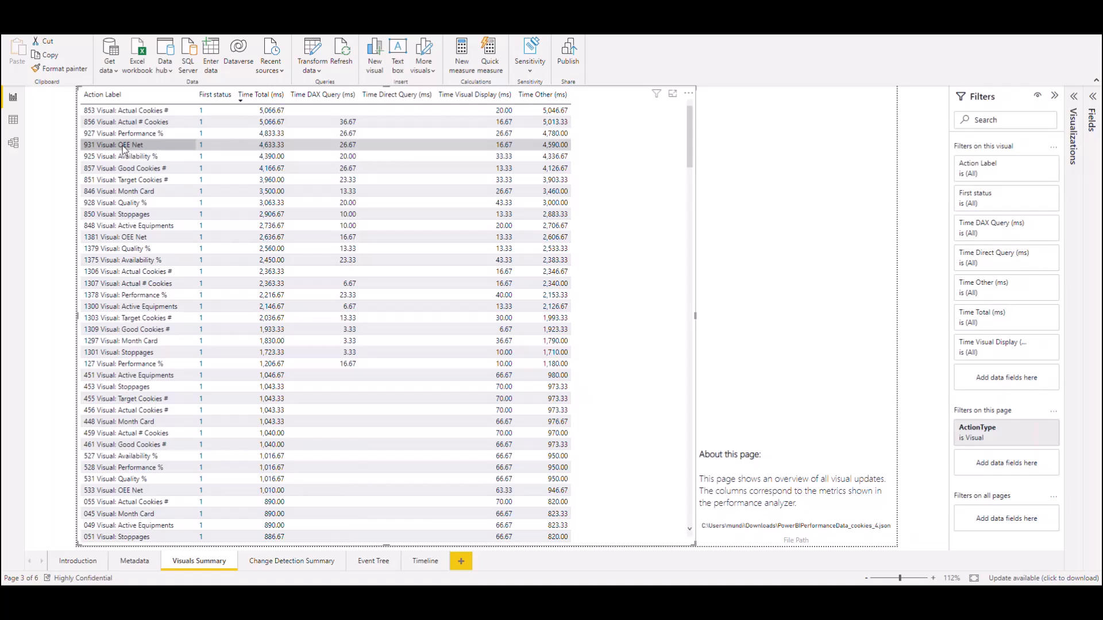
mouse_move(127, 145)
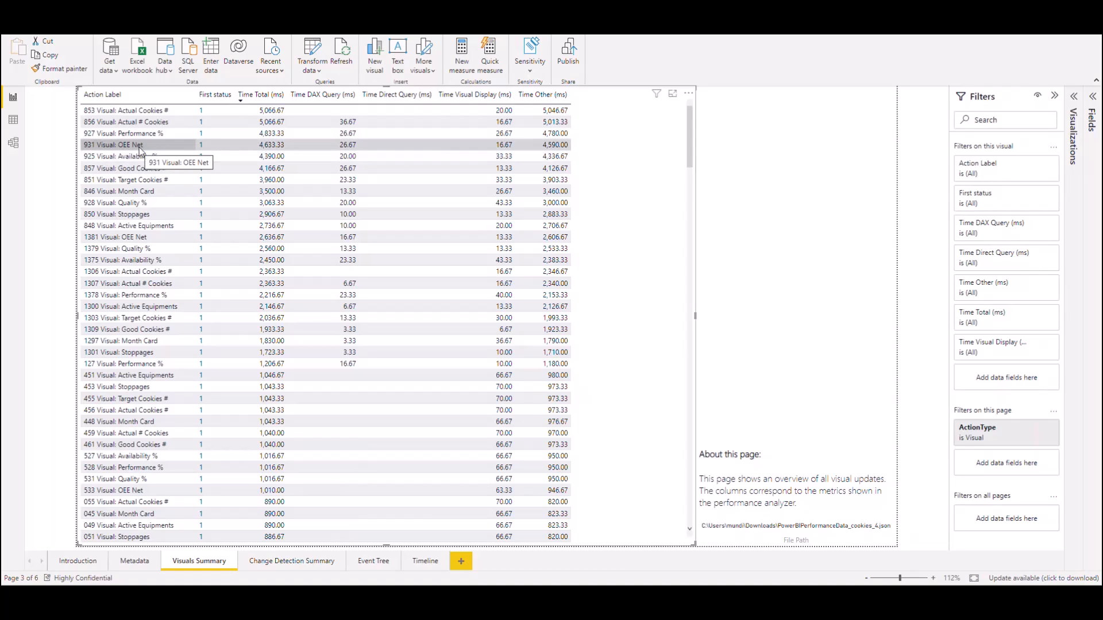
mouse_move(242, 154)
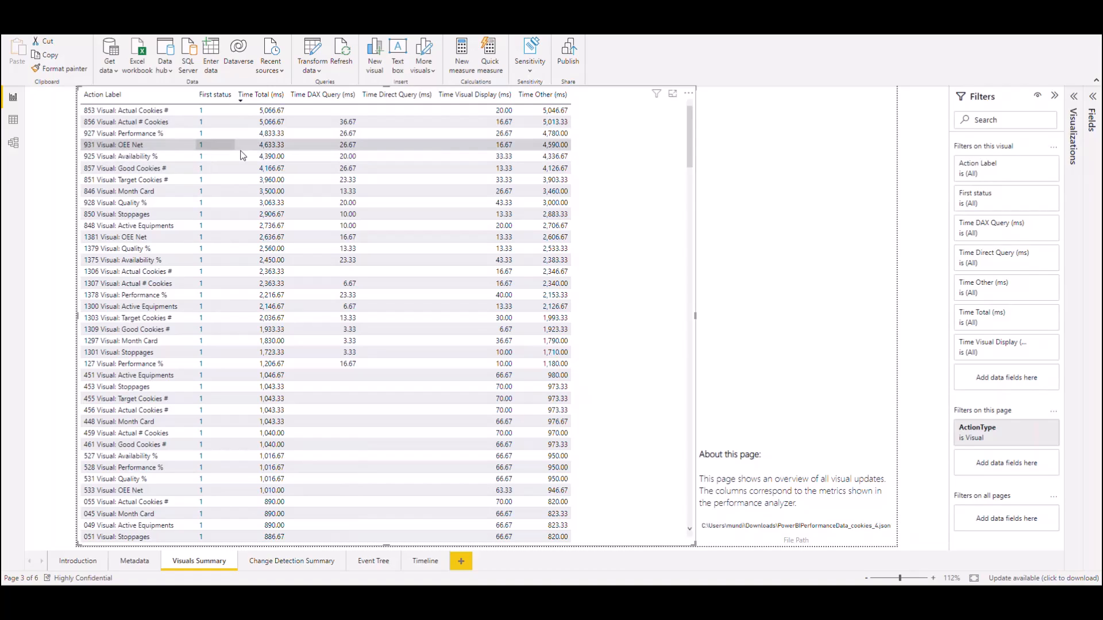
mouse_move(273, 146)
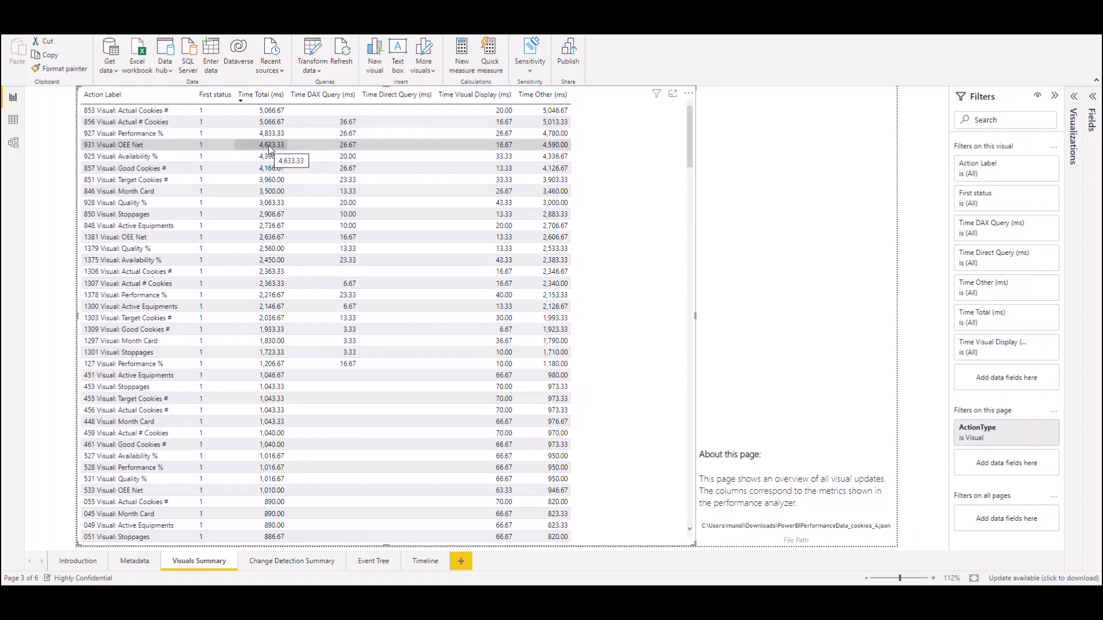
mouse_move(268, 156)
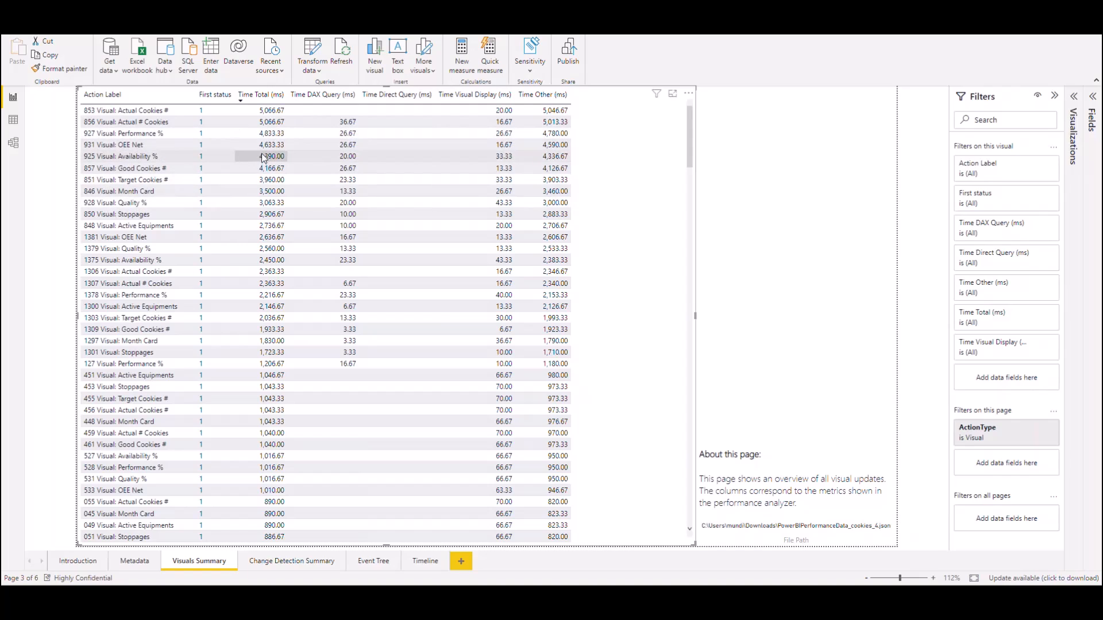
mouse_move(345, 457)
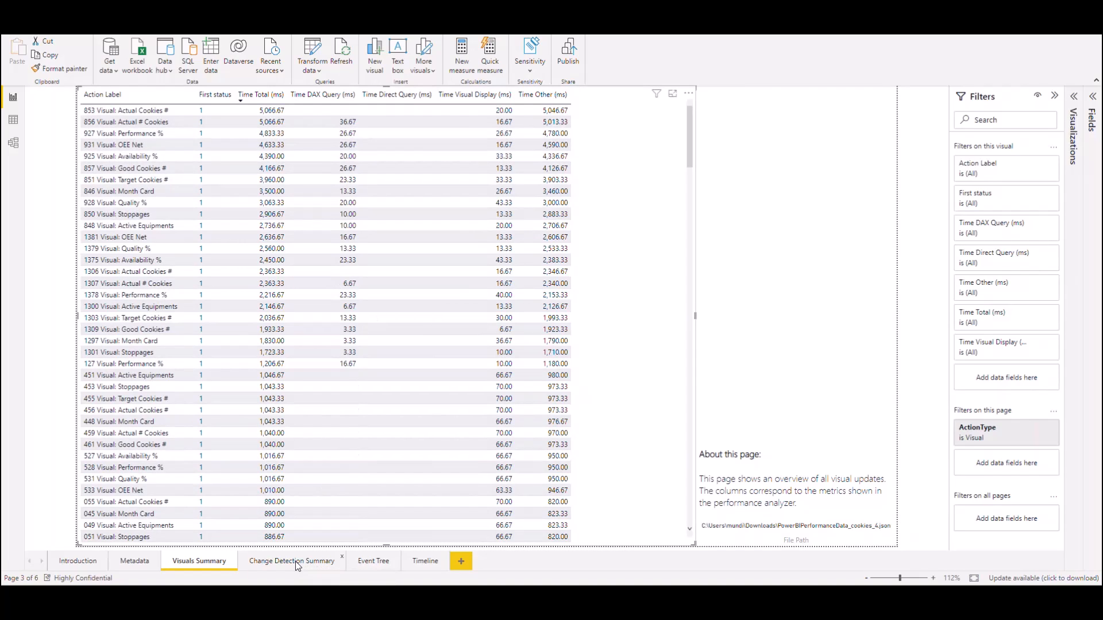
Step: Go to the Change Detection Summary page, which lists no runs
click(291, 560)
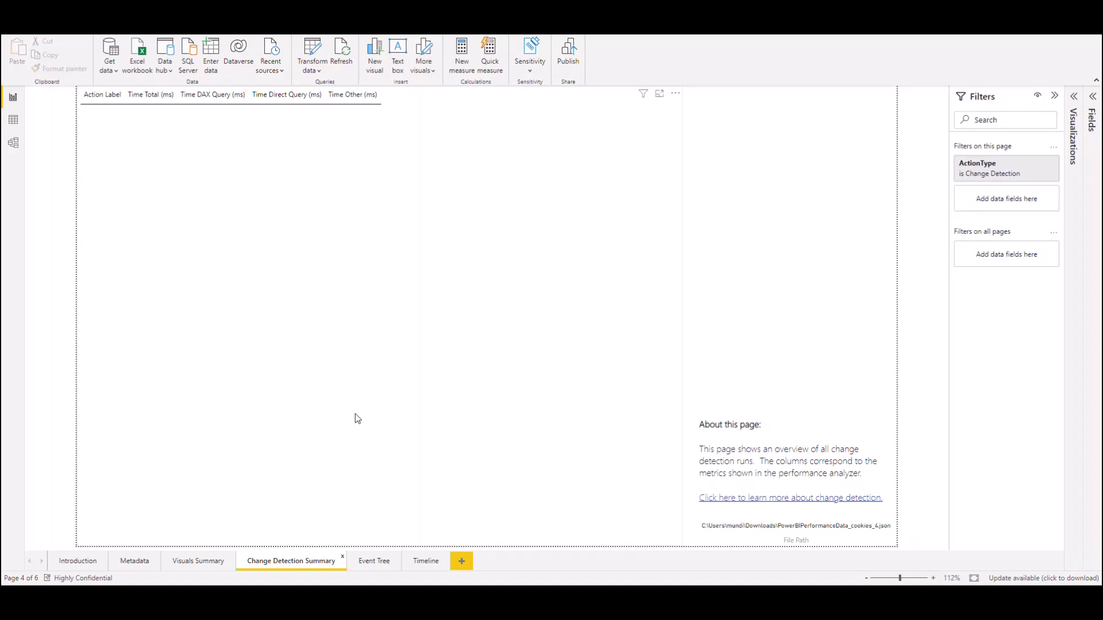
mouse_move(354, 265)
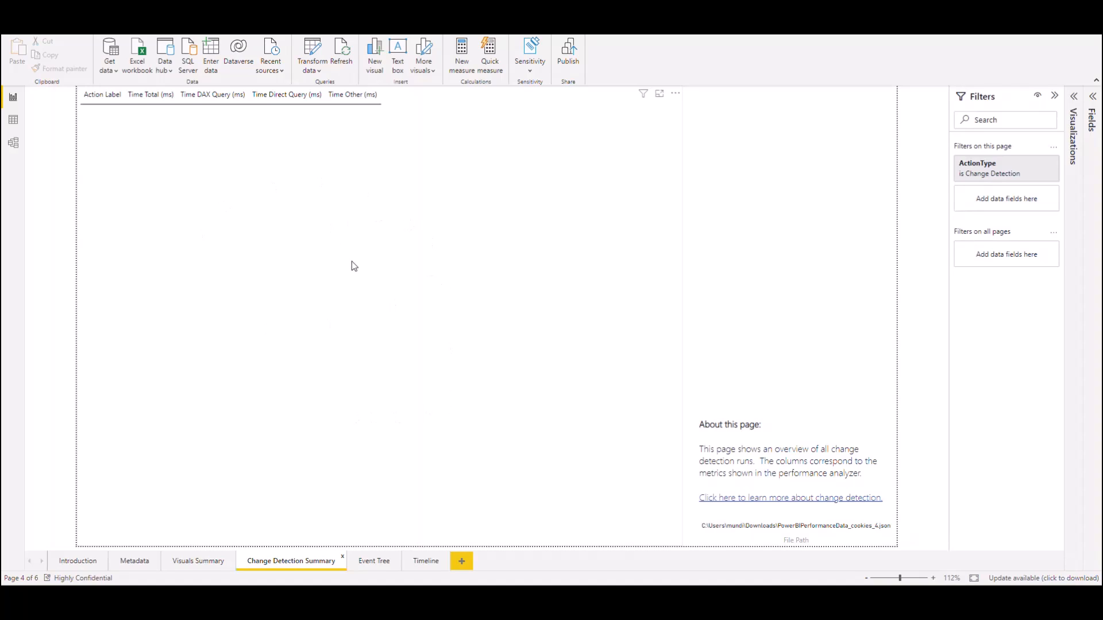
mouse_move(358, 406)
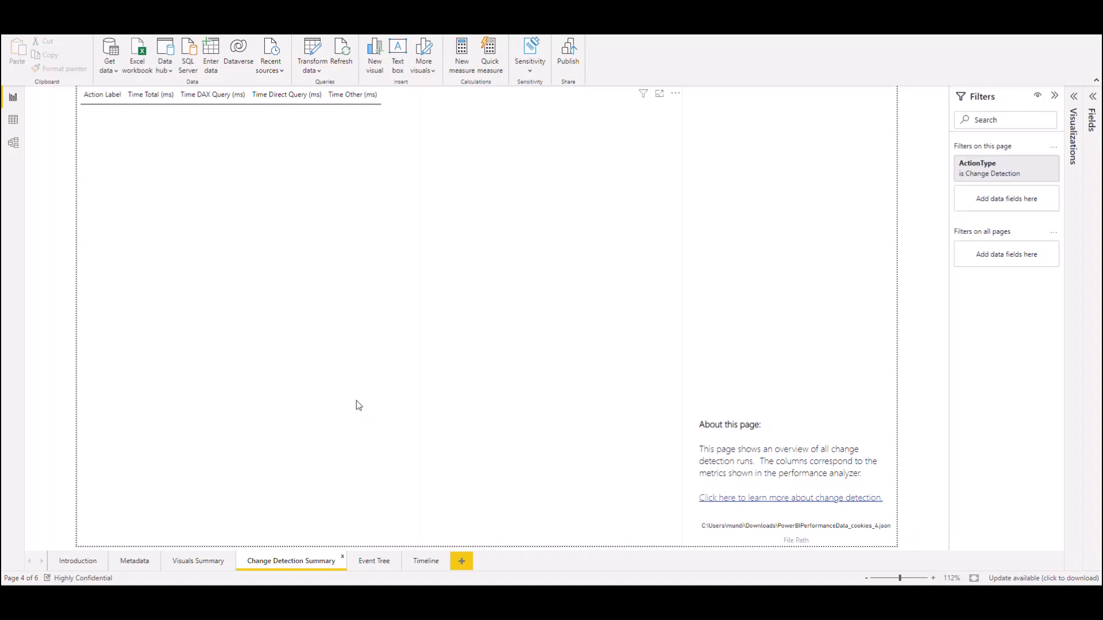
mouse_move(280, 252)
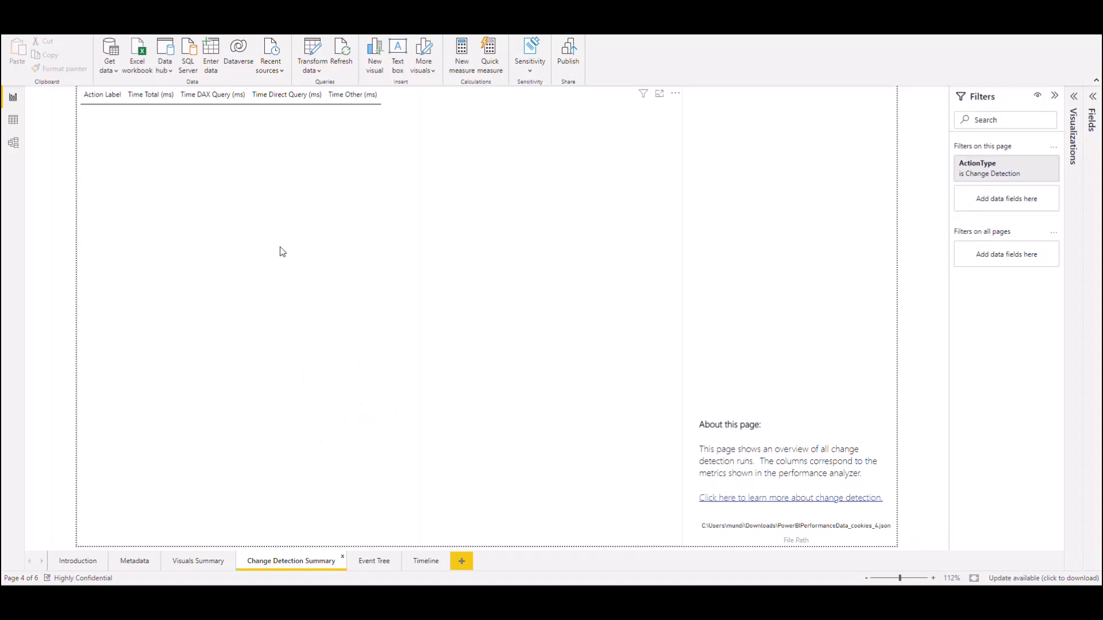
mouse_move(374, 561)
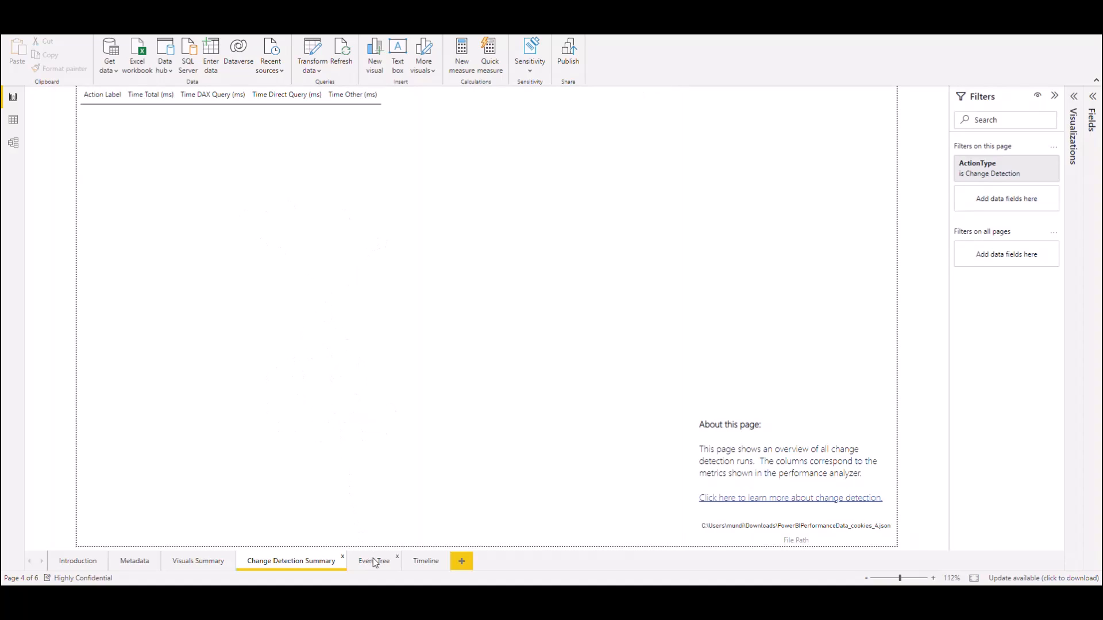
Step: Show the Event Tree page and filter it to the '131 Visual: OEE Net' action label
click(373, 561)
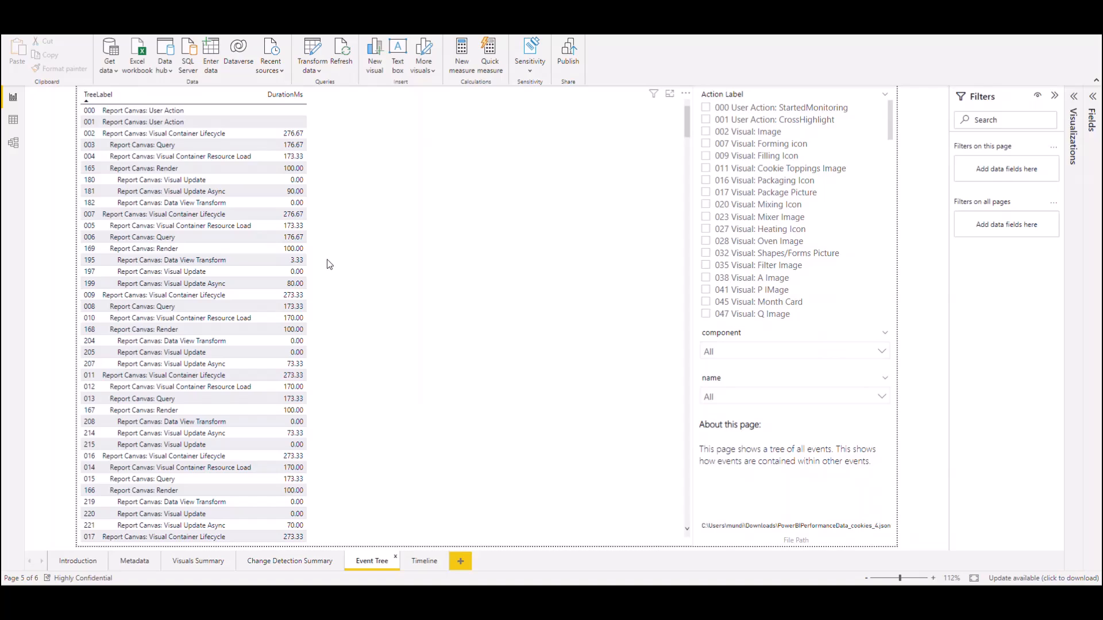
mouse_move(425, 310)
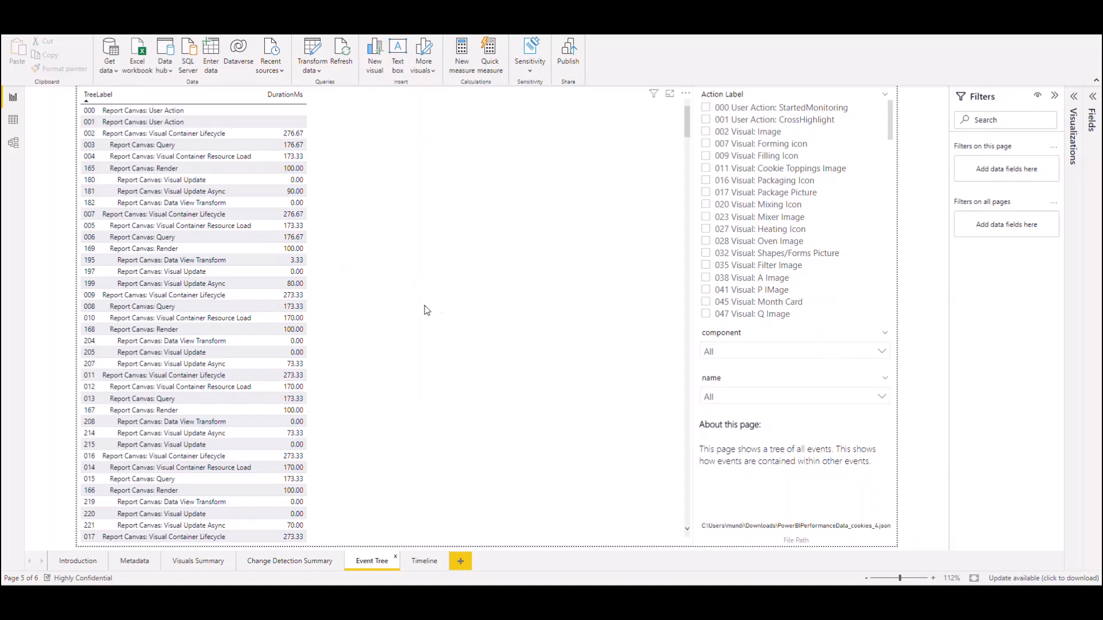
scroll(down, 3)
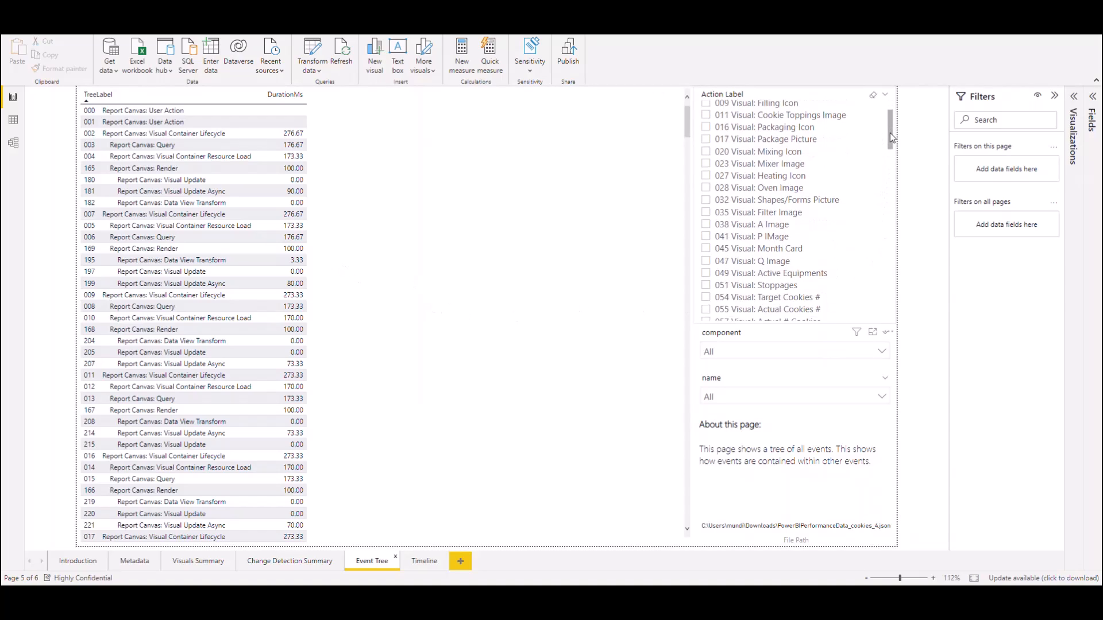
scroll(down, 3)
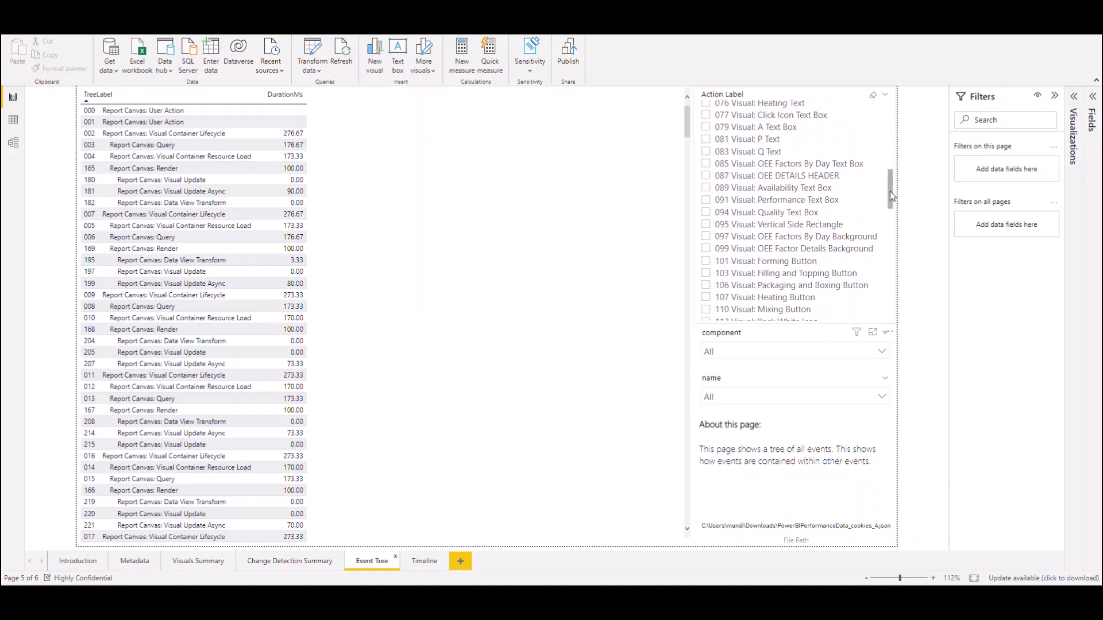
scroll(down, 3)
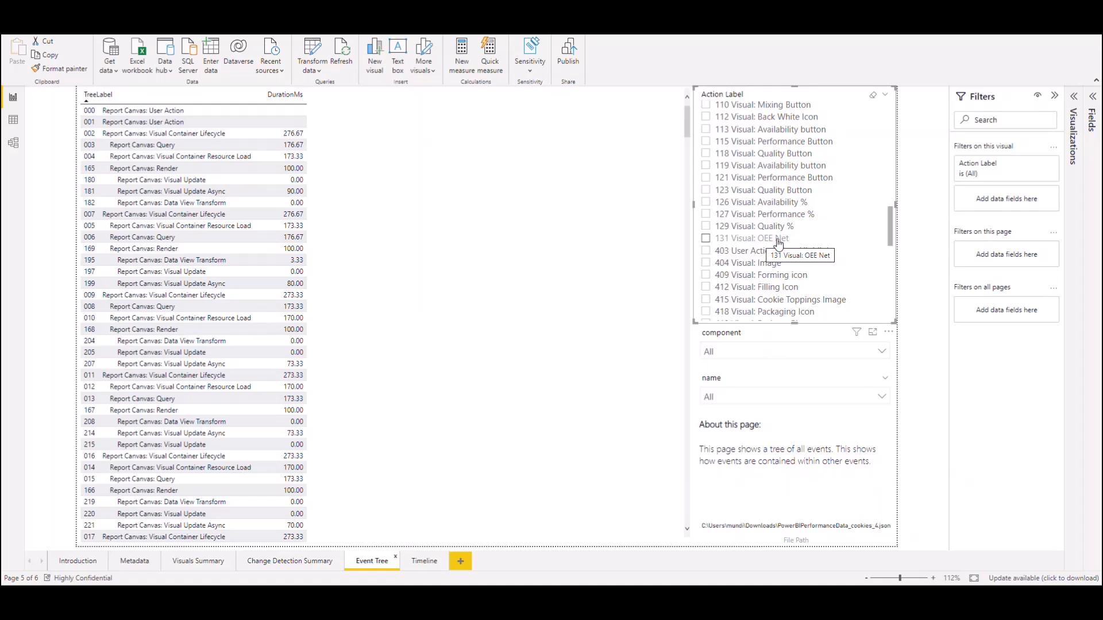
click(706, 238)
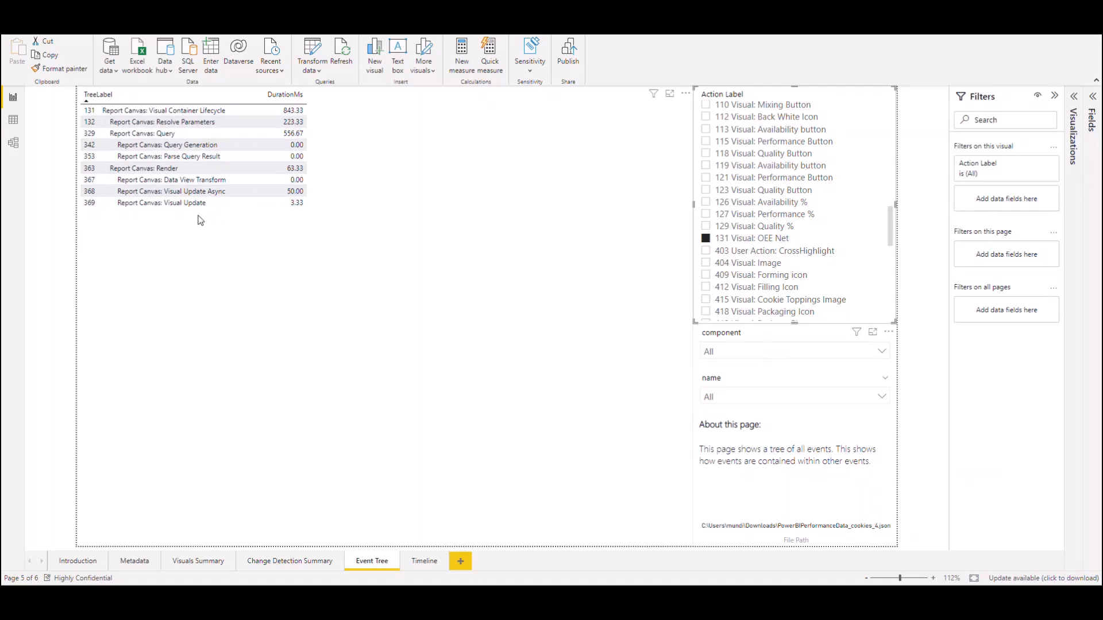
Step: Highlight the OEE Net query generation event and list the component slicer's values
click(162, 122)
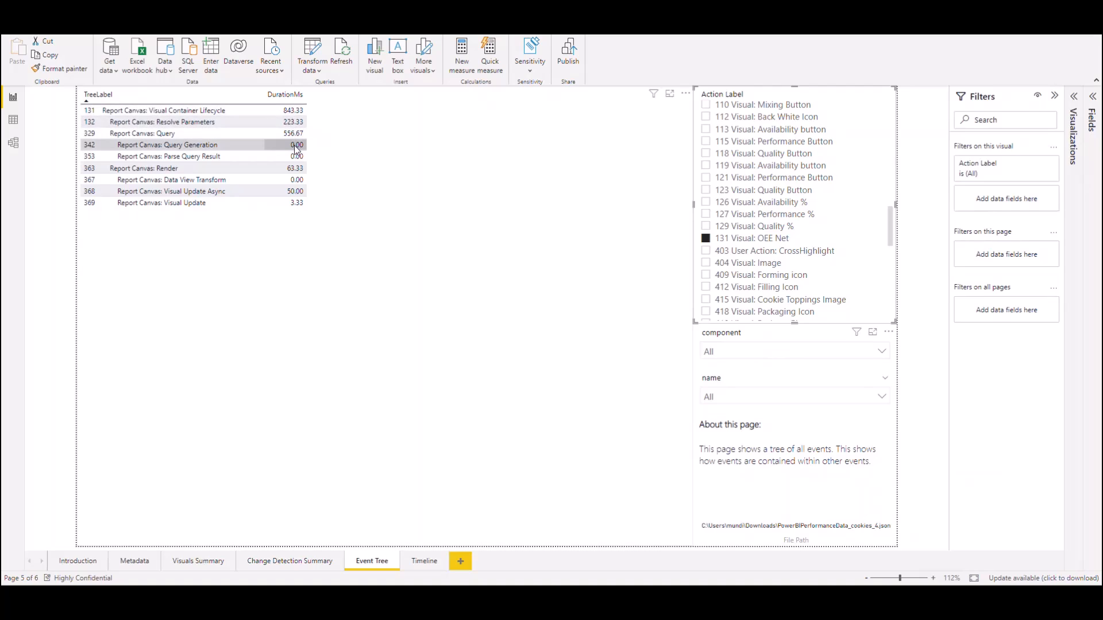
mouse_move(285, 119)
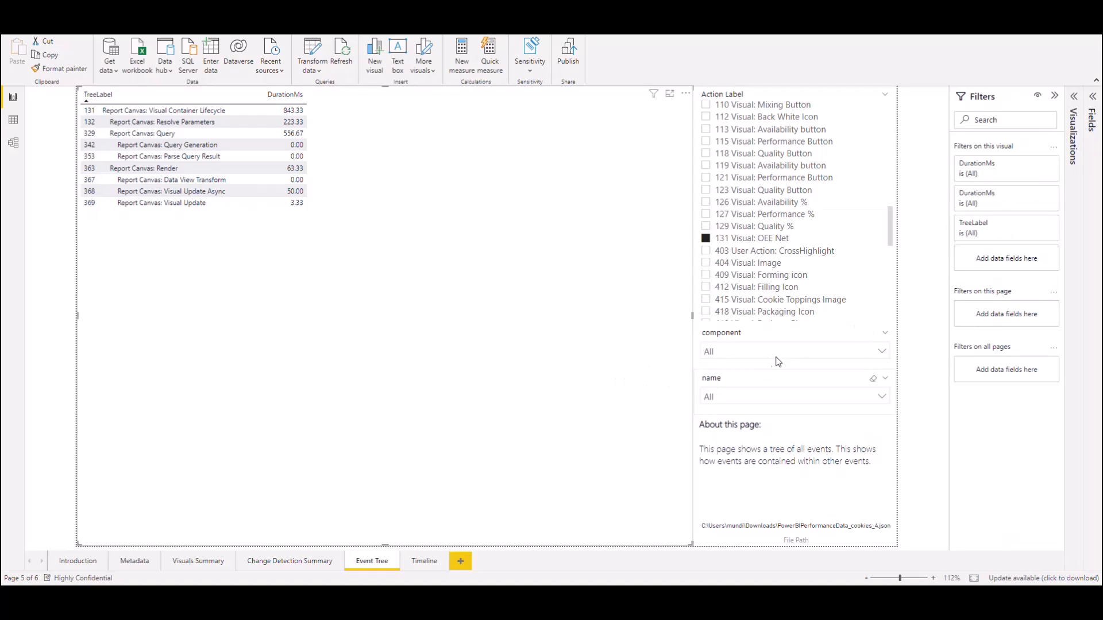
mouse_move(734, 357)
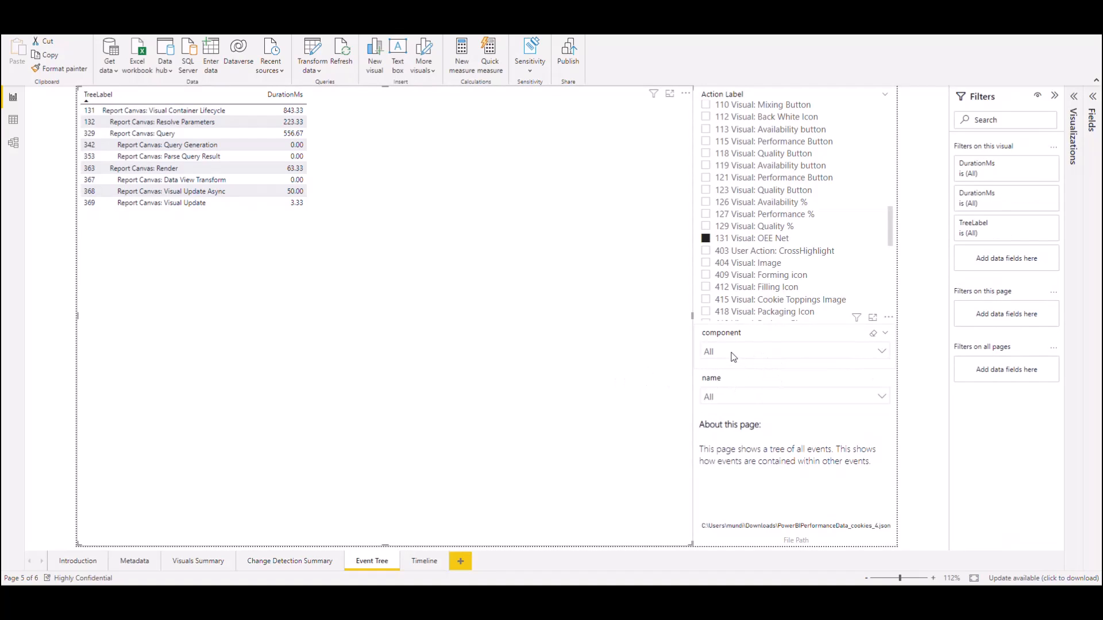
click(881, 351)
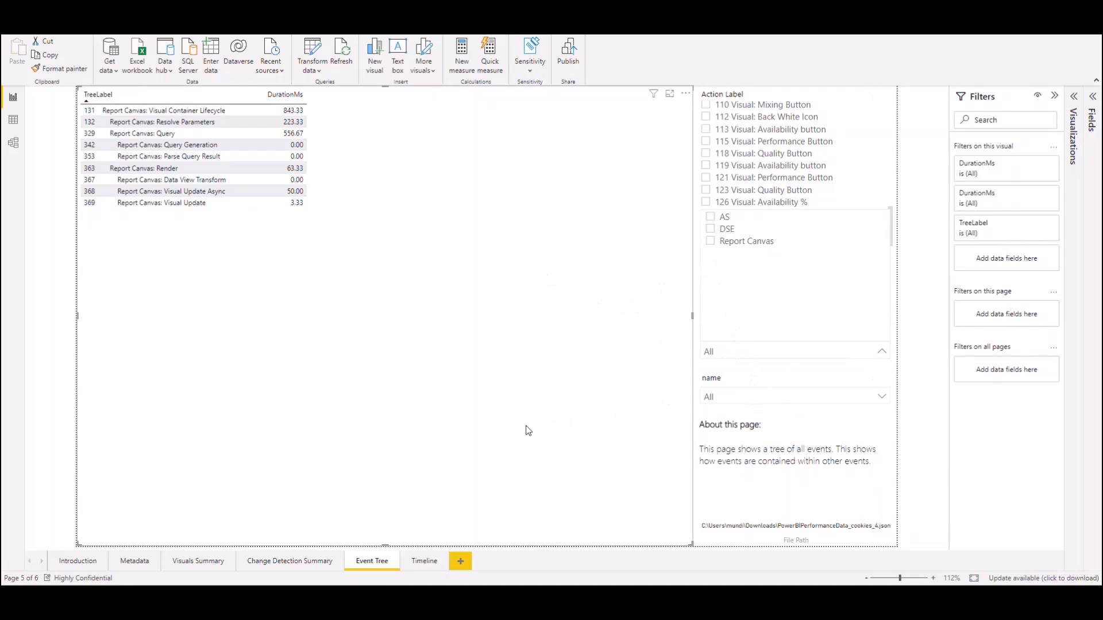
mouse_move(470, 402)
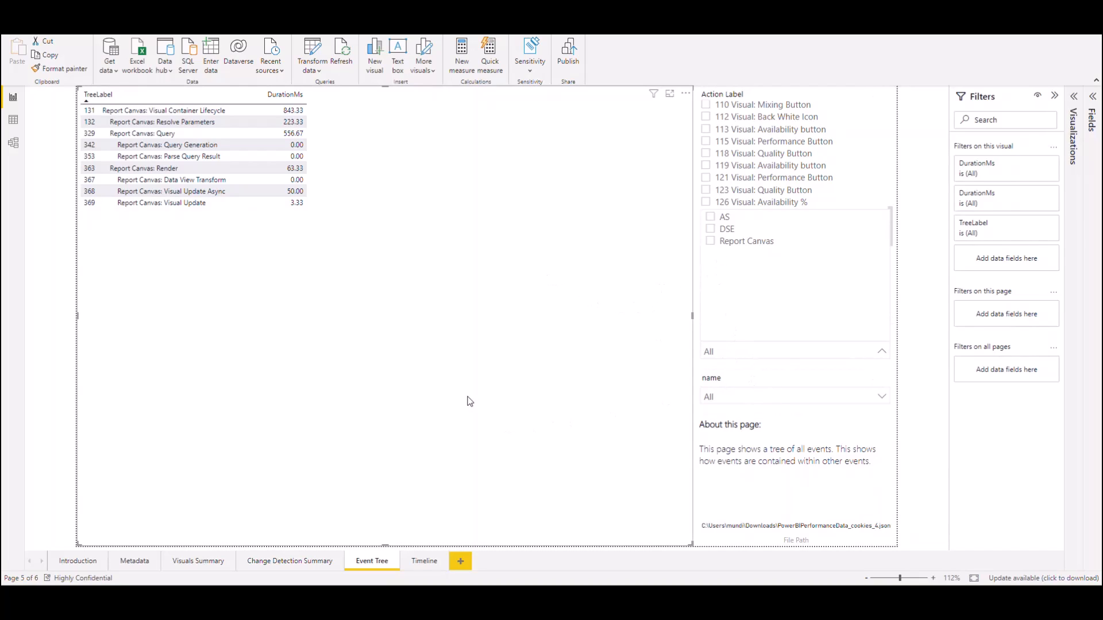
mouse_move(411, 347)
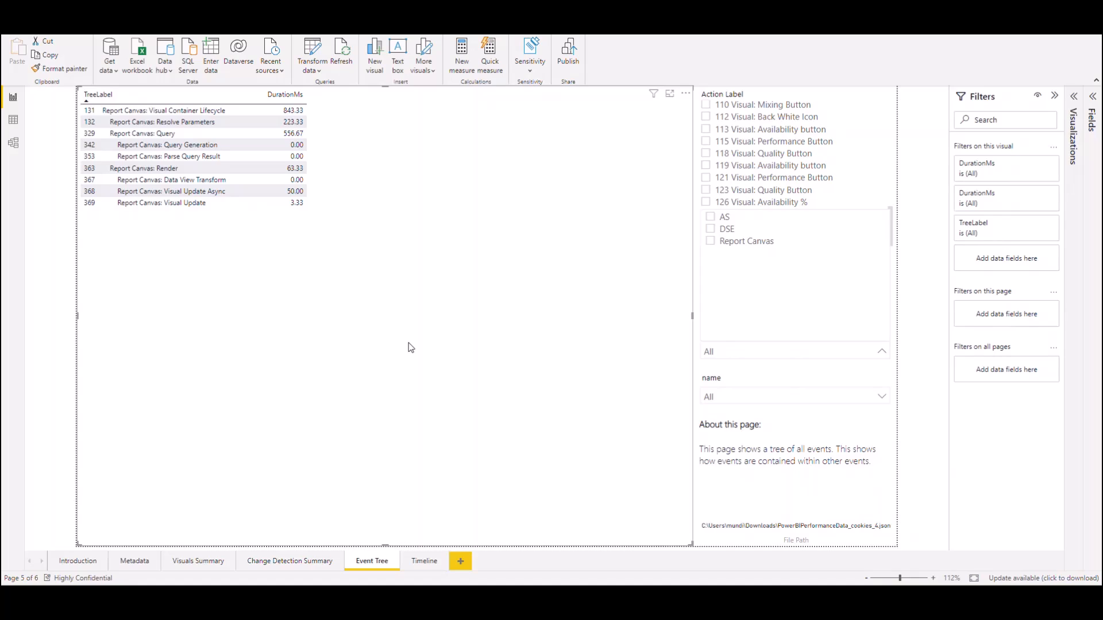
mouse_move(421, 436)
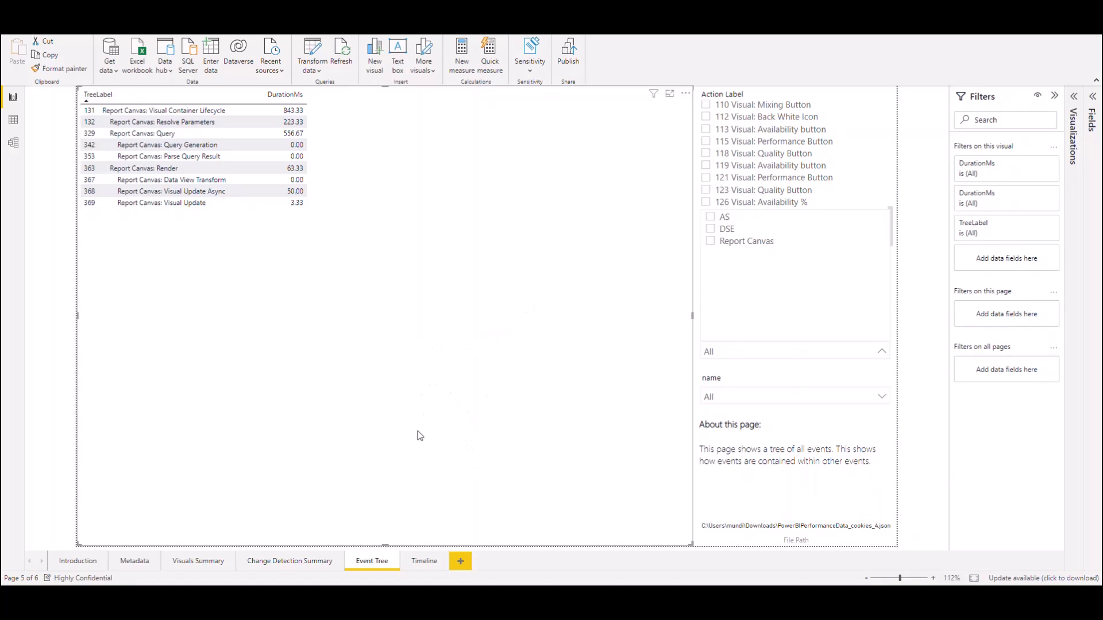
mouse_move(425, 567)
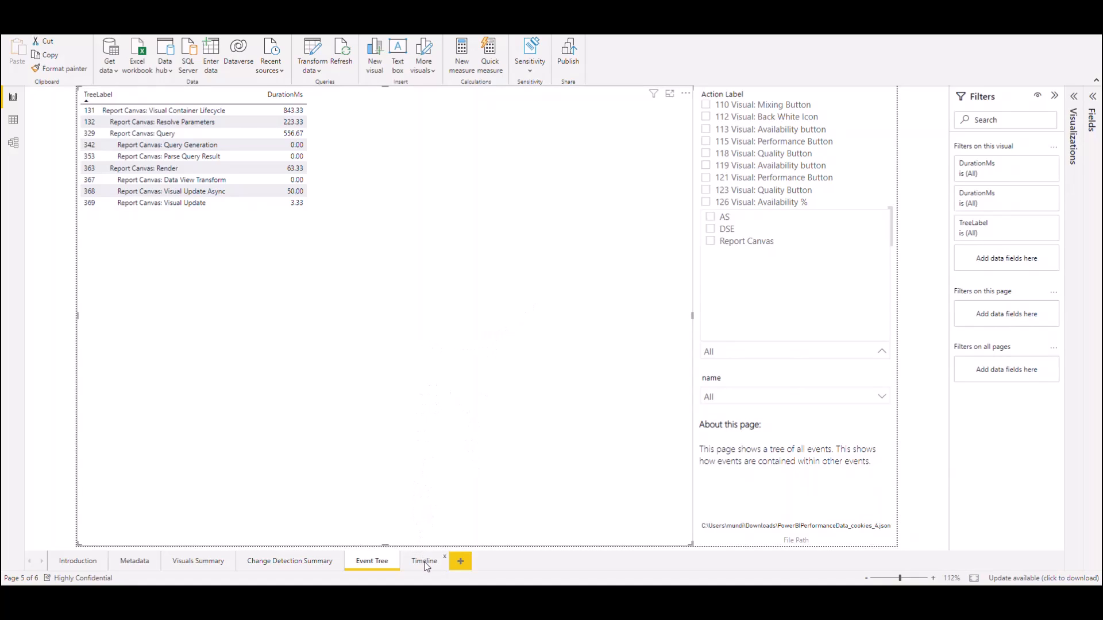
click(424, 561)
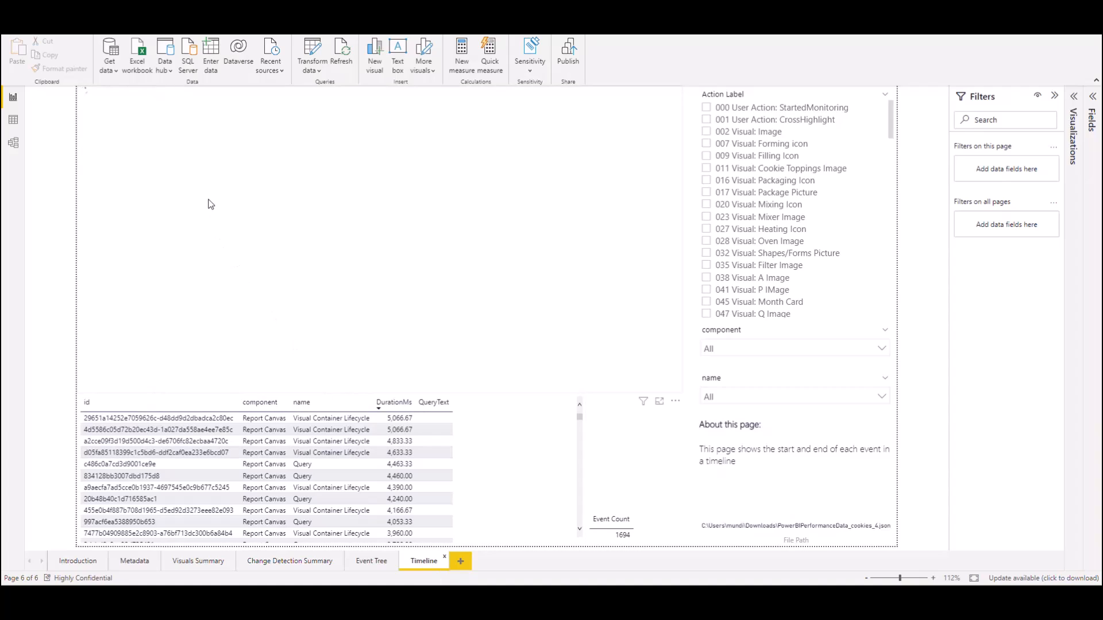
mouse_move(209, 162)
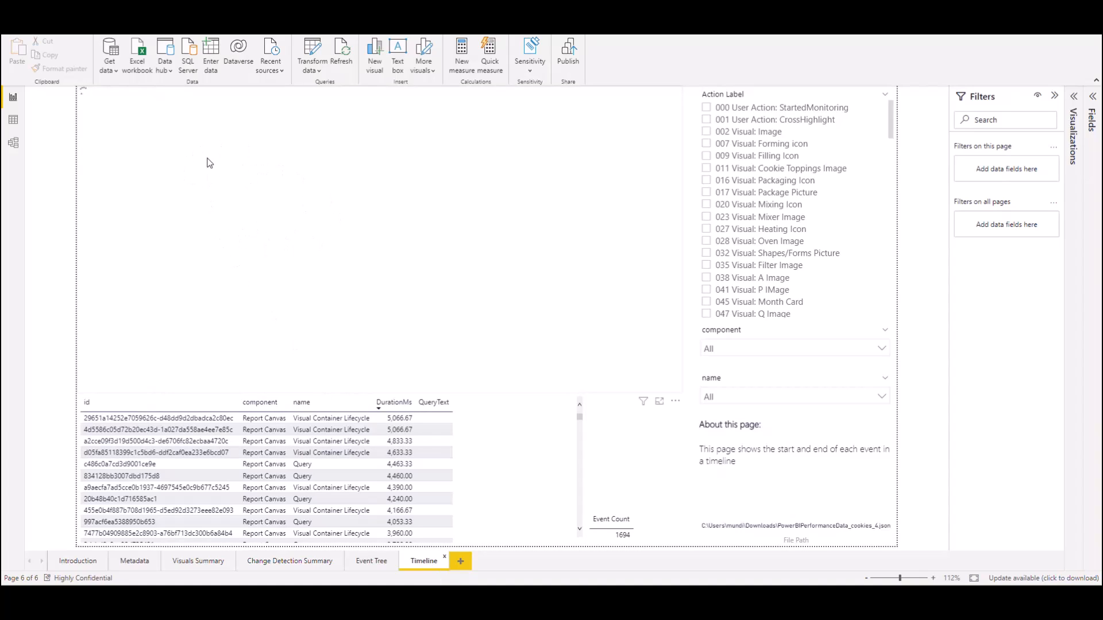
mouse_move(225, 235)
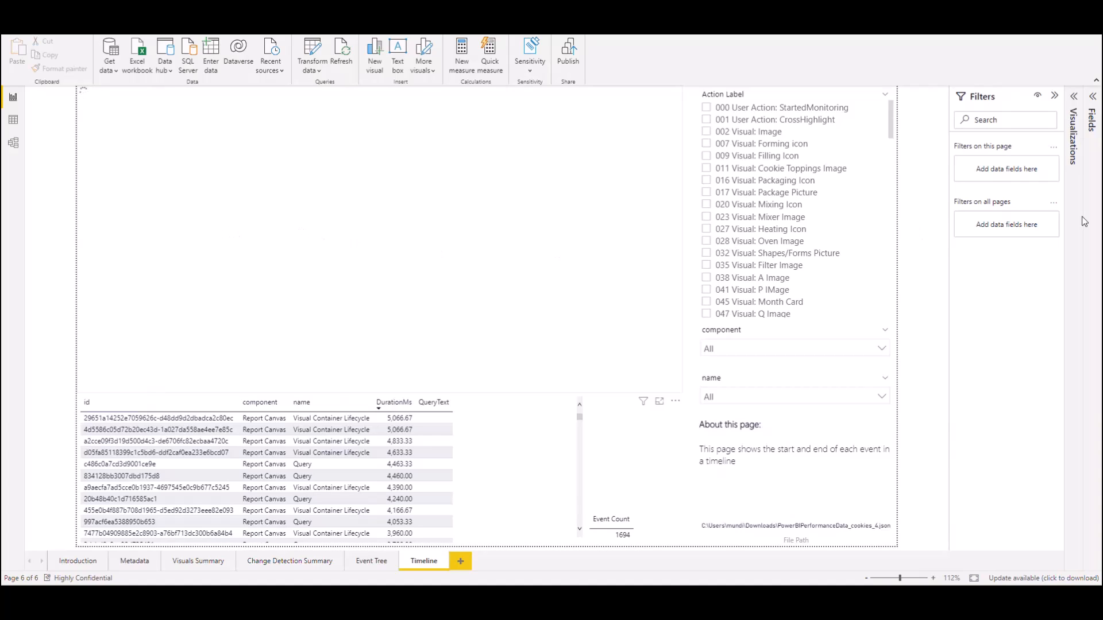
click(1092, 96)
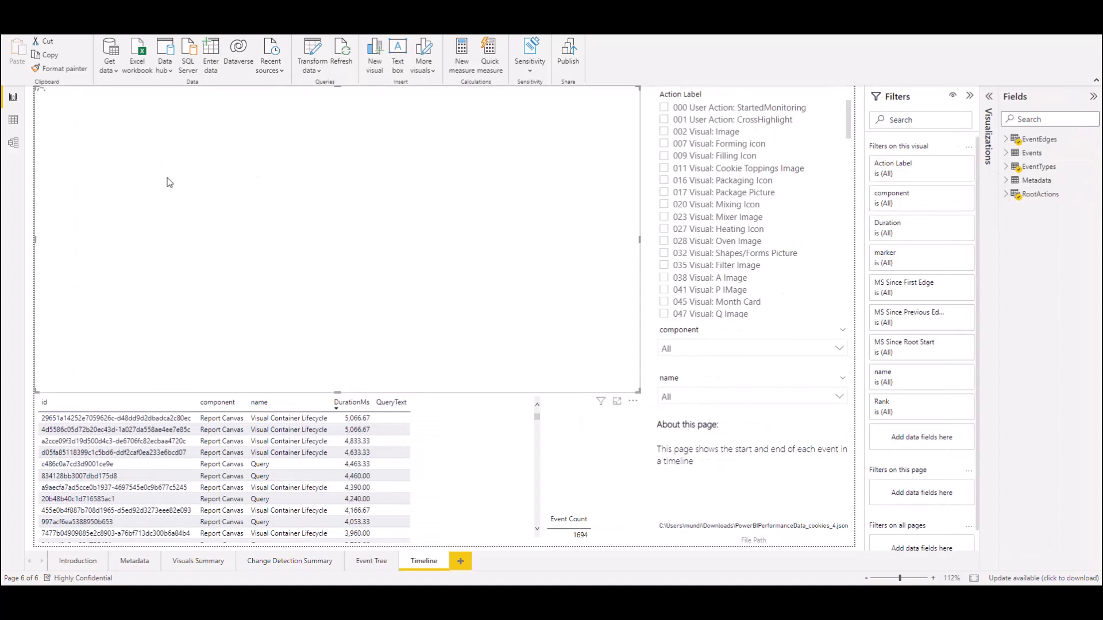
mouse_move(257, 289)
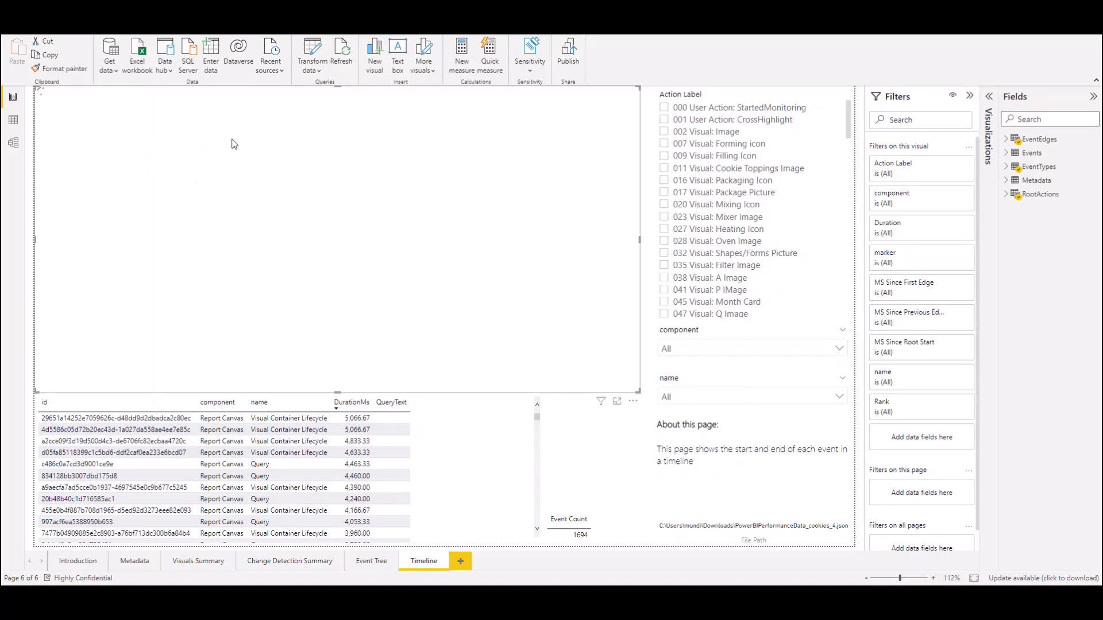
mouse_move(245, 223)
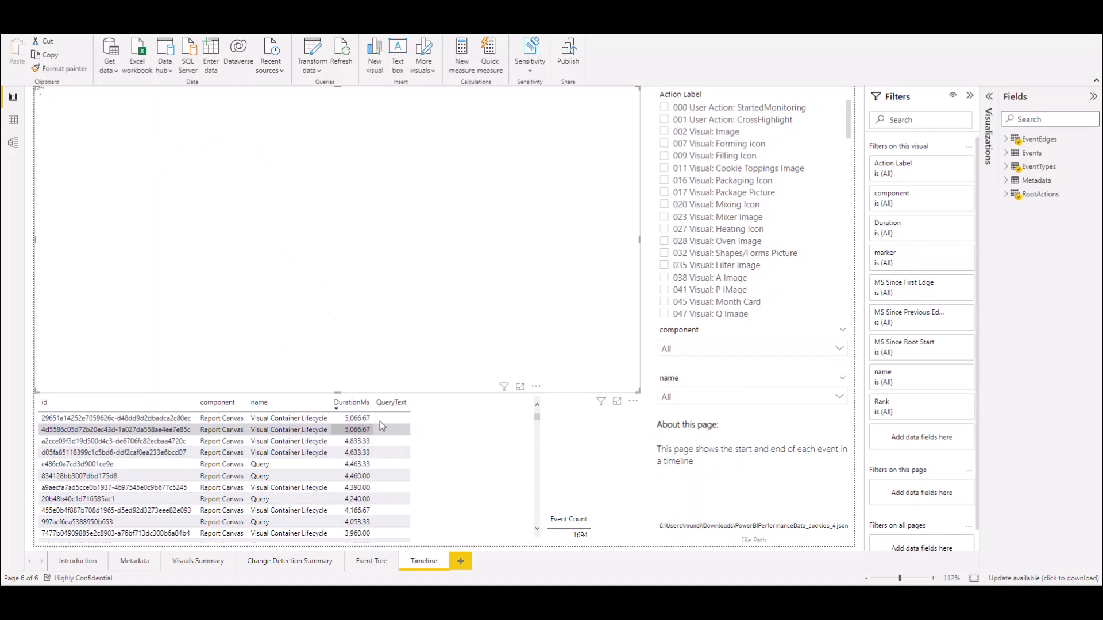
mouse_move(222, 269)
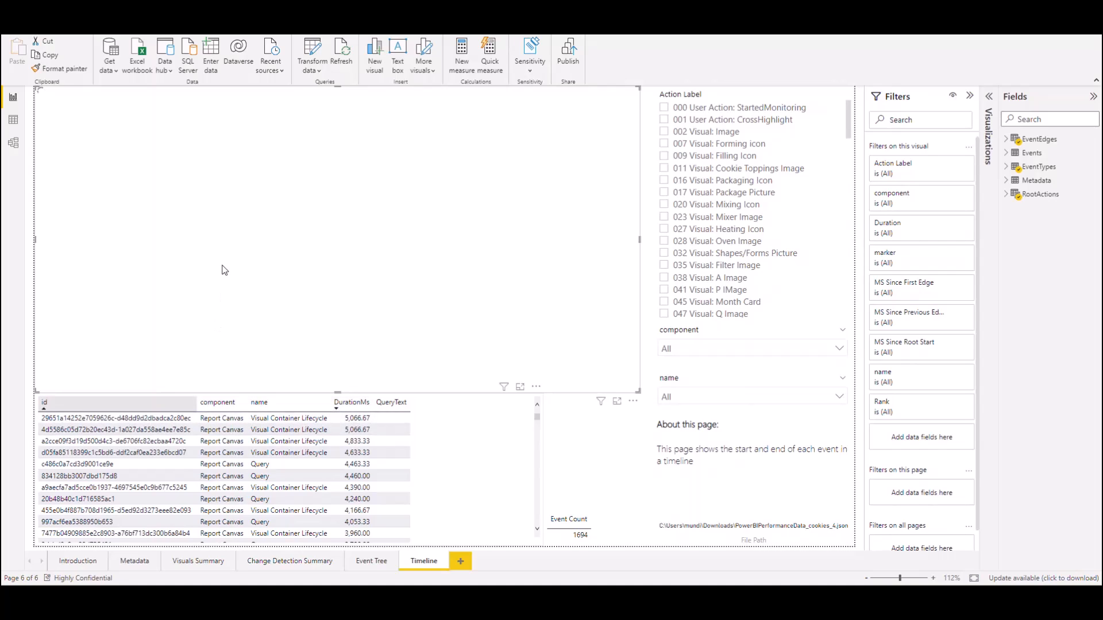
mouse_move(387, 402)
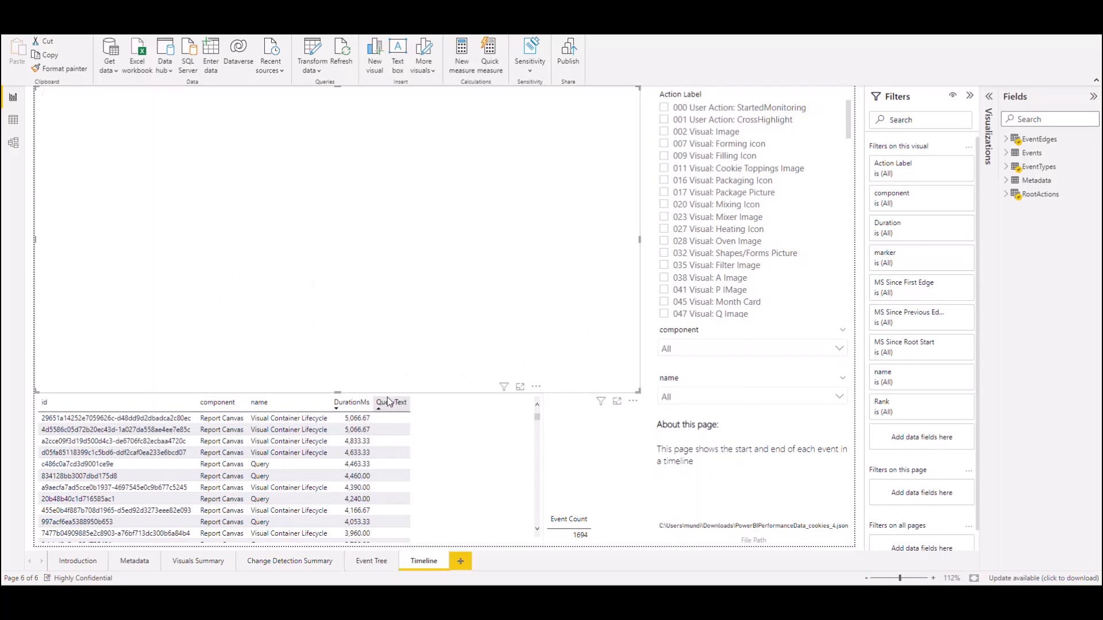
mouse_move(684, 264)
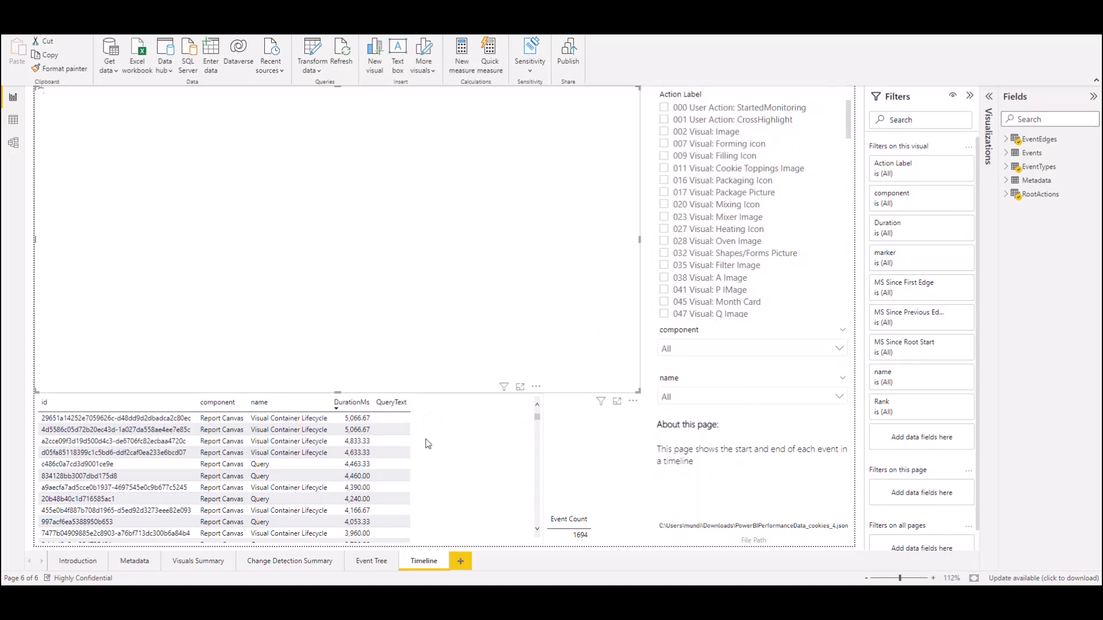
mouse_move(390, 402)
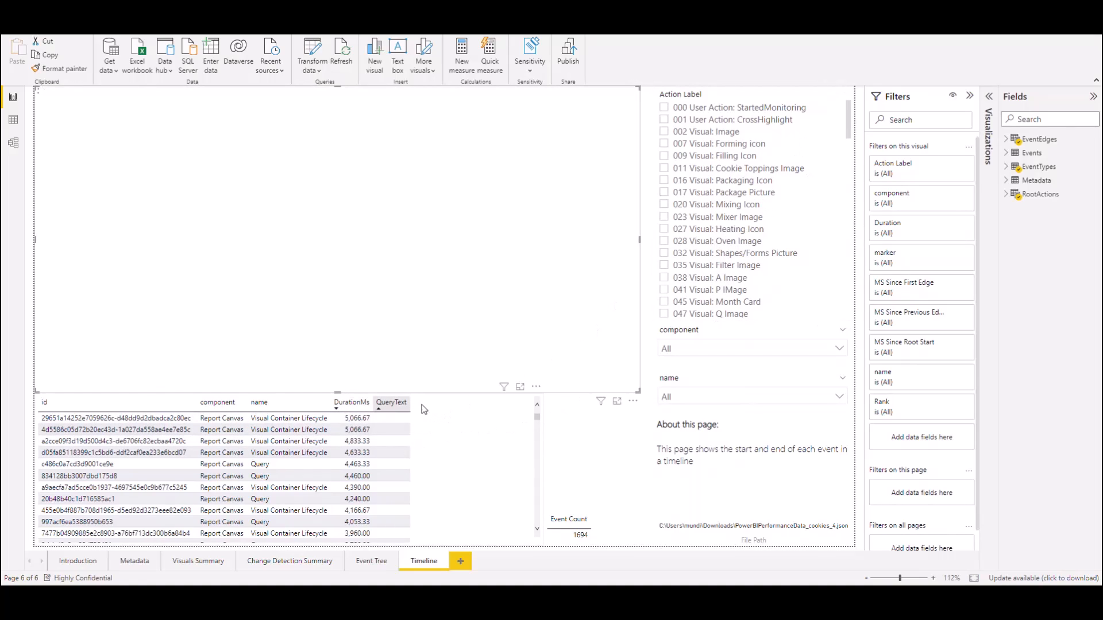
scroll(down, 3)
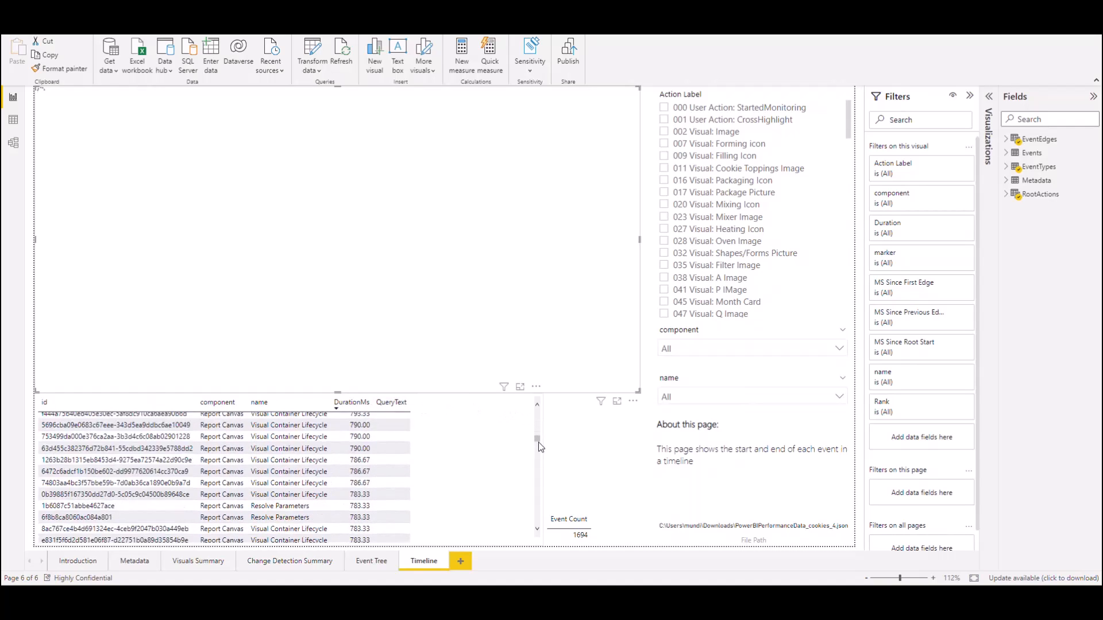
scroll(down, 3)
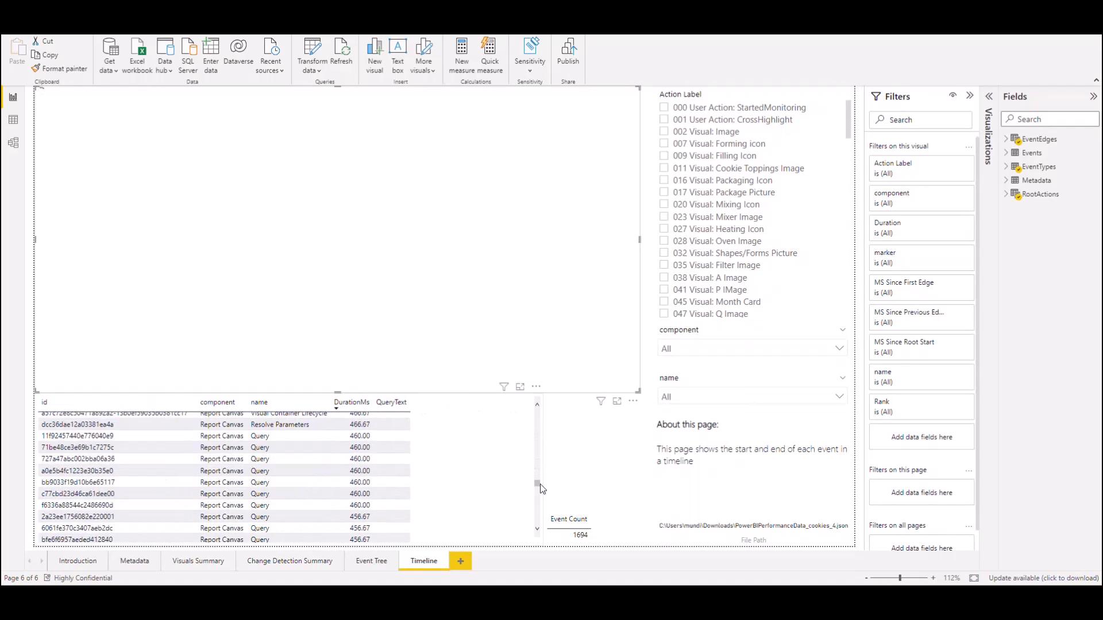
scroll(down, 3)
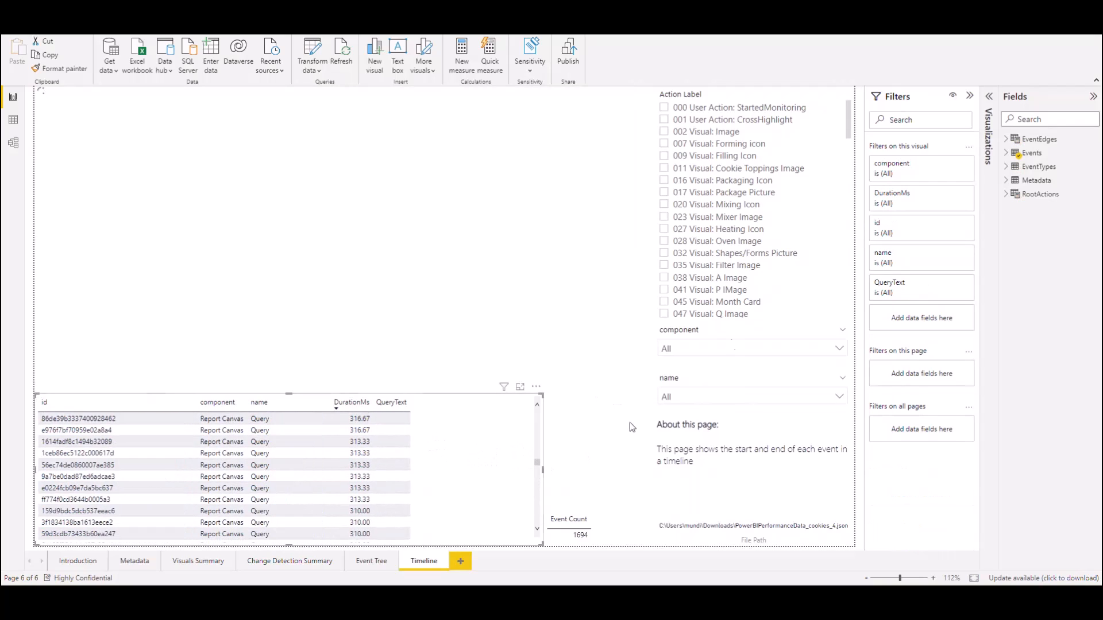
scroll(down, 3)
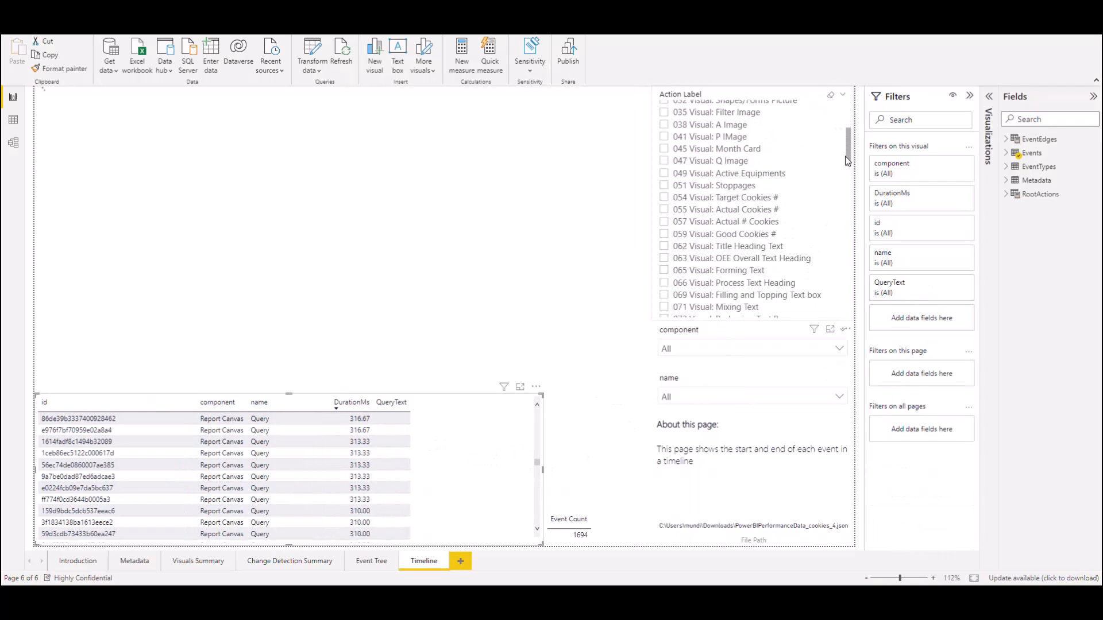
scroll(down, 3)
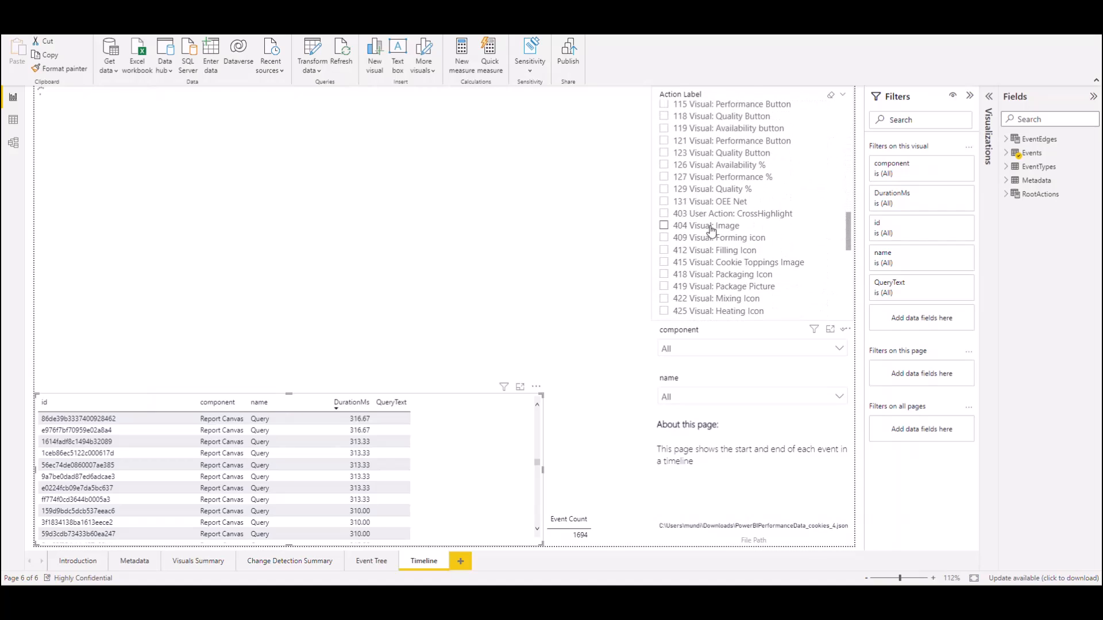
Step: Clear the OEE Net action label filter and narrow the timeline events to the DSE component
click(663, 201)
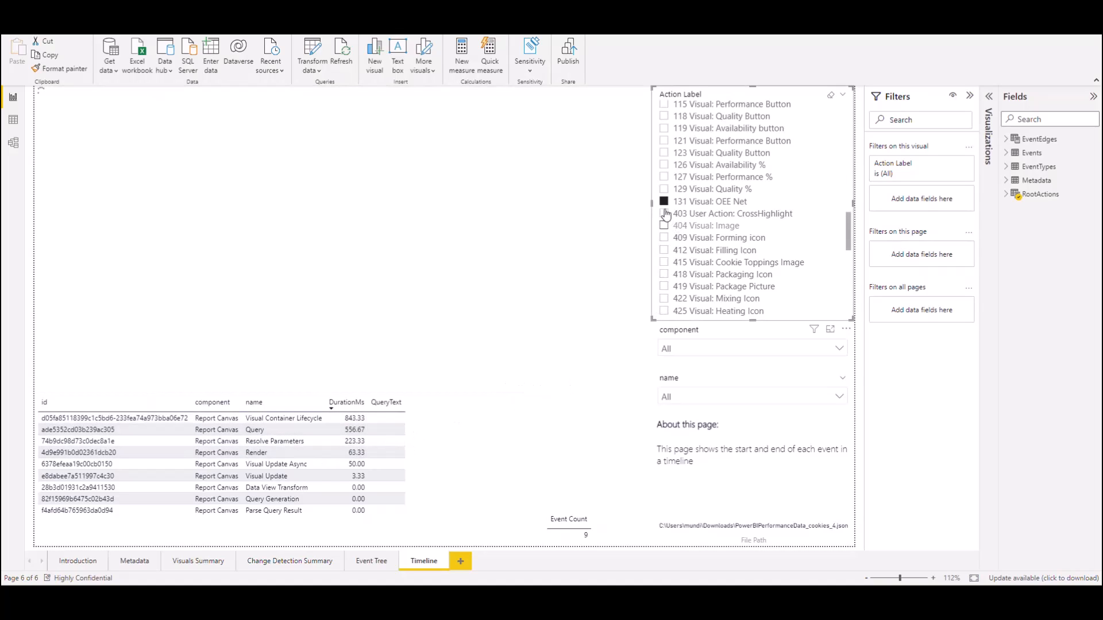
click(663, 201)
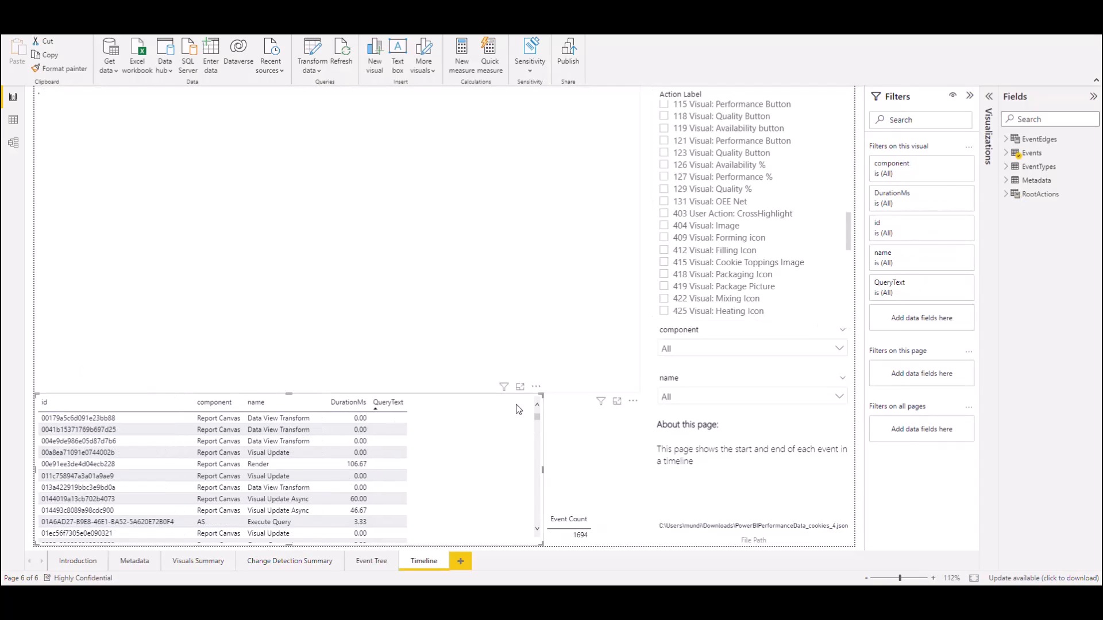
mouse_move(840, 351)
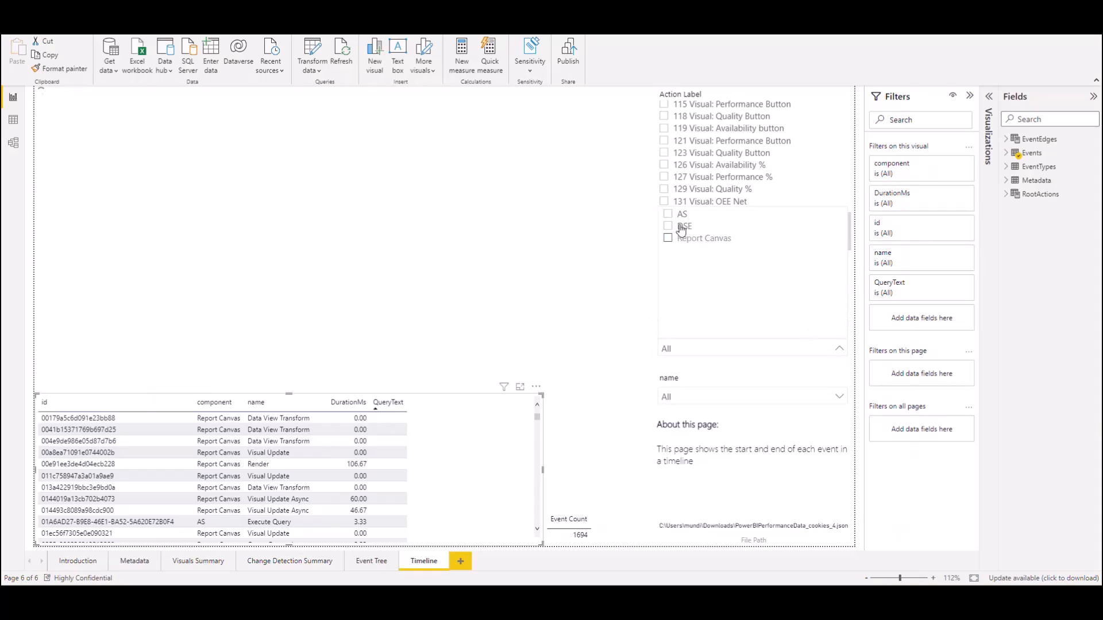
click(667, 227)
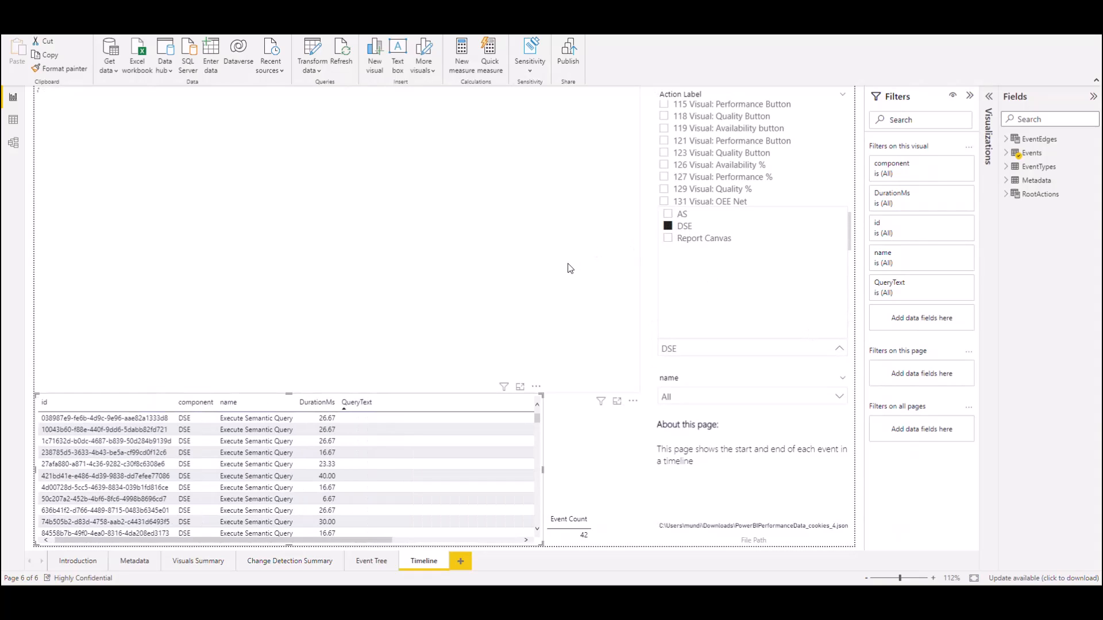
mouse_move(601, 363)
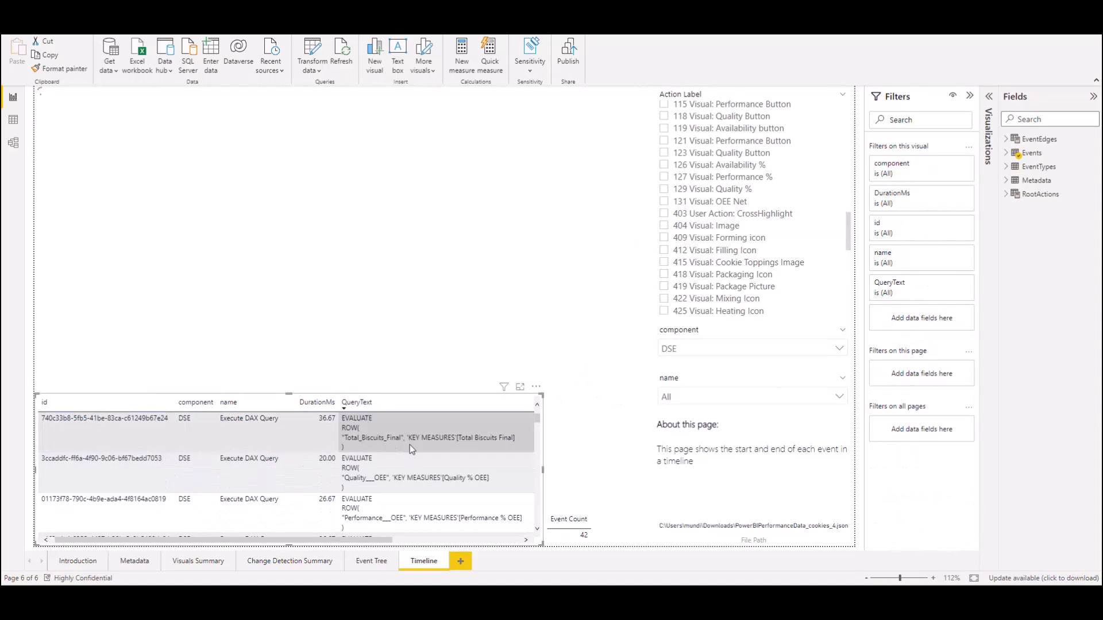
mouse_move(362, 445)
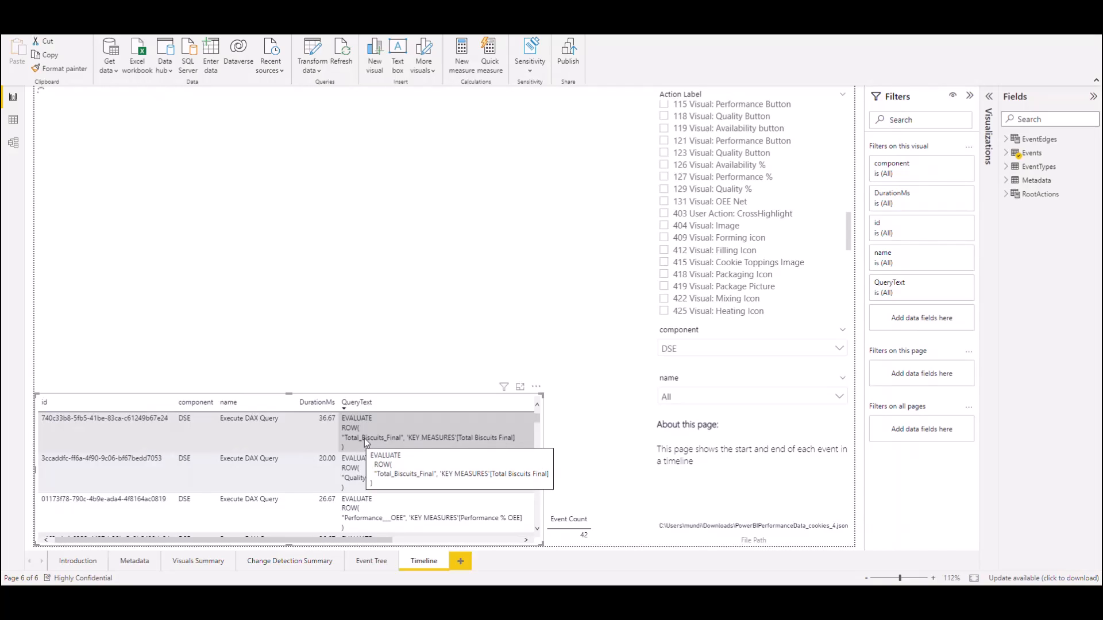
mouse_move(330, 431)
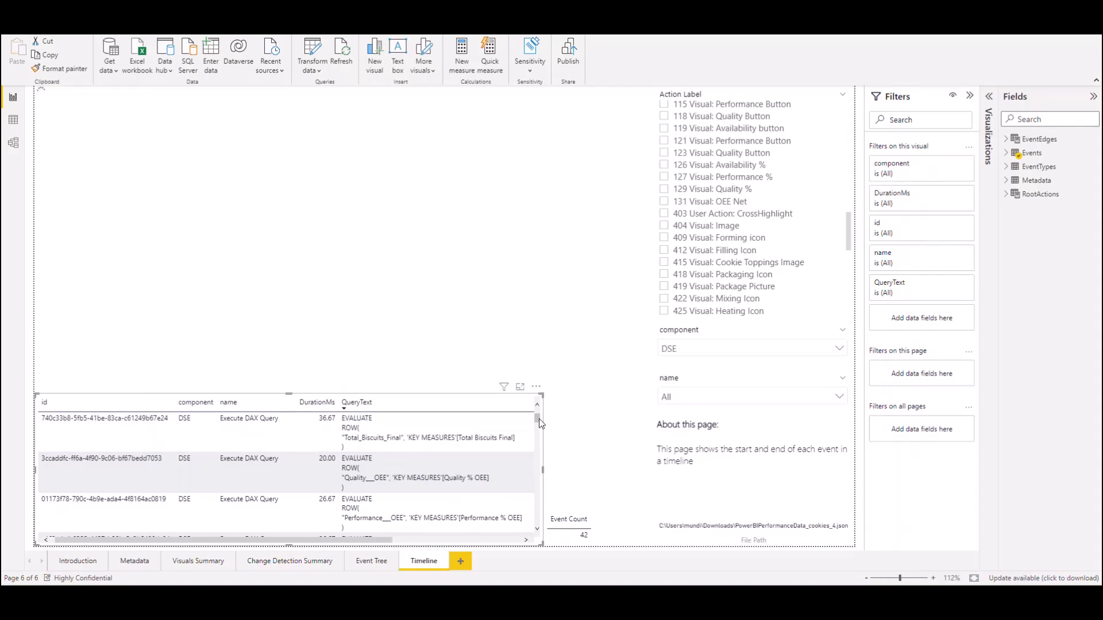
Step: Scroll the QueryText column to read the Execute DAX Query EVALUATE texts
scroll(down, 3)
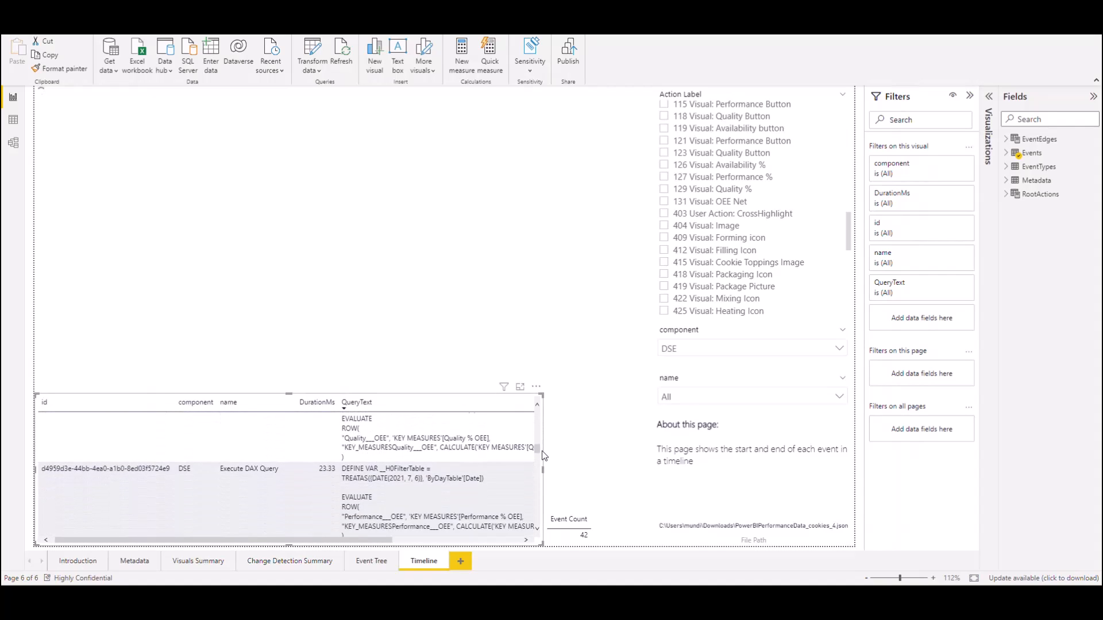
scroll(down, 3)
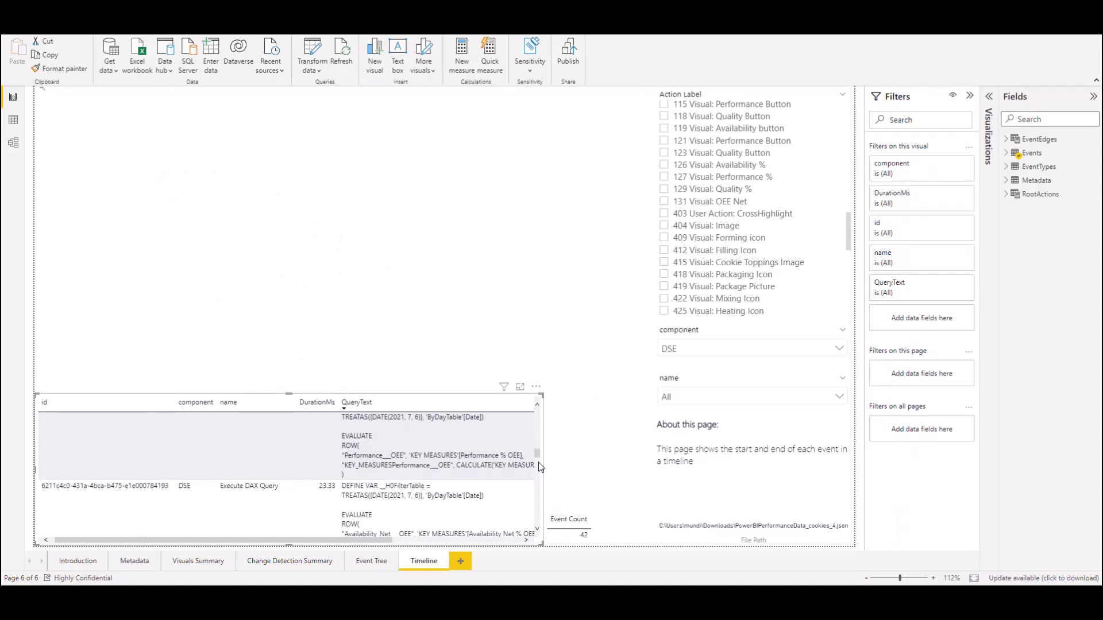
scroll(down, 3)
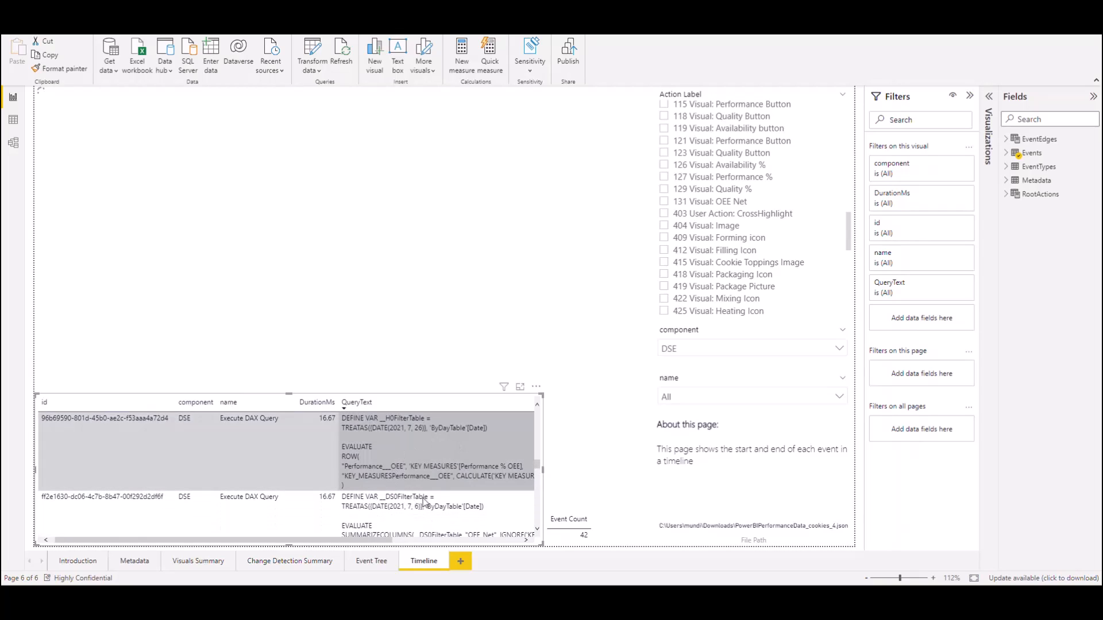
mouse_move(405, 466)
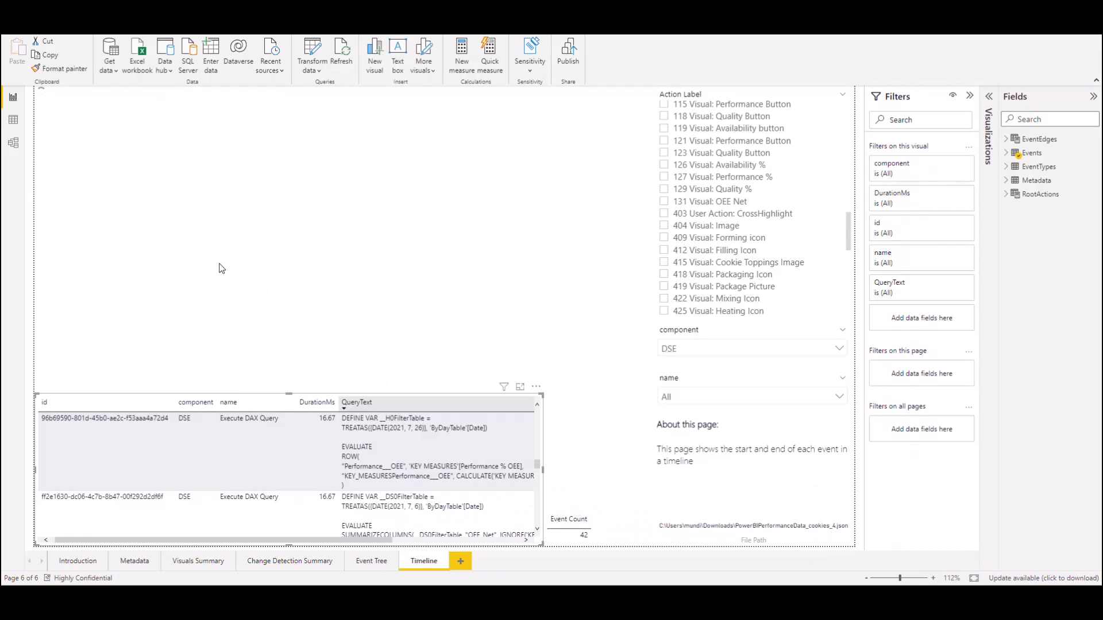
mouse_move(352, 342)
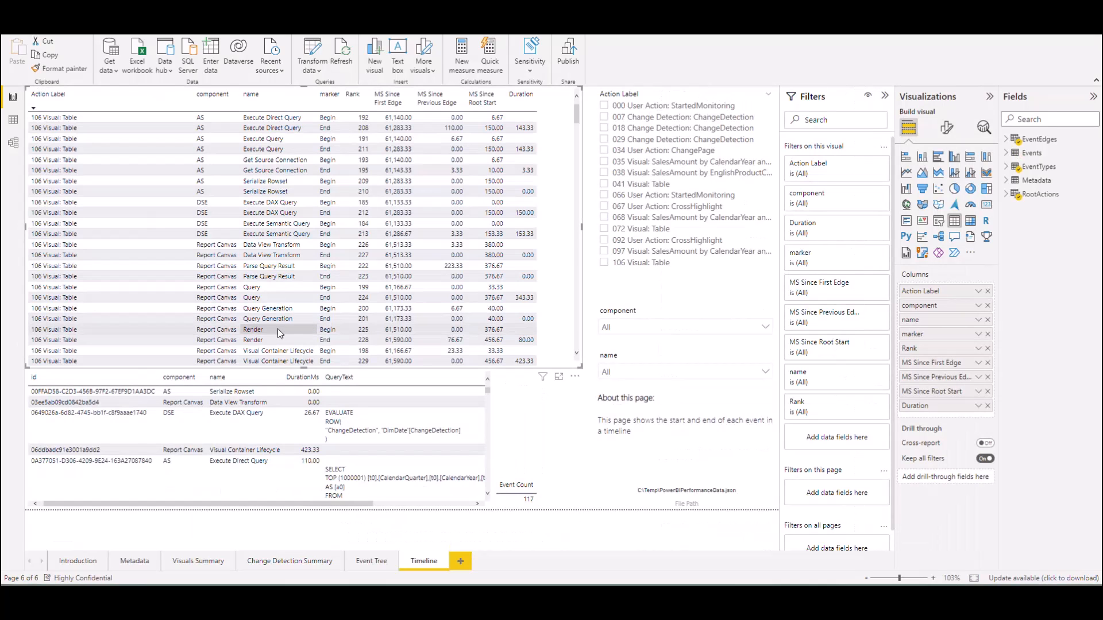
mouse_move(278, 331)
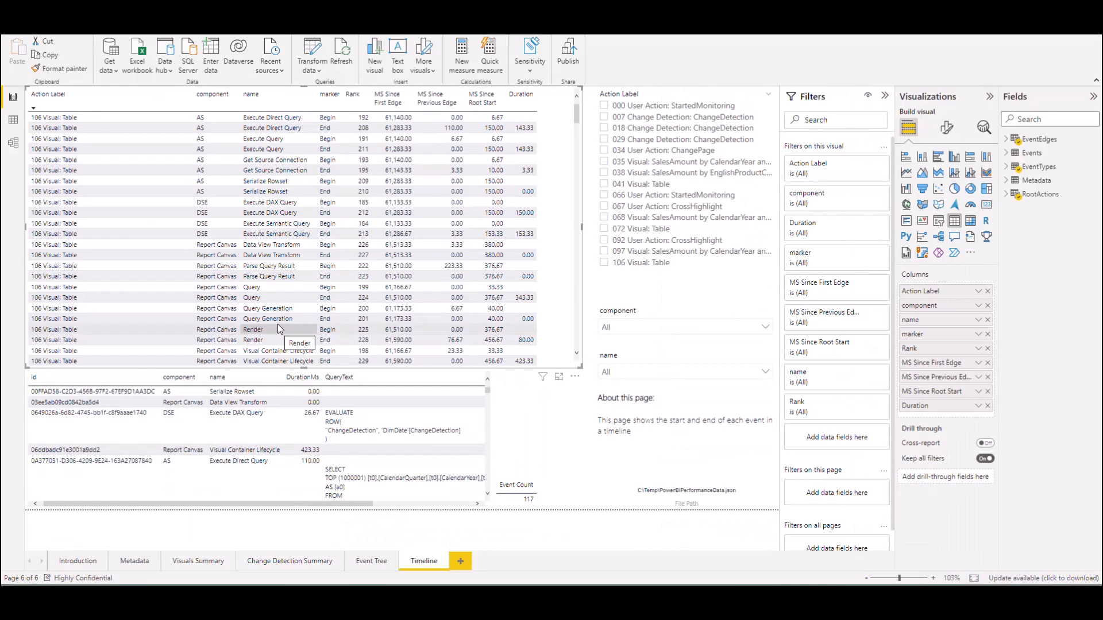
mouse_move(178, 209)
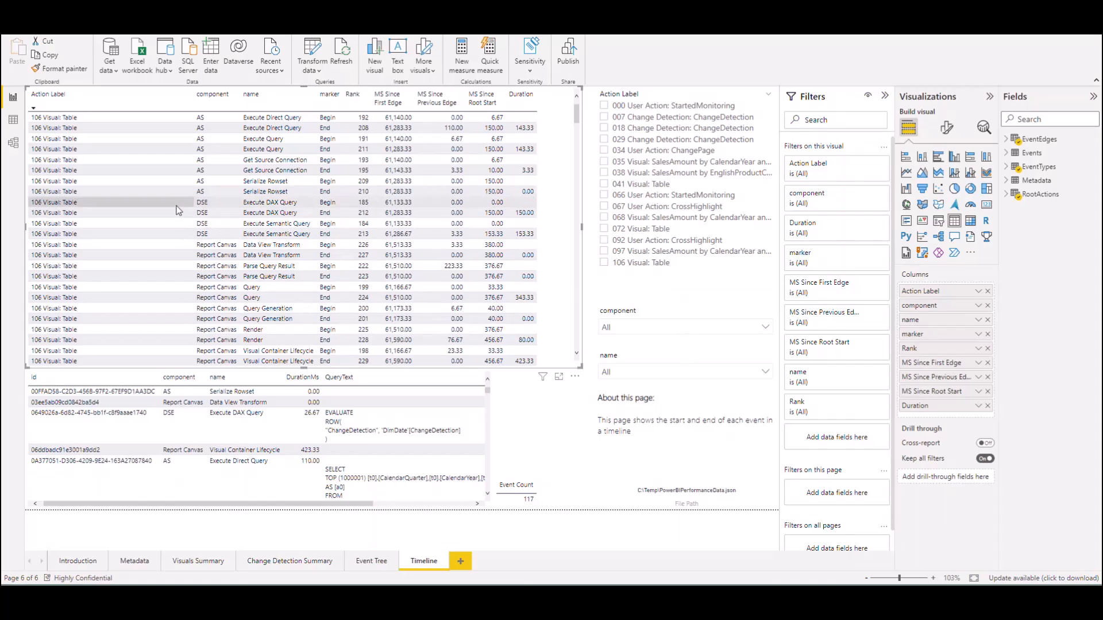
mouse_move(175, 192)
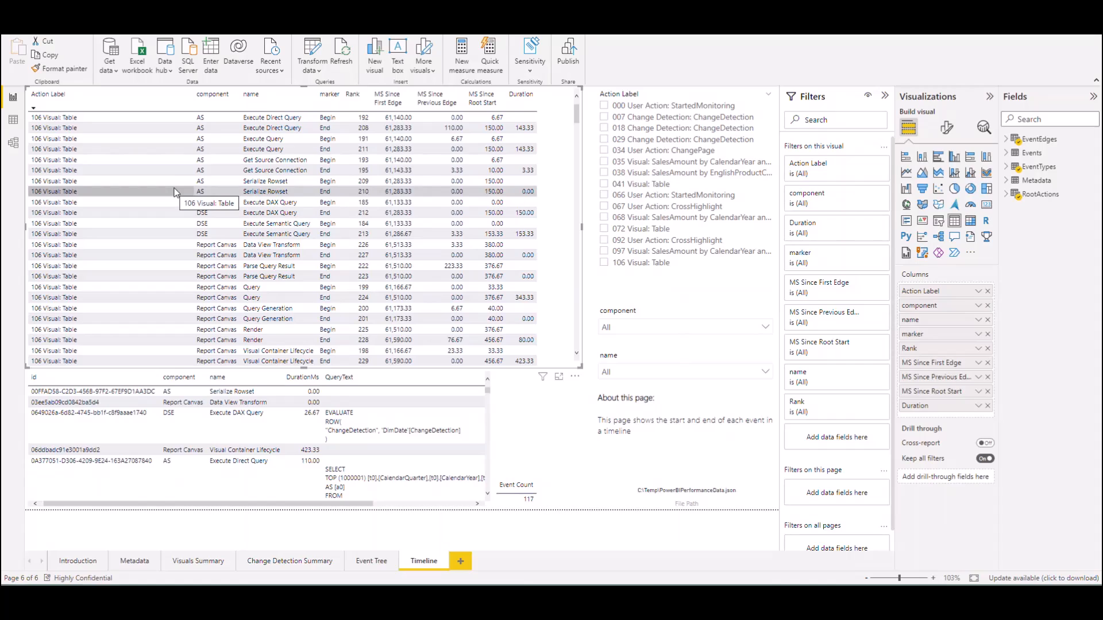
mouse_move(196, 160)
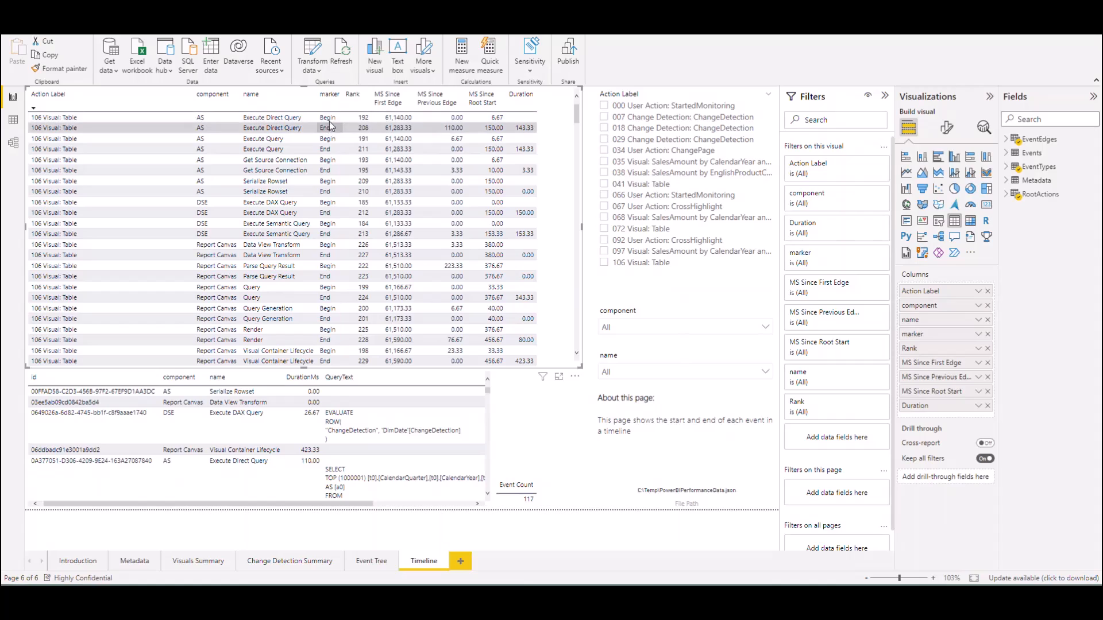
mouse_move(330, 140)
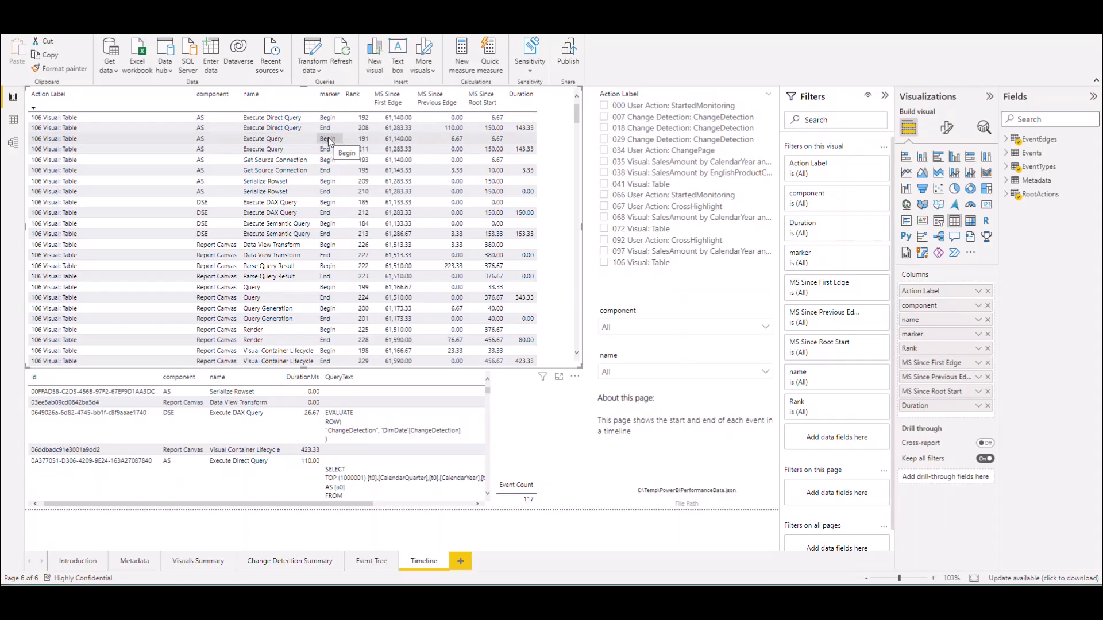
mouse_move(325, 149)
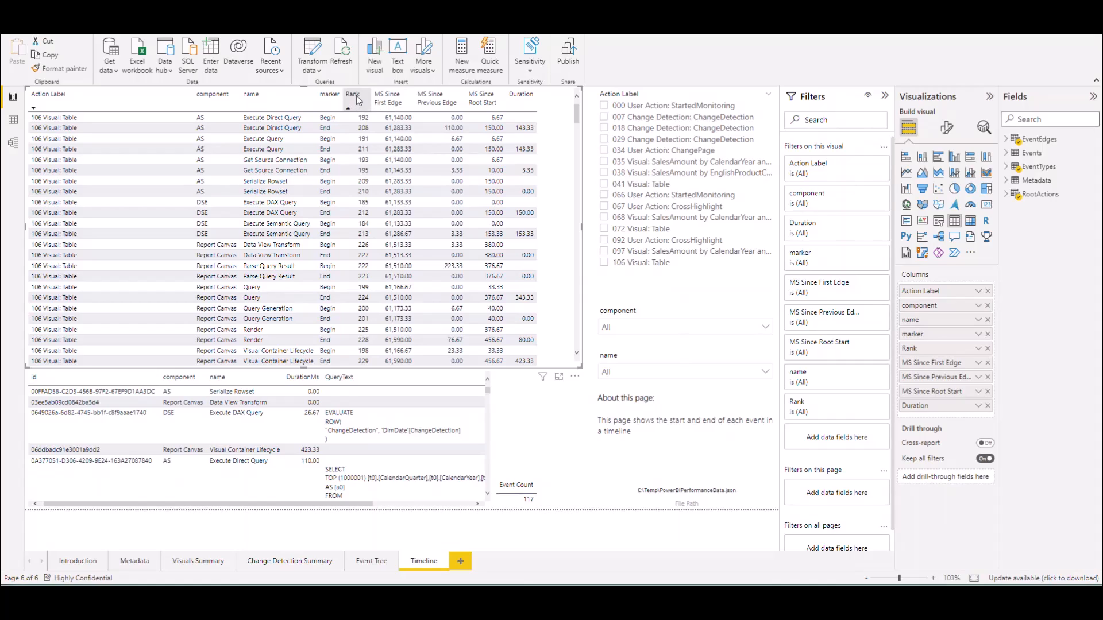
mouse_move(330, 95)
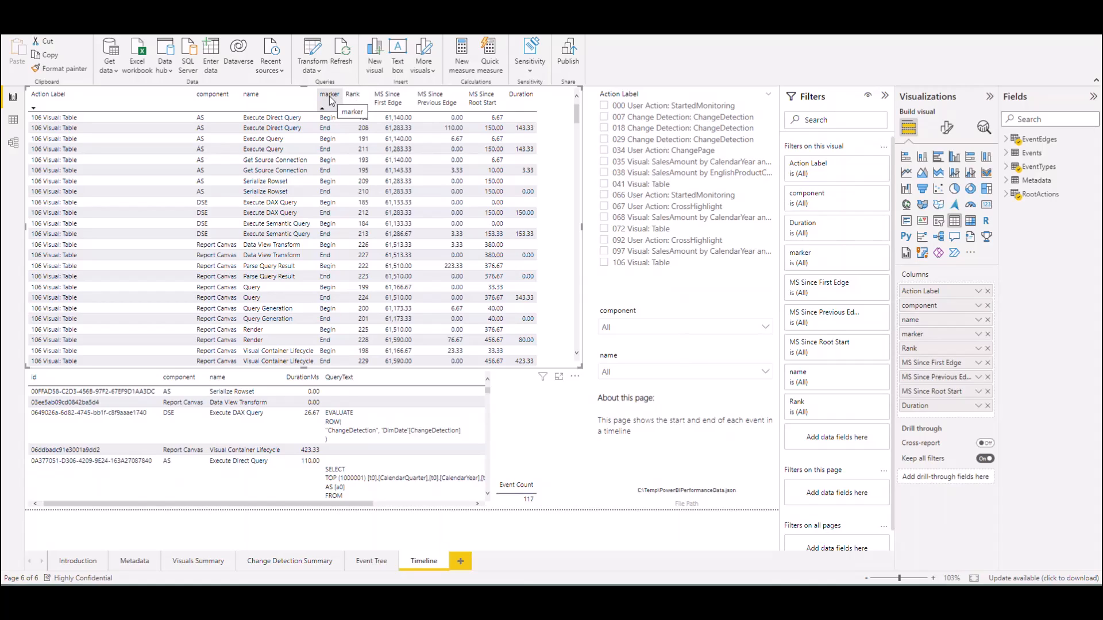
mouse_move(252, 94)
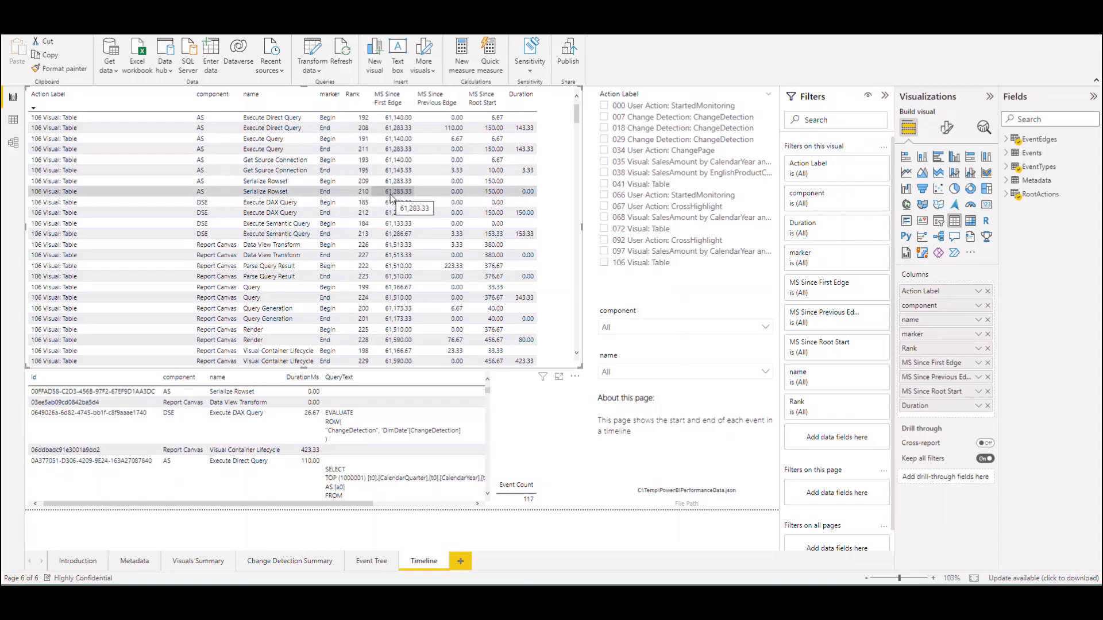
mouse_move(437, 97)
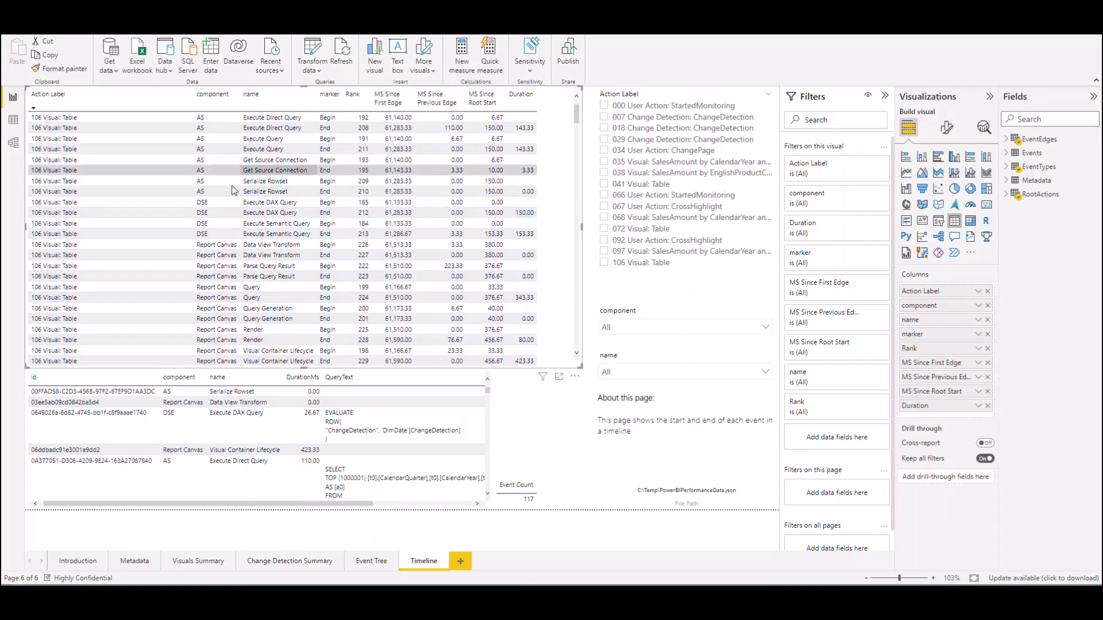
mouse_move(258, 224)
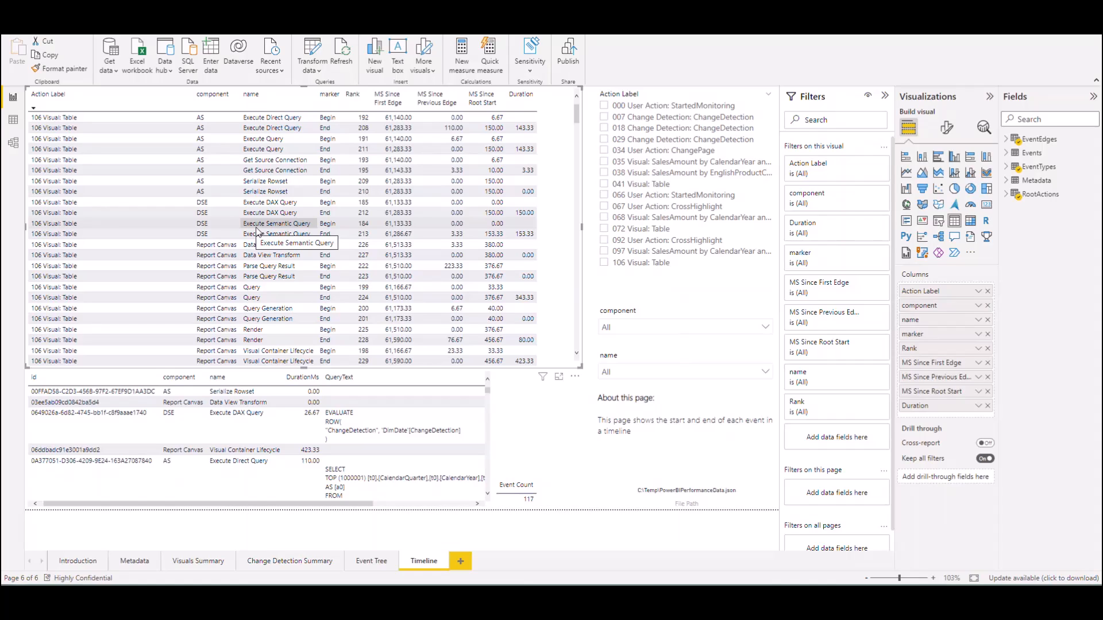
mouse_move(424, 246)
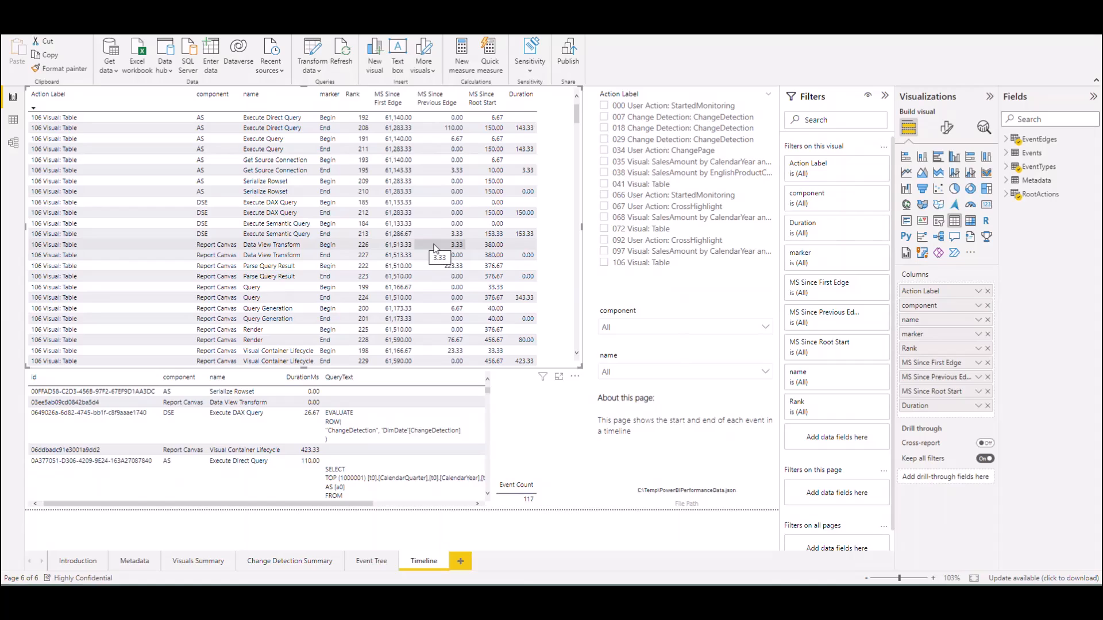
mouse_move(421, 223)
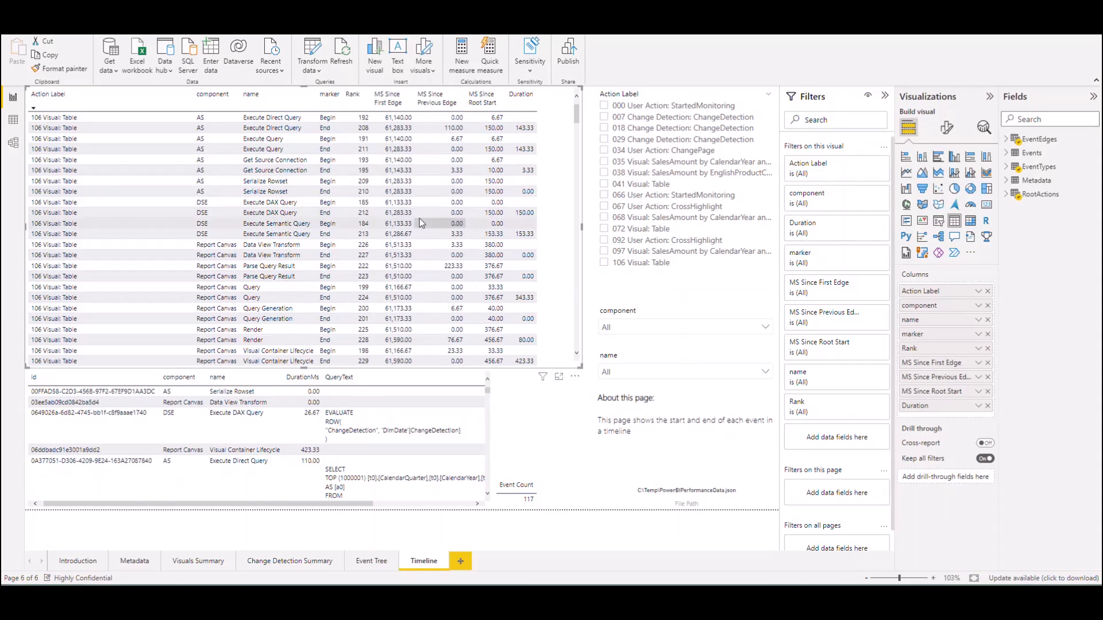